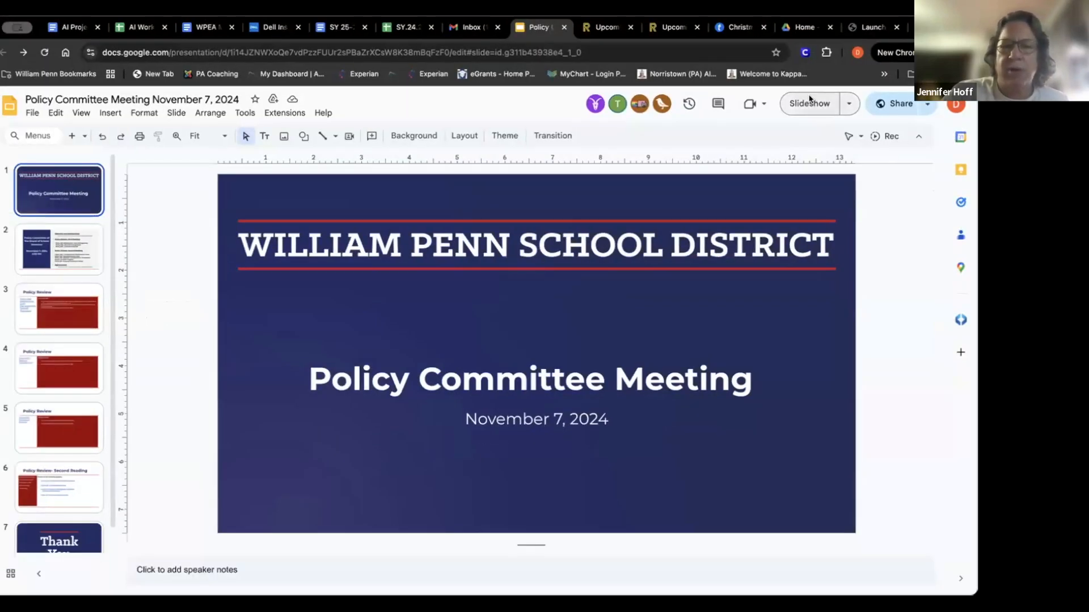
Step: Start the slideshow of the Policy Committee Meeting deck
click(808, 104)
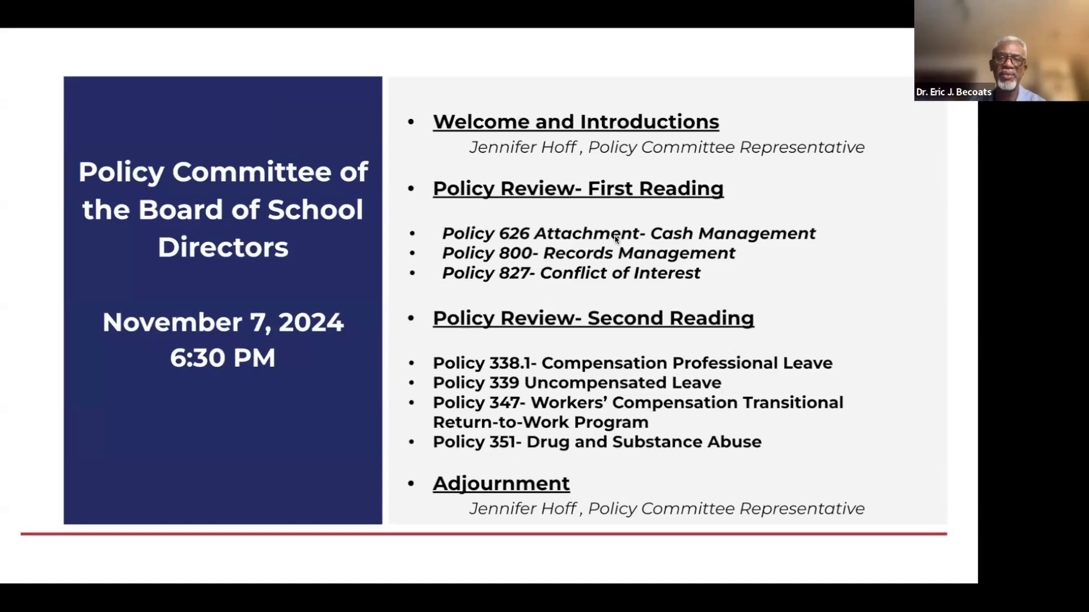
mouse_move(664, 277)
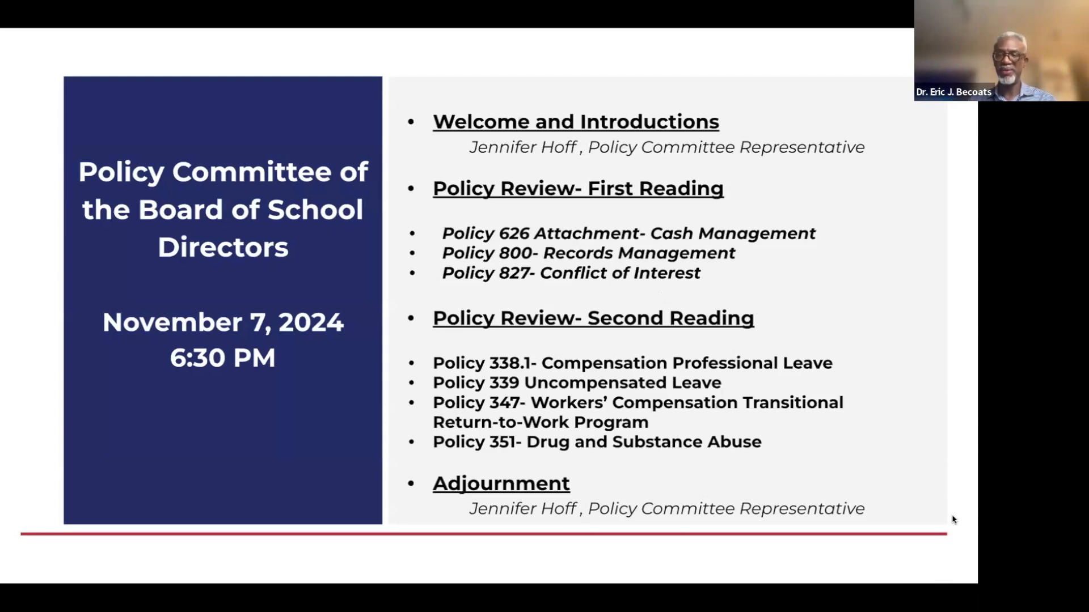
mouse_move(933, 569)
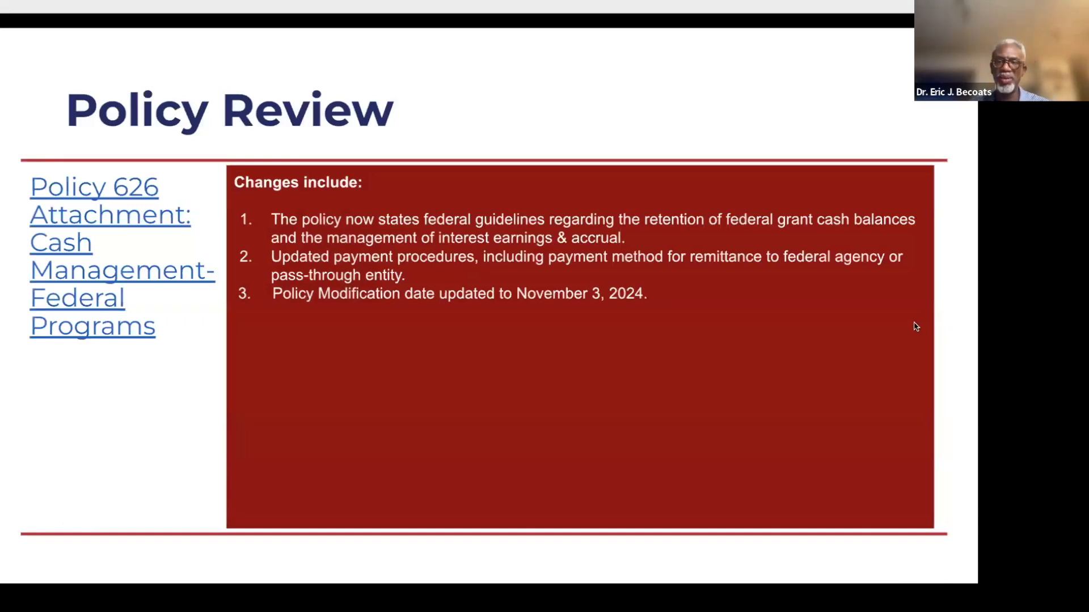
mouse_move(928, 304)
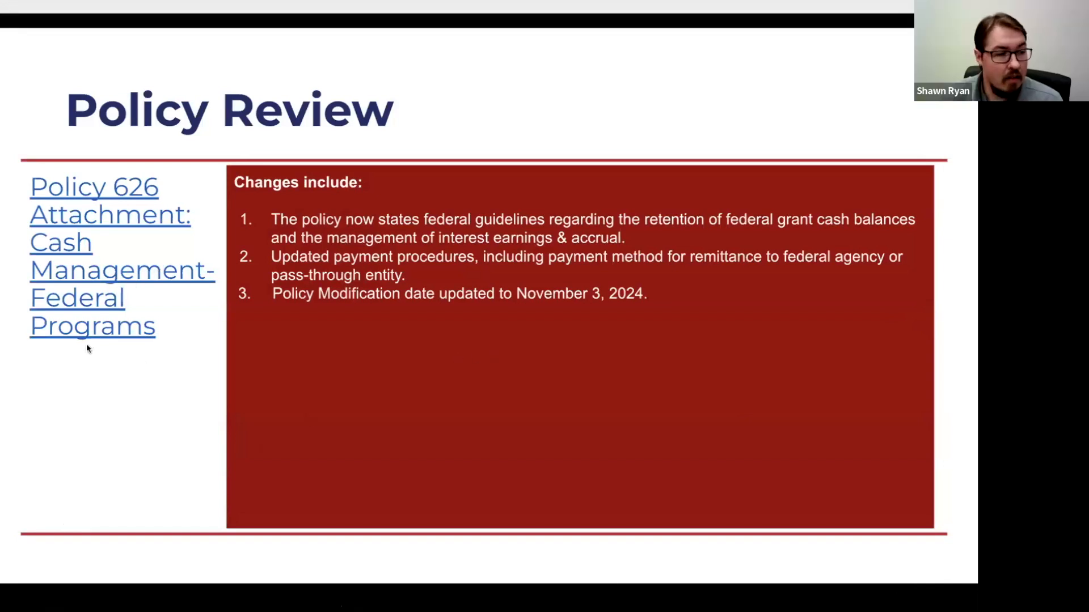
mouse_move(196, 287)
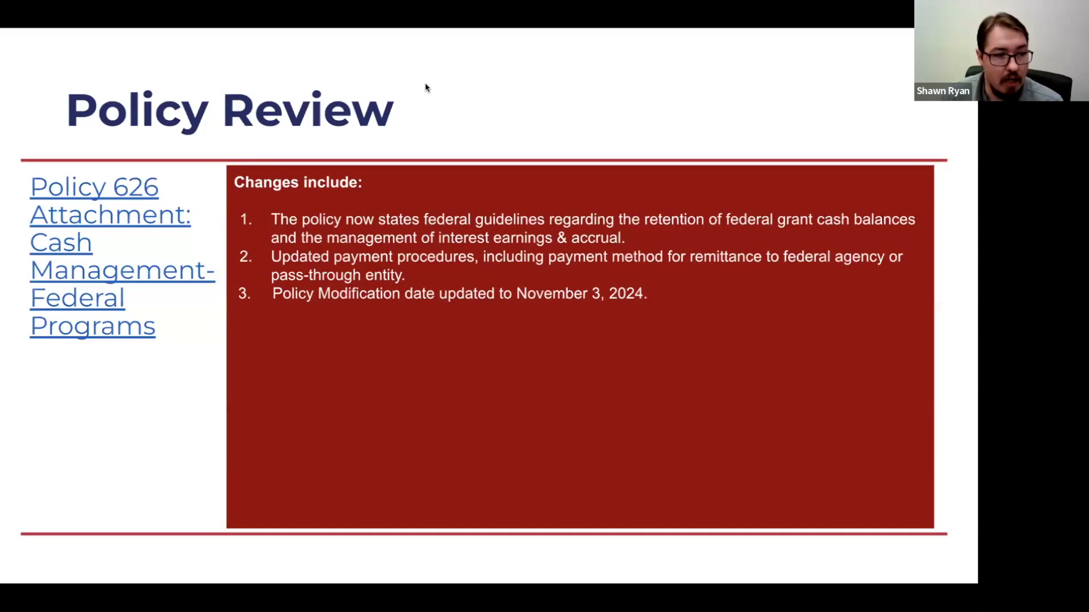
mouse_move(45, 281)
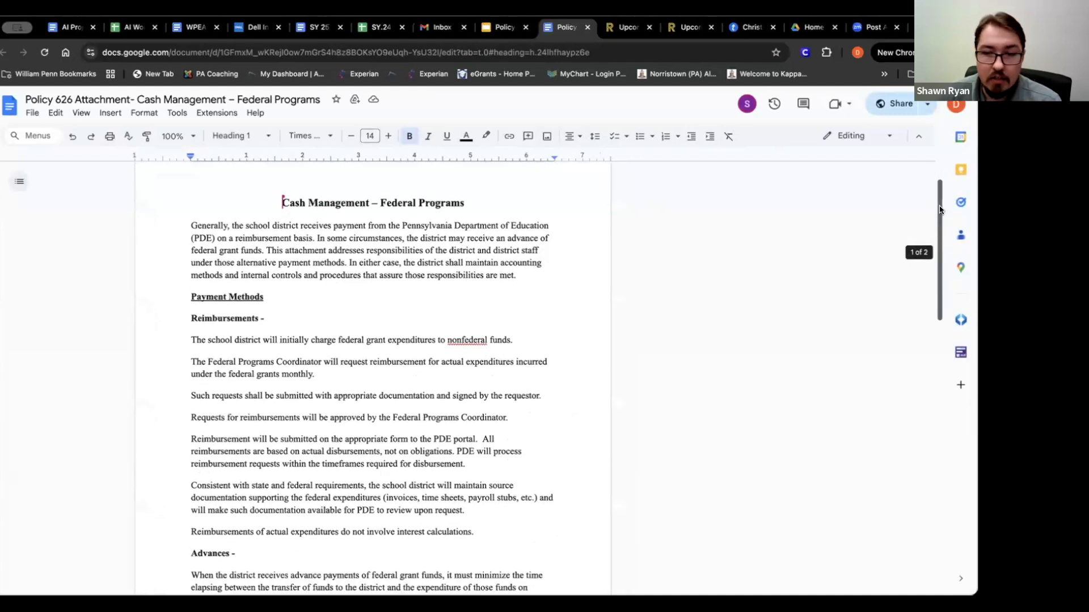
Step: Scroll the Policy 626 Attachment down to the interest-earnings section with suggested payment-system wording replacements
scroll(down, 3)
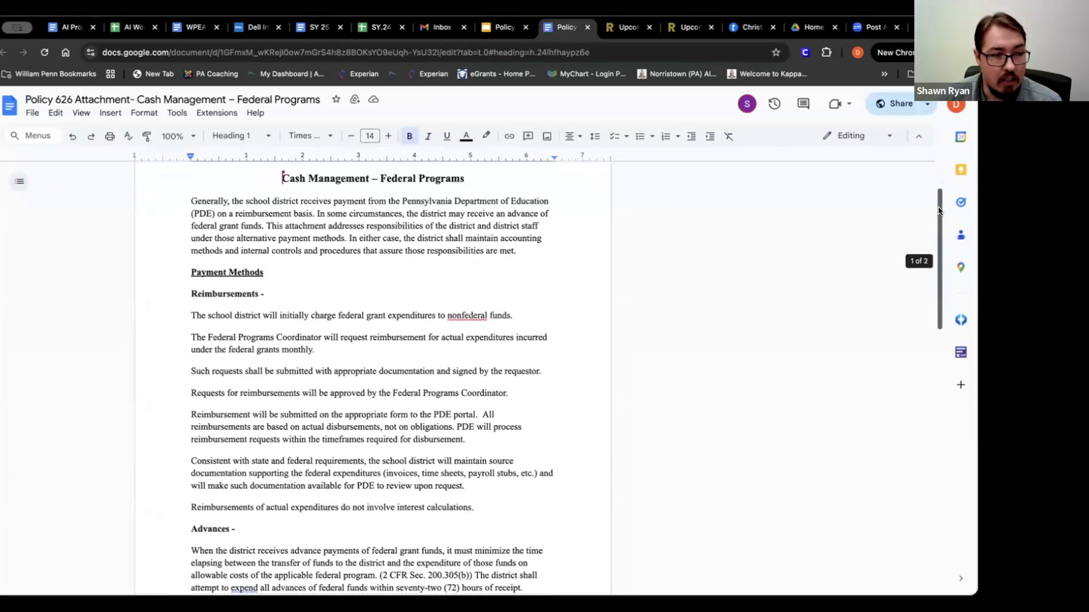
scroll(down, 3)
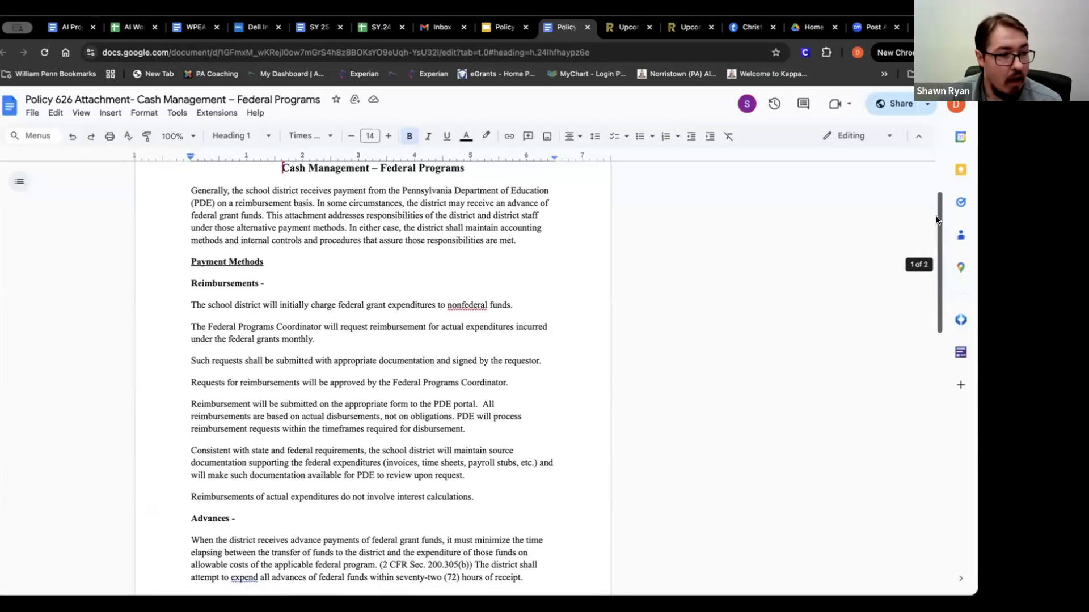
scroll(down, 3)
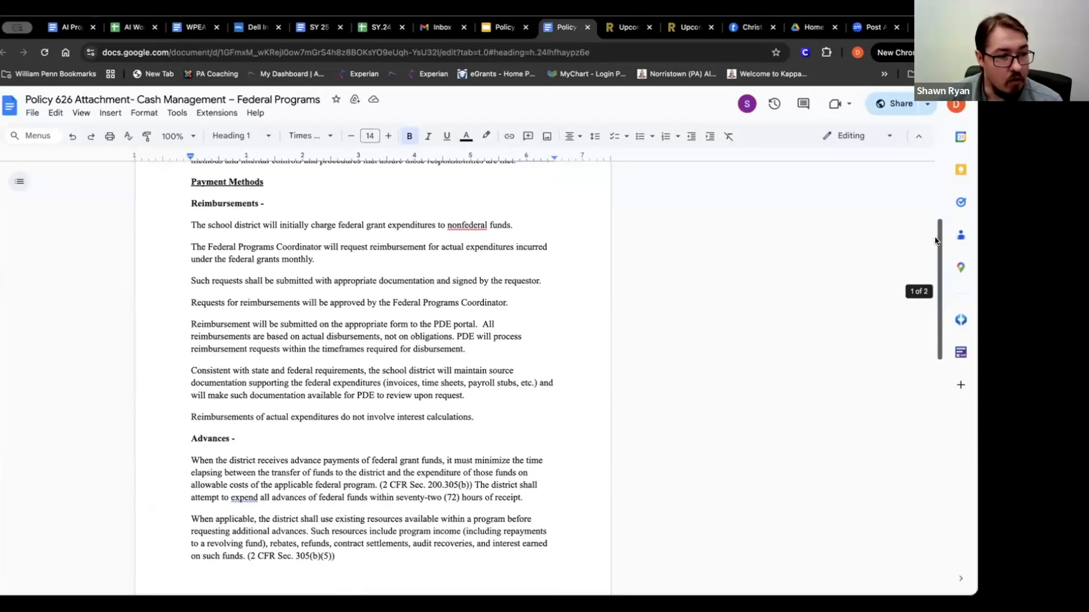
scroll(down, 3)
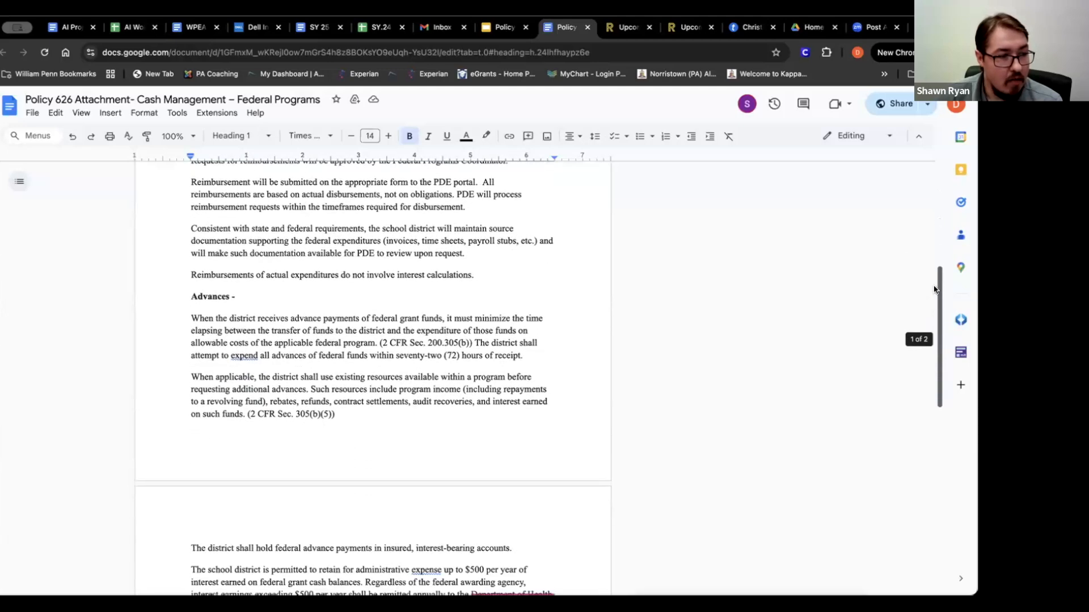
scroll(down, 3)
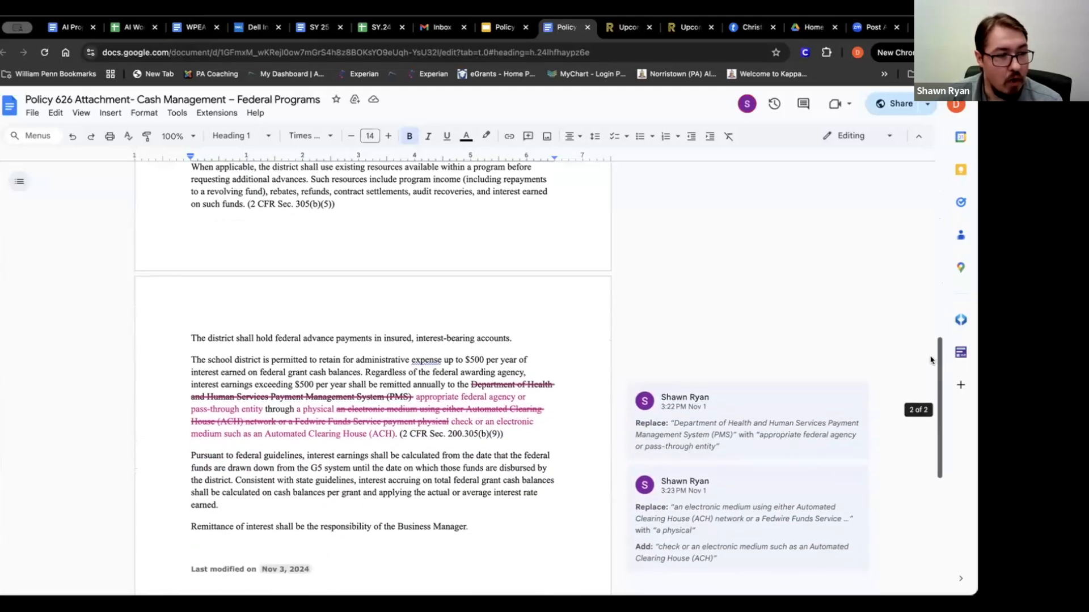
scroll(down, 3)
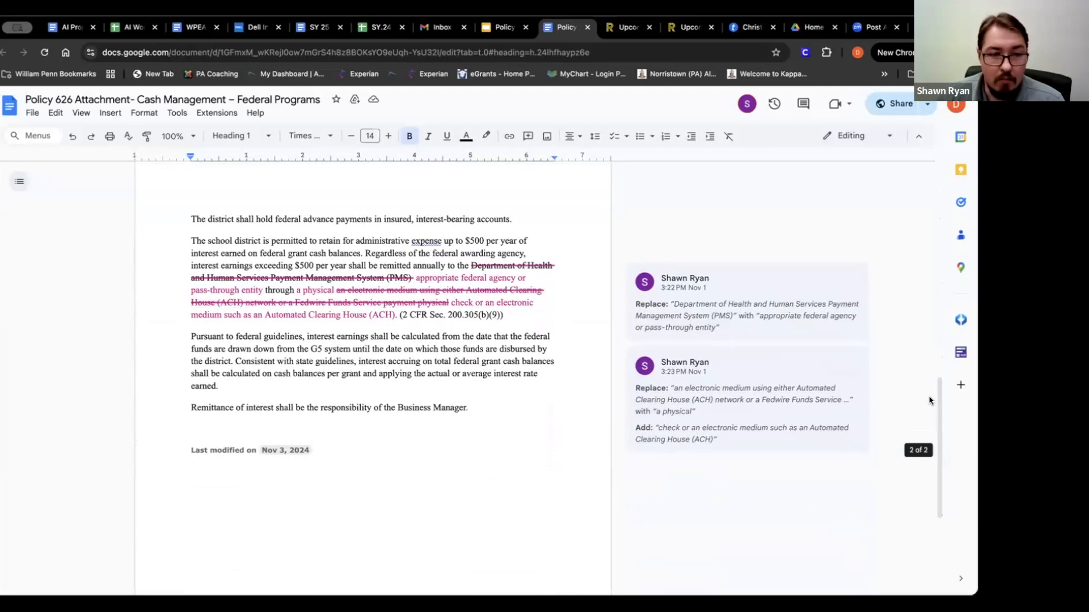
mouse_move(942, 403)
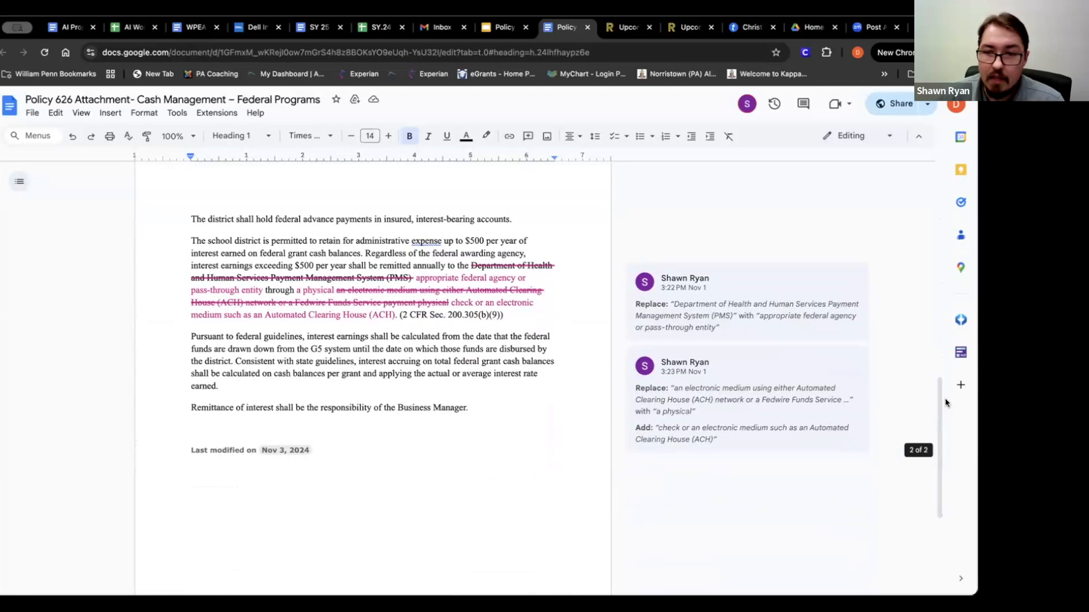
mouse_move(939, 402)
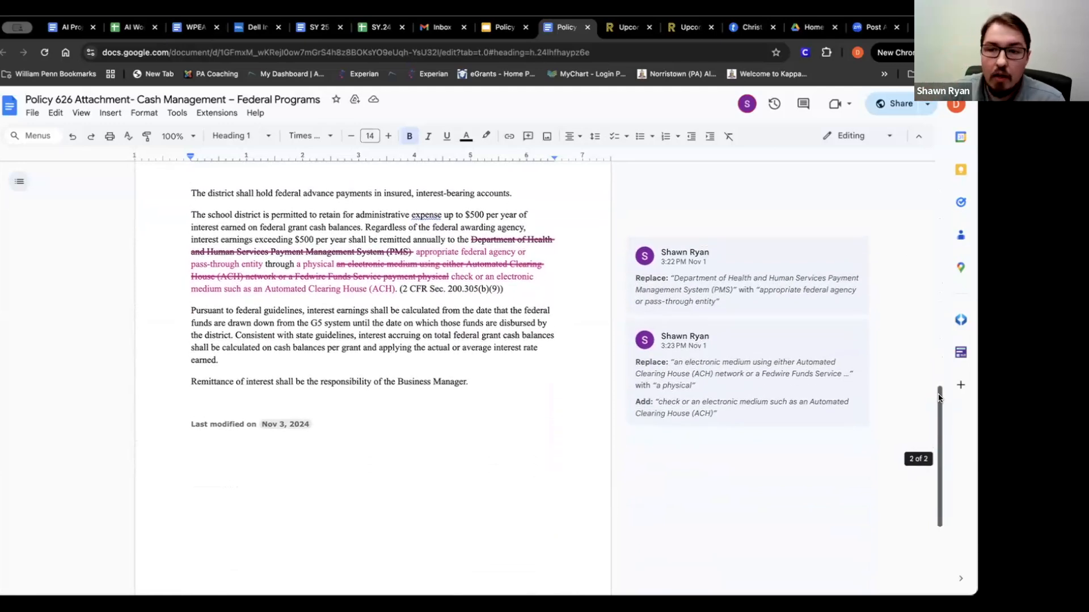
scroll(up, 3)
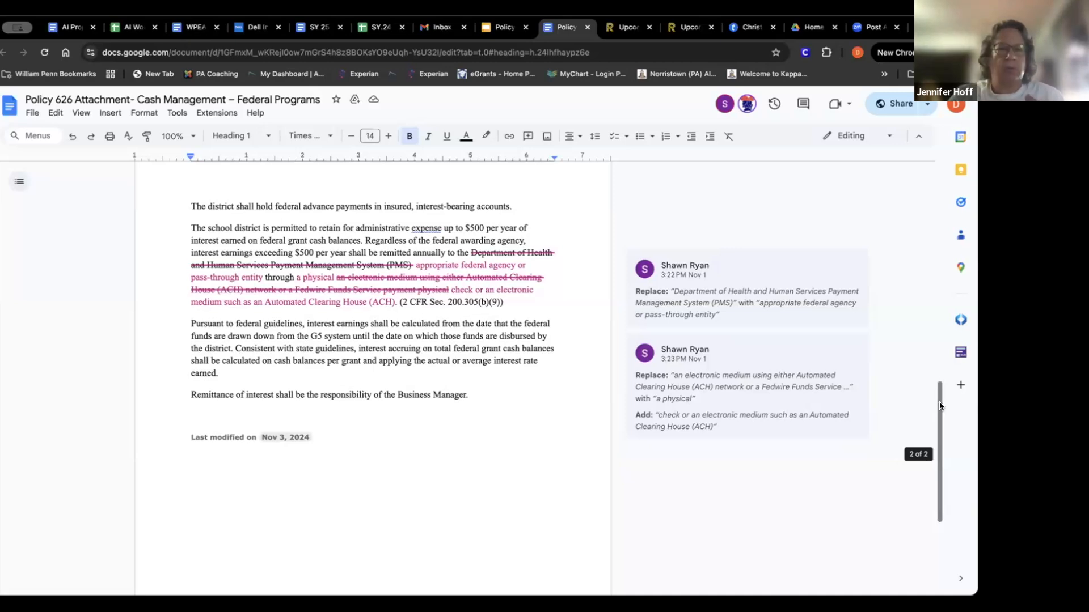
scroll(up, 3)
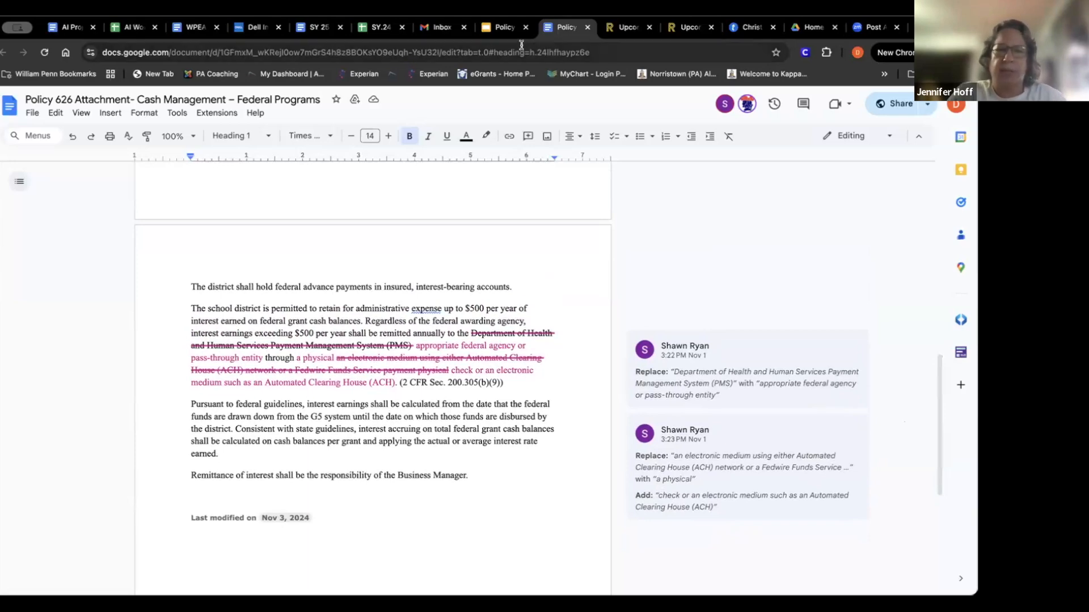
Step: From the slideshow, open Policy 800 Records Management and read the Records Coordinator duties
click(500, 28)
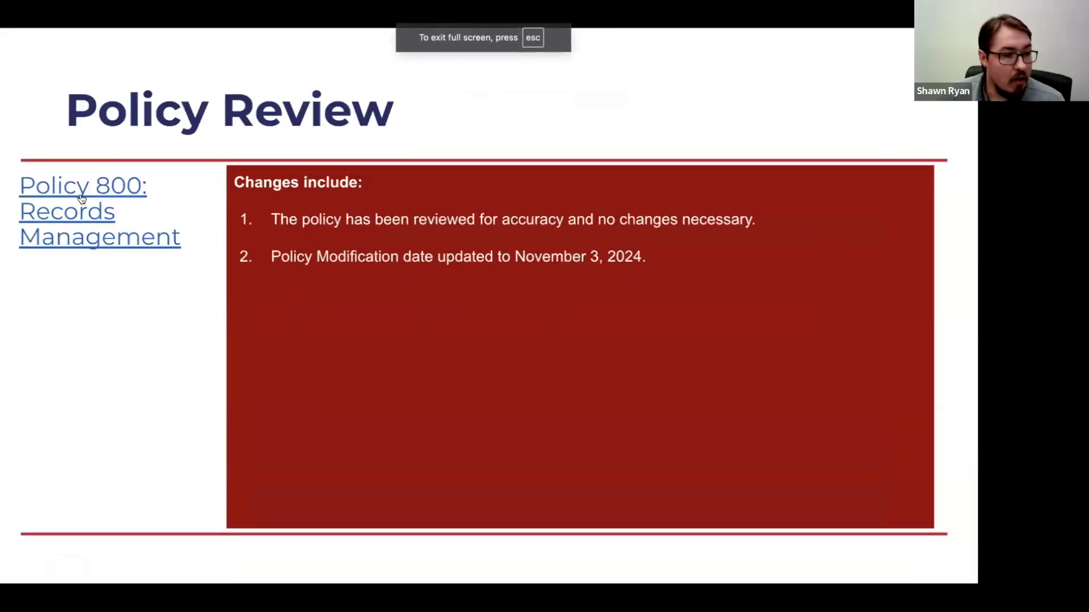
click(82, 184)
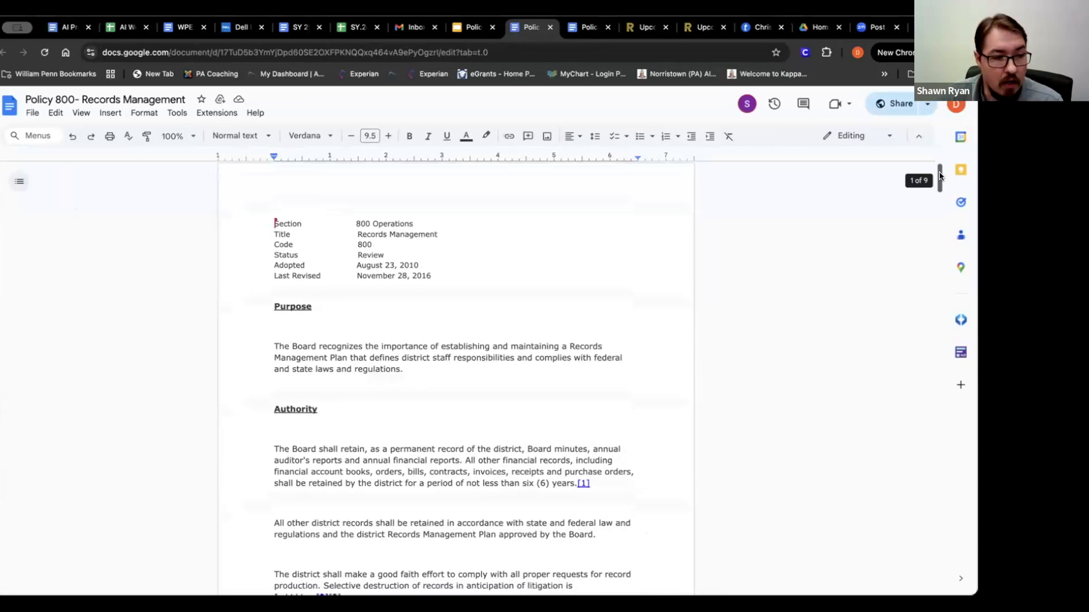
scroll(down, 3)
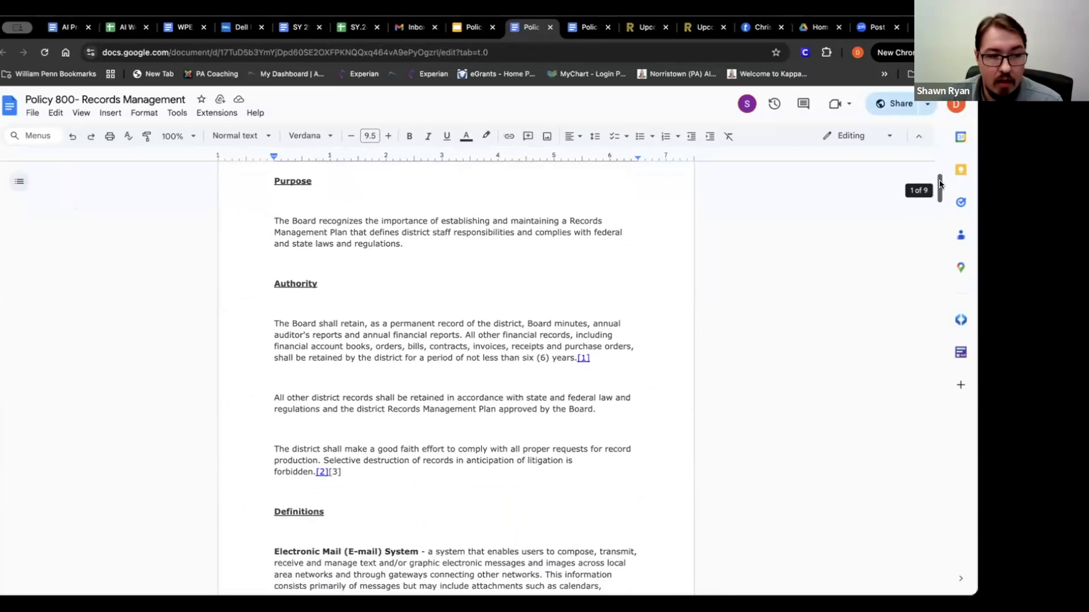
scroll(up, 3)
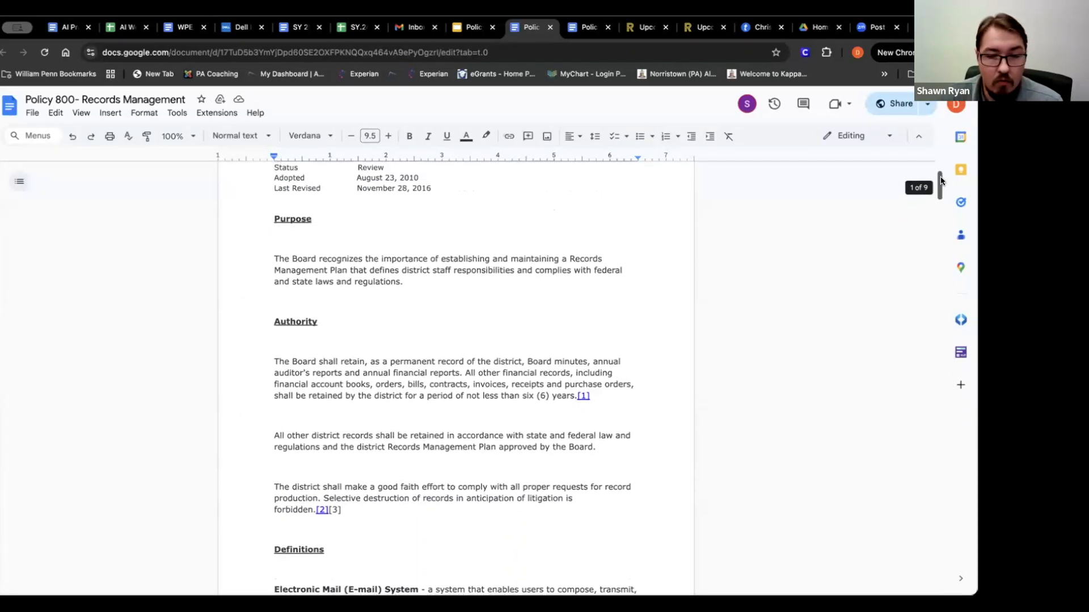
scroll(down, 3)
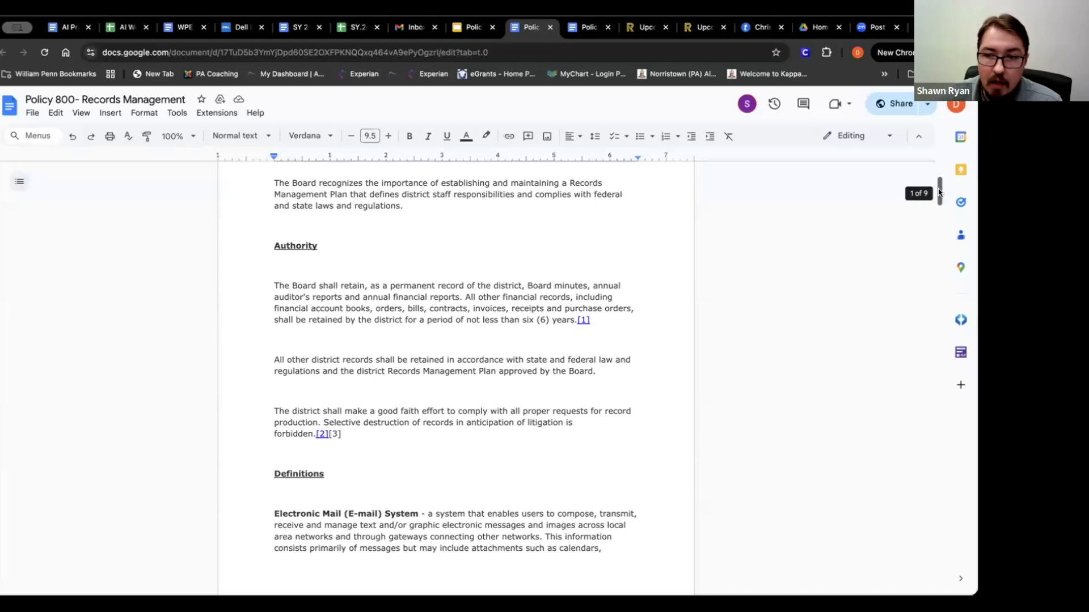
scroll(down, 3)
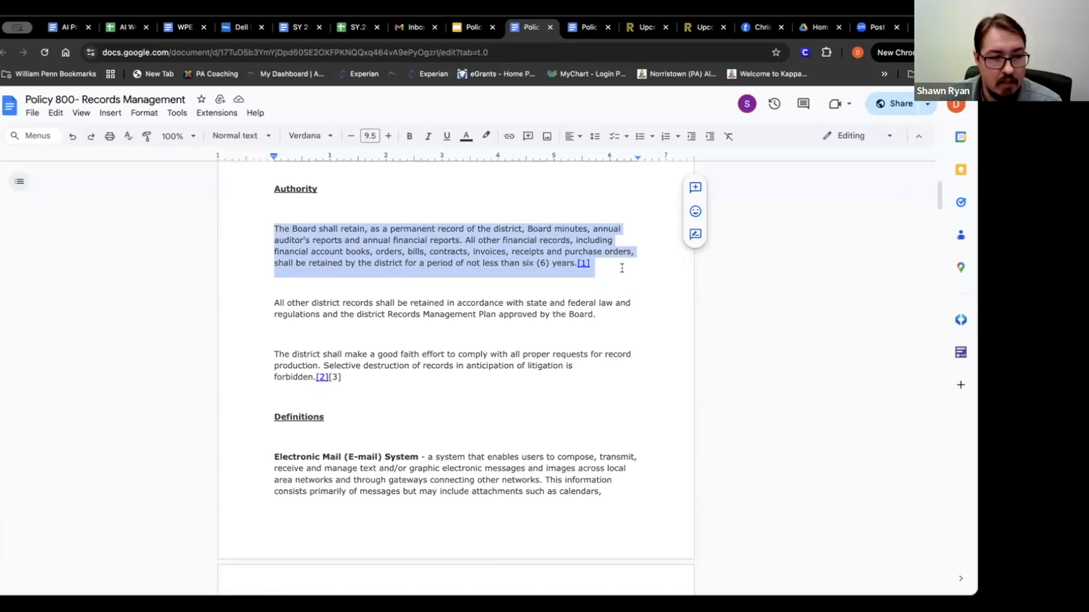
Step: Continue through the Records Management Plan down to the litigation-hold procedures
click(388, 135)
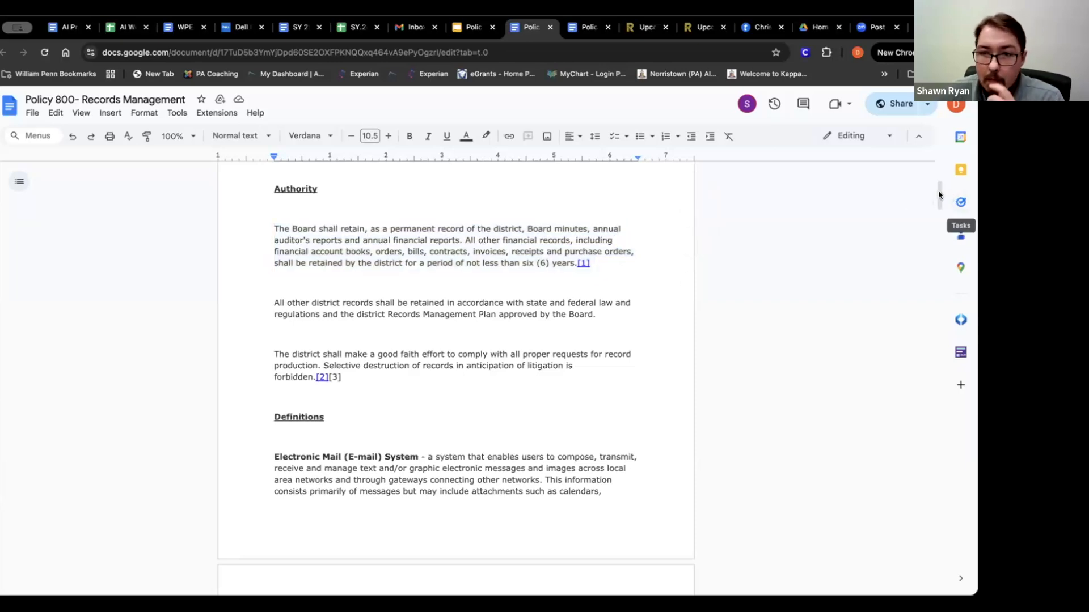
scroll(down, 3)
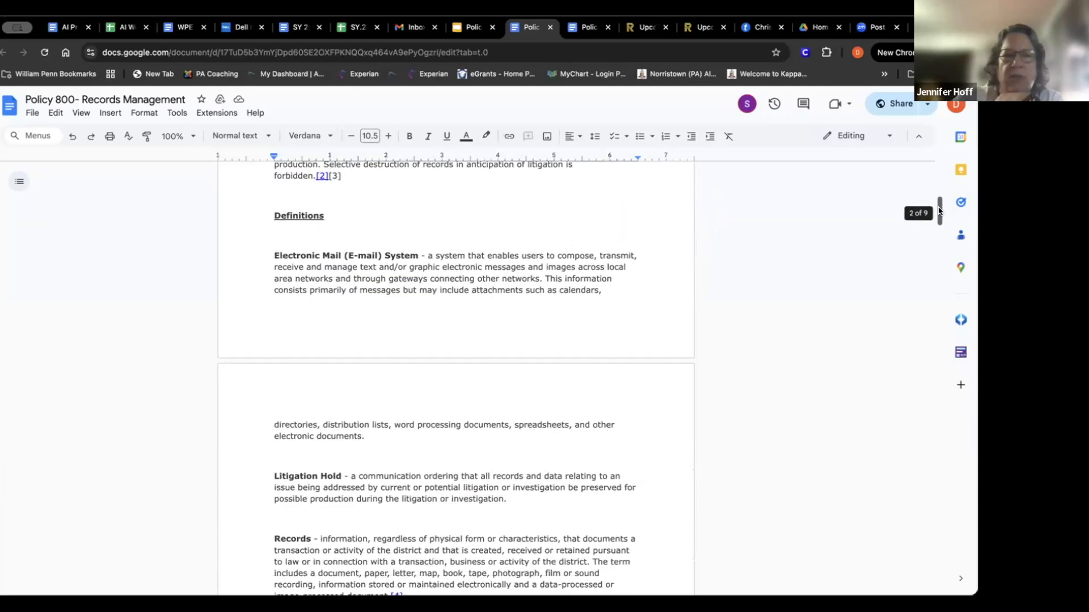
scroll(down, 3)
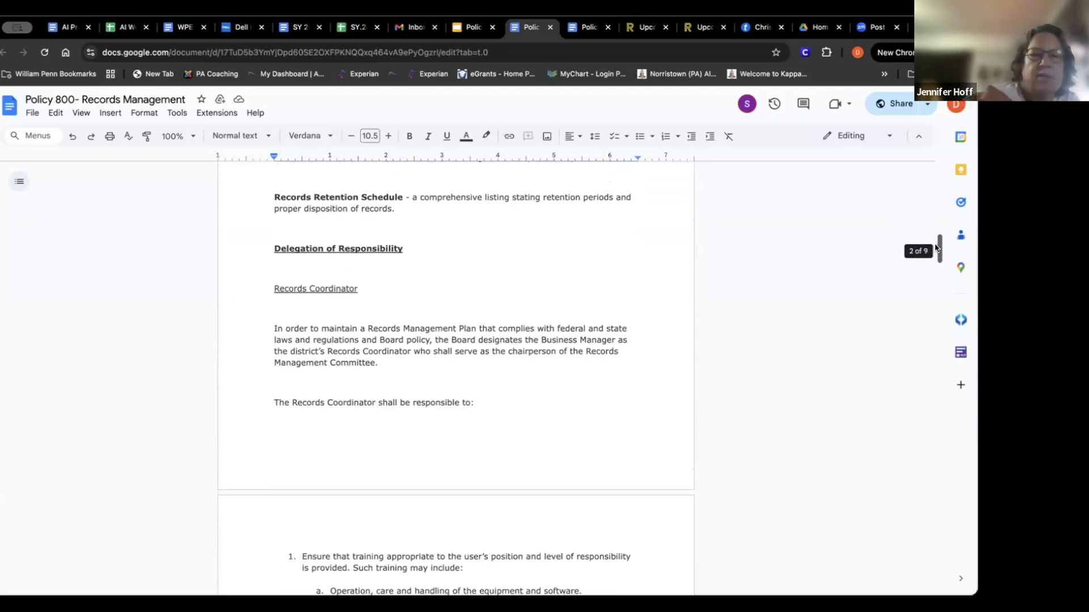
scroll(down, 3)
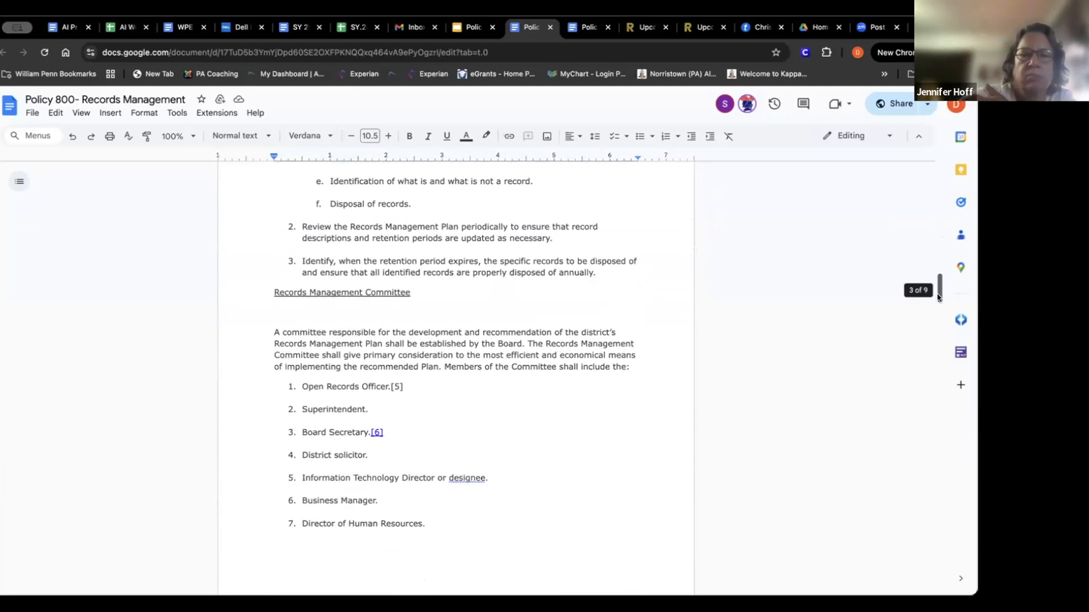
scroll(down, 3)
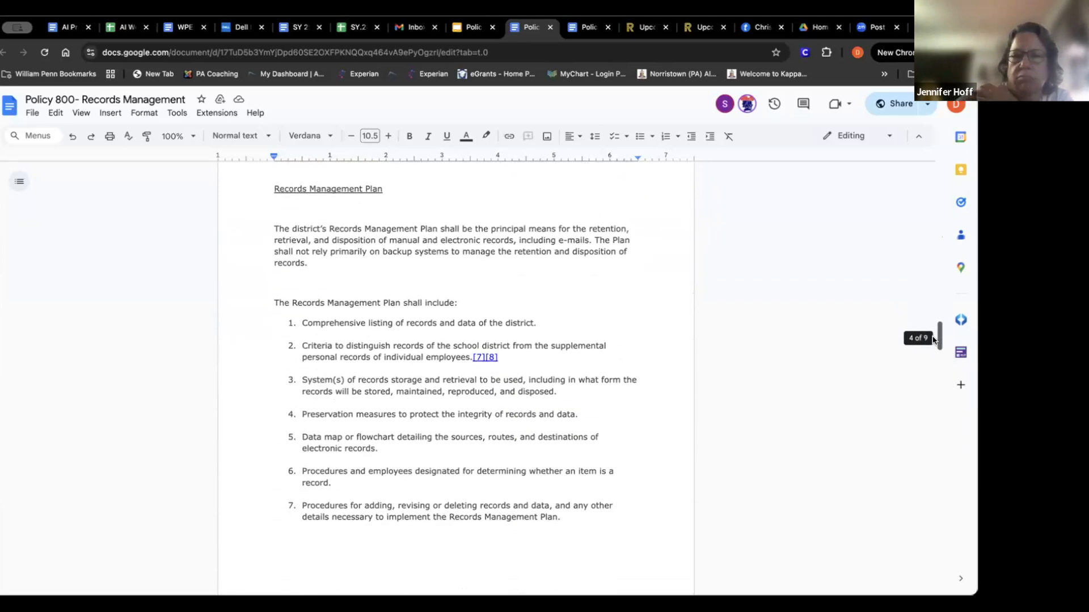
scroll(down, 3)
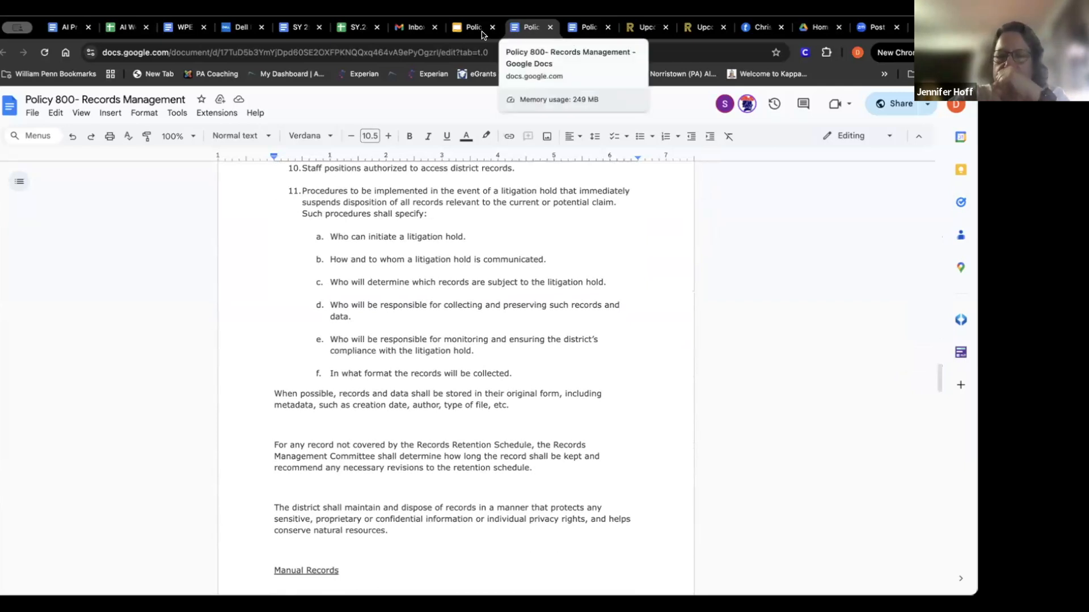
Step: Switch to Policy 827 Conflict of Interest and read down through its reporting sections
click(471, 27)
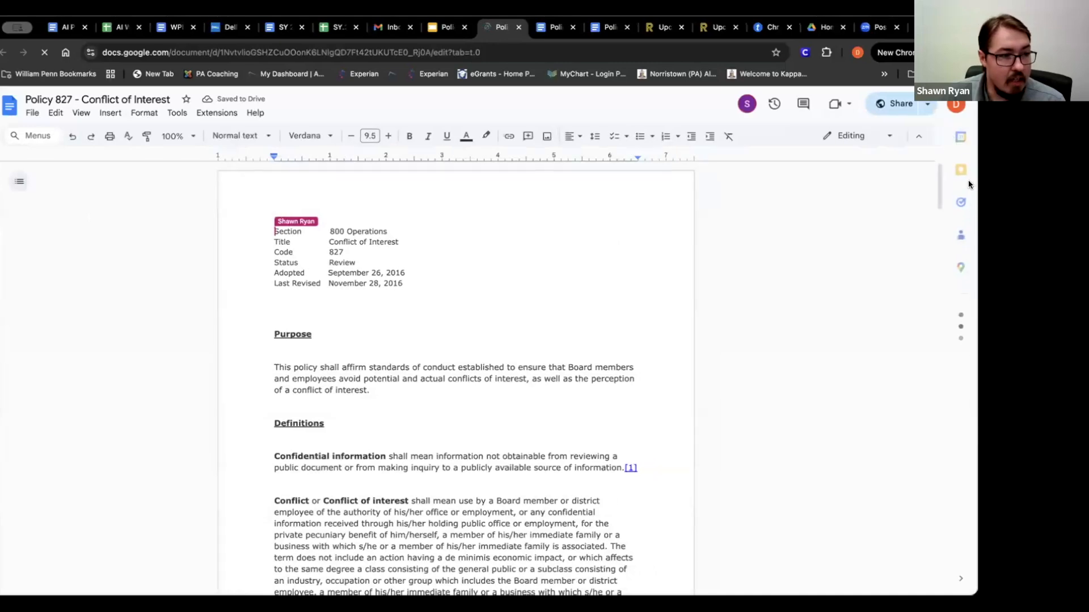
scroll(down, 3)
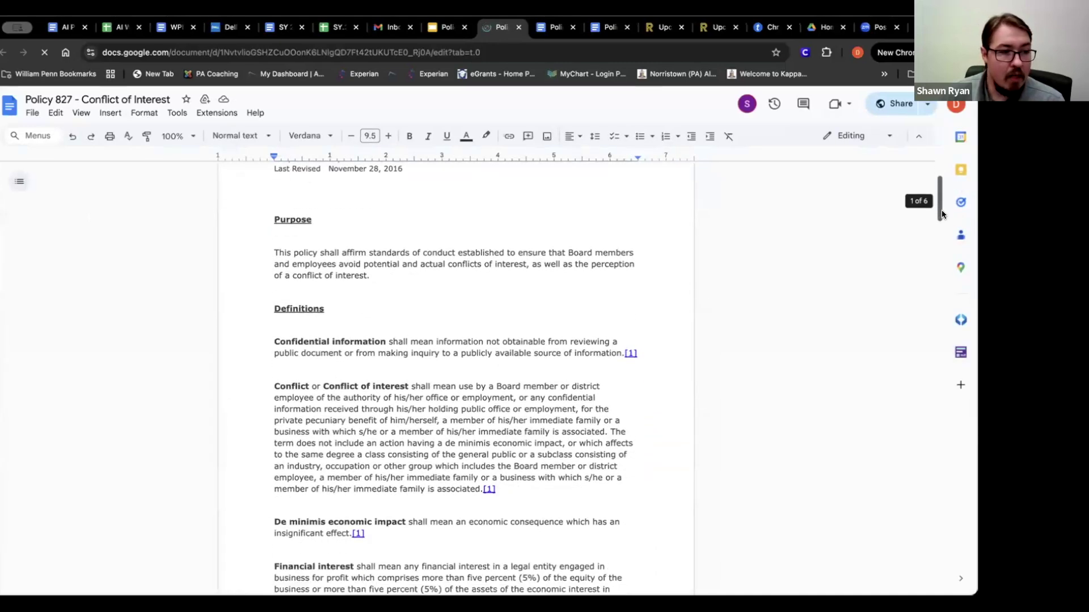
scroll(down, 3)
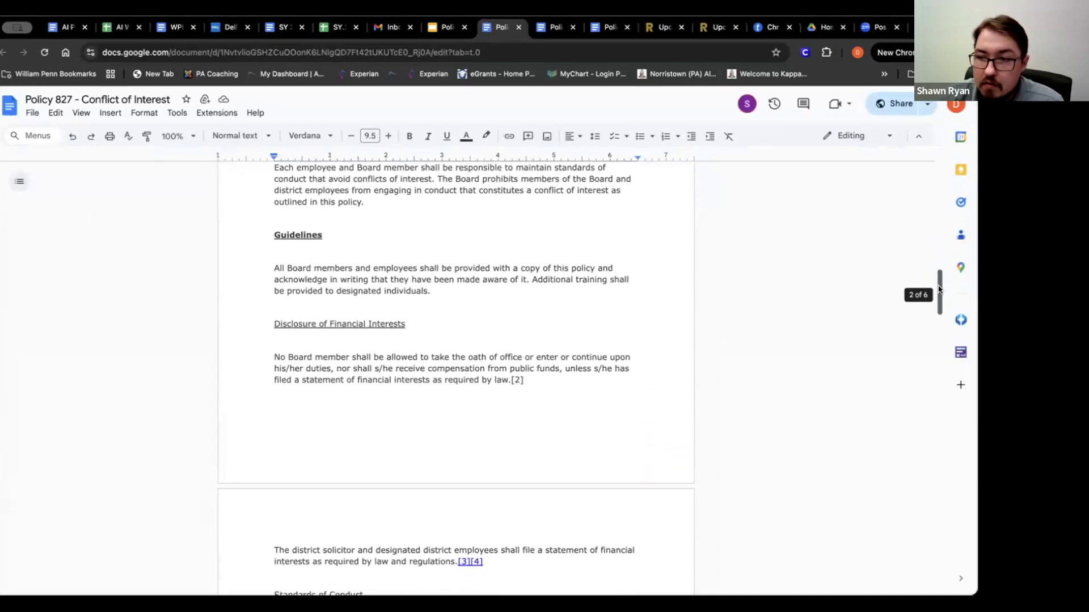
scroll(down, 3)
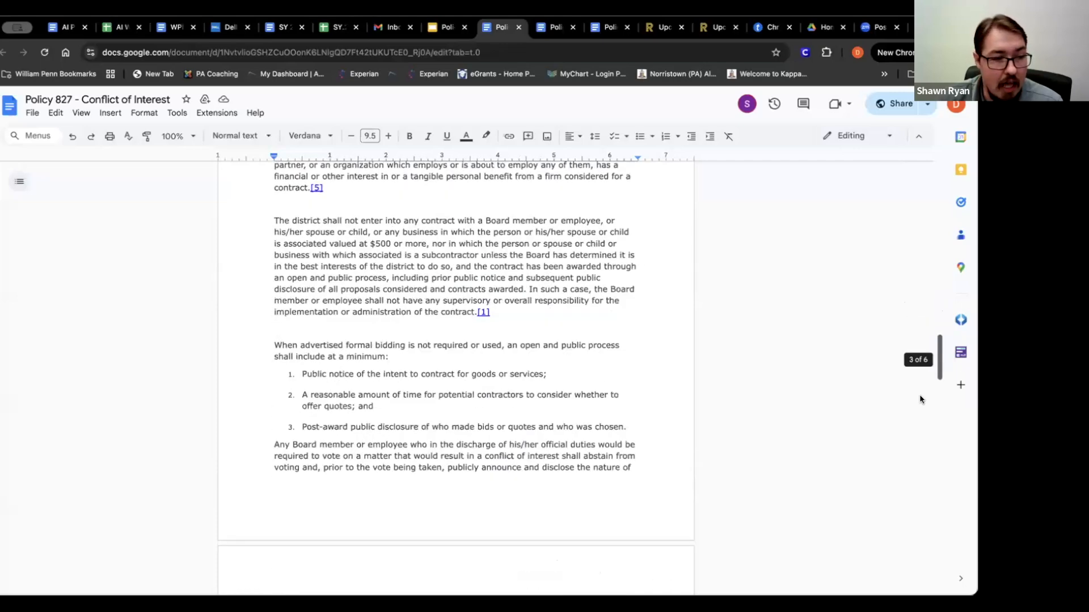
scroll(down, 3)
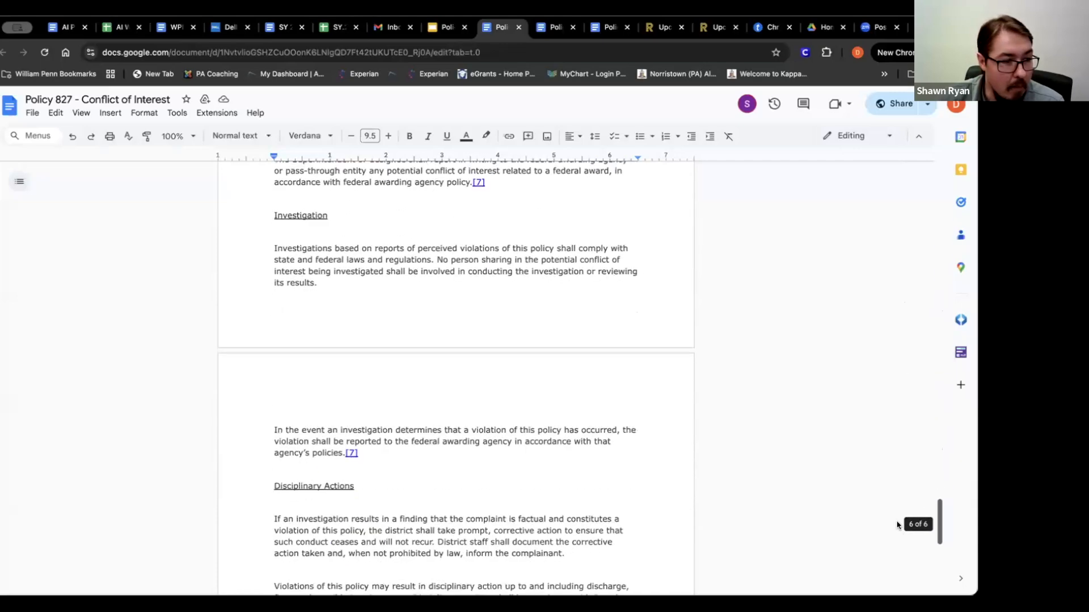
scroll(down, 3)
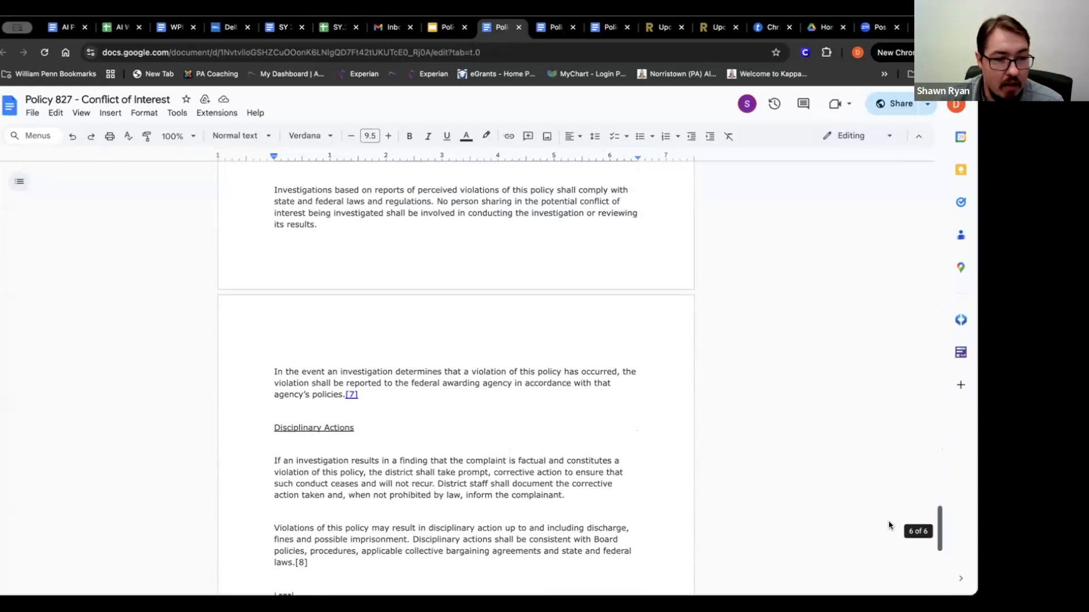
Step: Scroll back to the Investigation section and clear the highlighted federal awarding agency paragraph
scroll(up, 3)
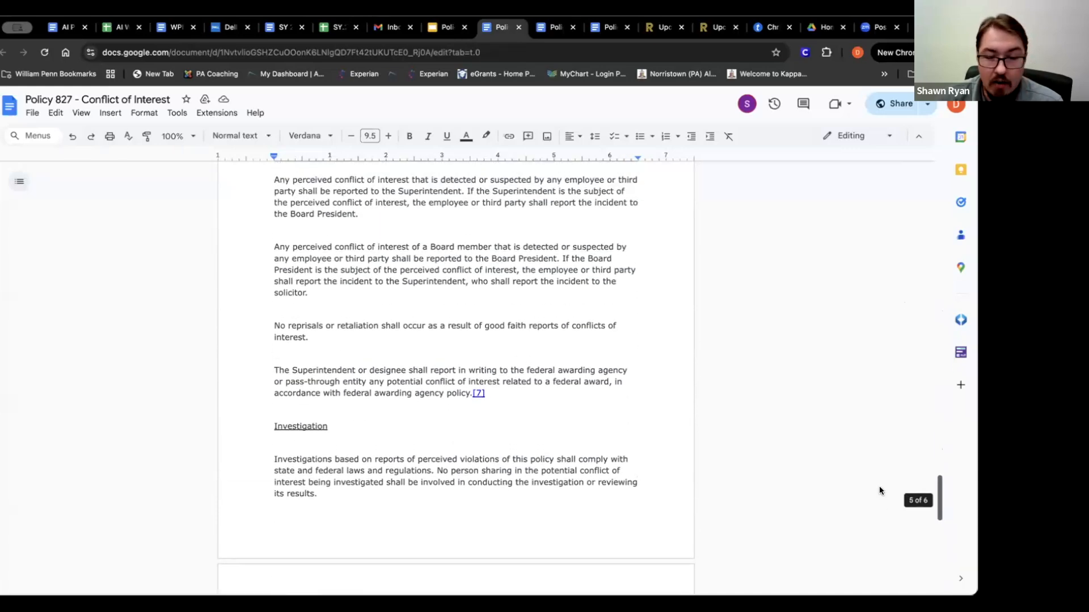
scroll(up, 3)
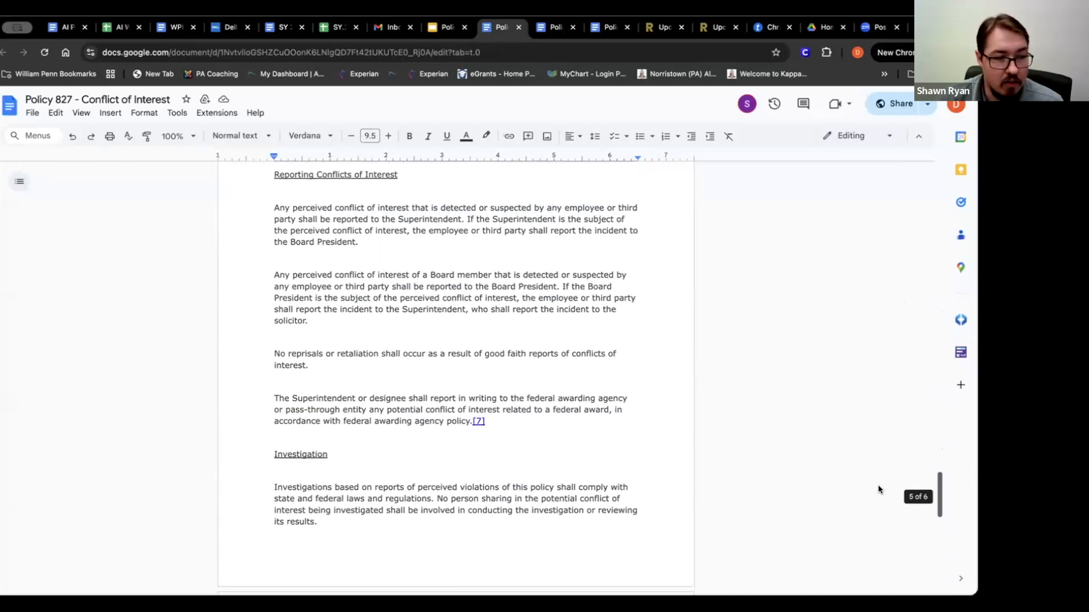
scroll(up, 3)
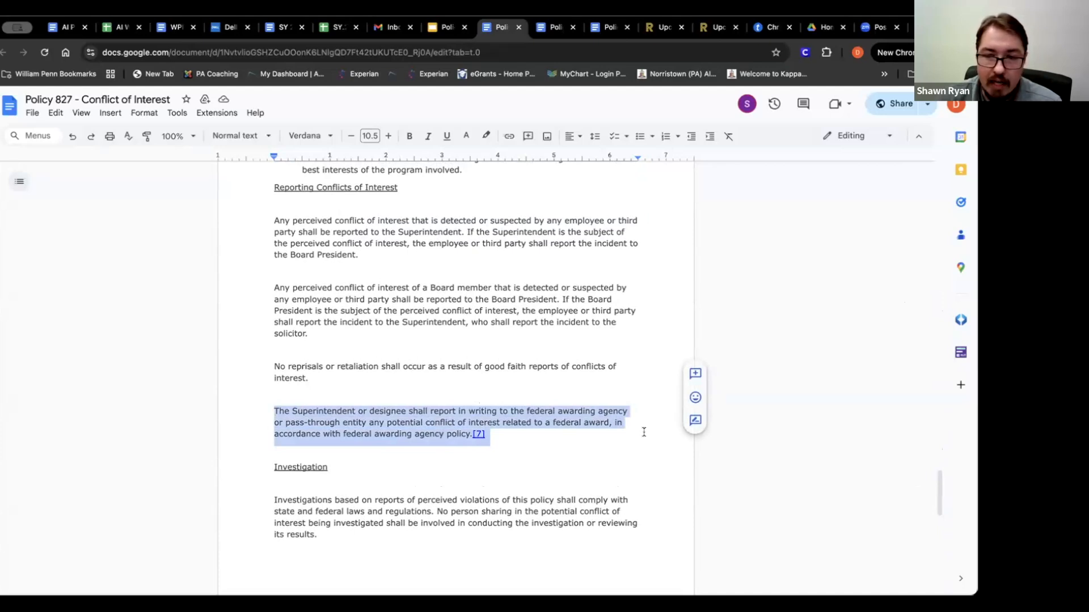
mouse_move(920, 465)
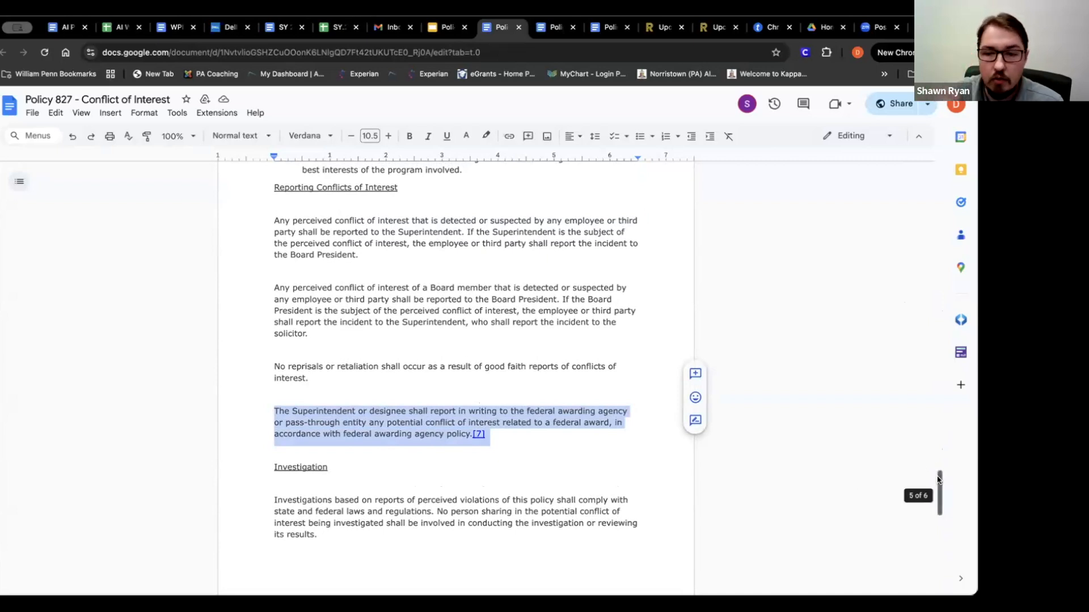
scroll(down, 3)
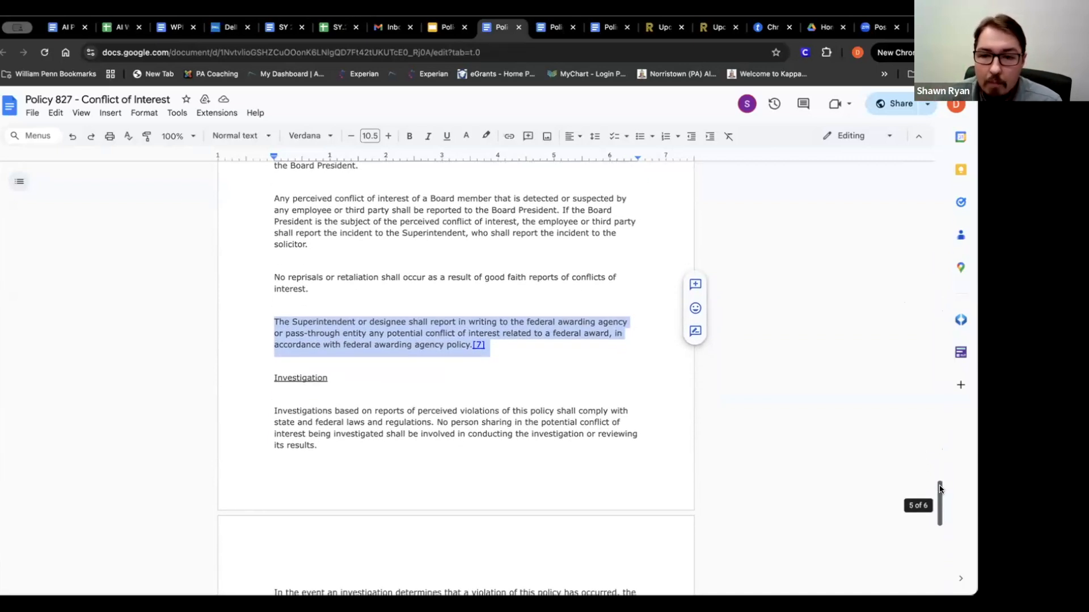
mouse_move(680, 390)
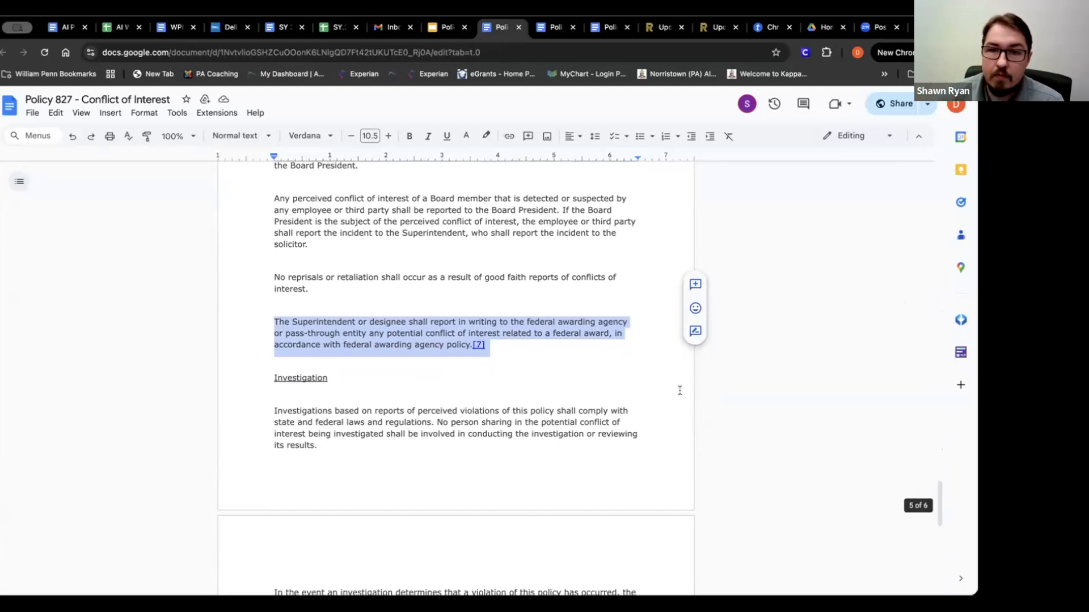
click(329, 376)
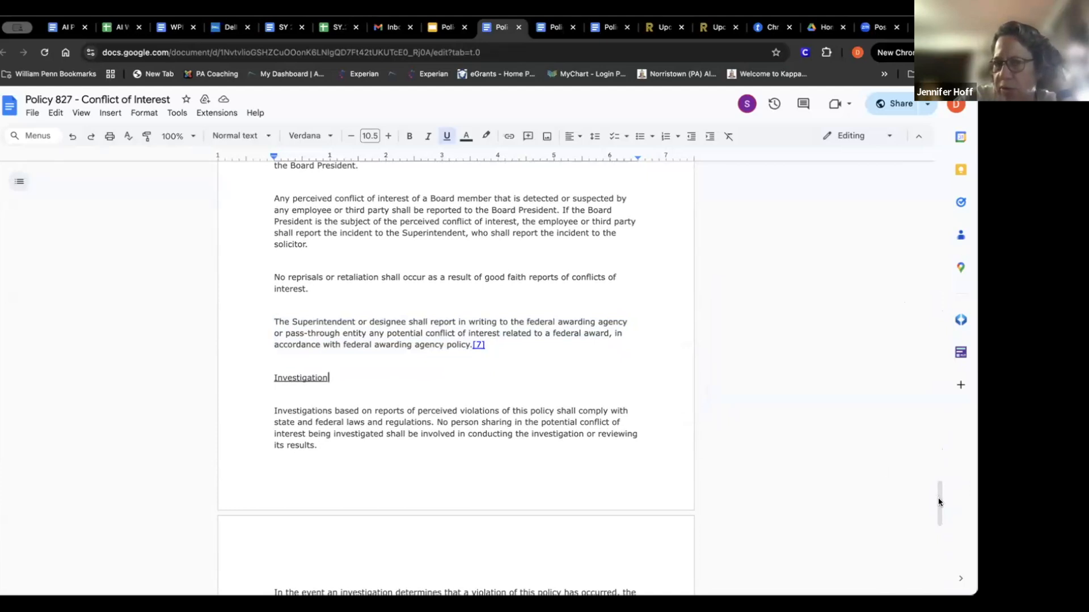
mouse_move(752, 415)
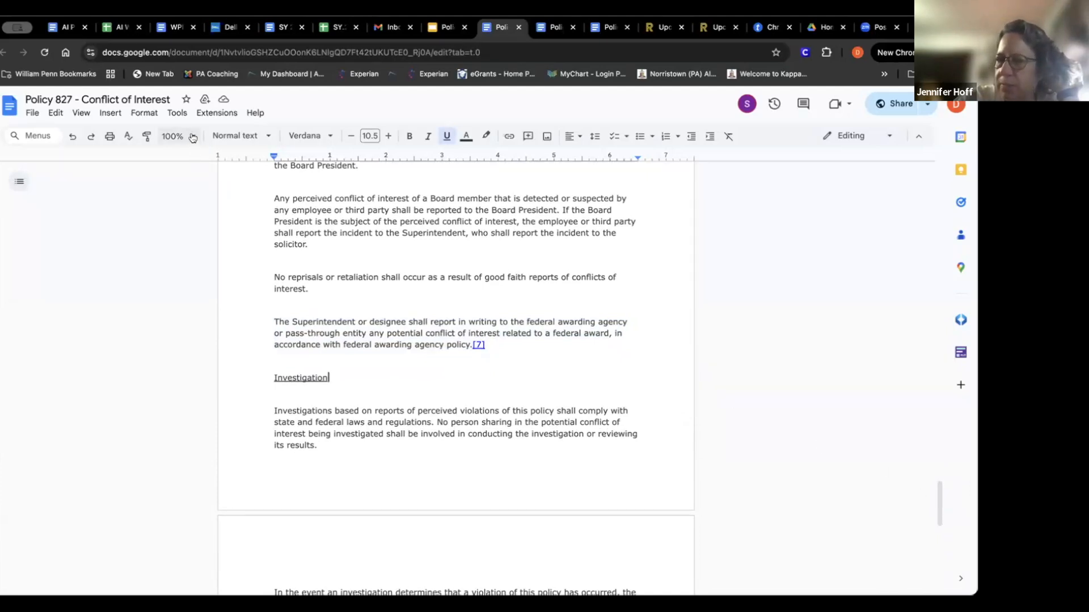
Step: Set the document zoom to 125% and hold on the reporting and Investigation passages
click(172, 135)
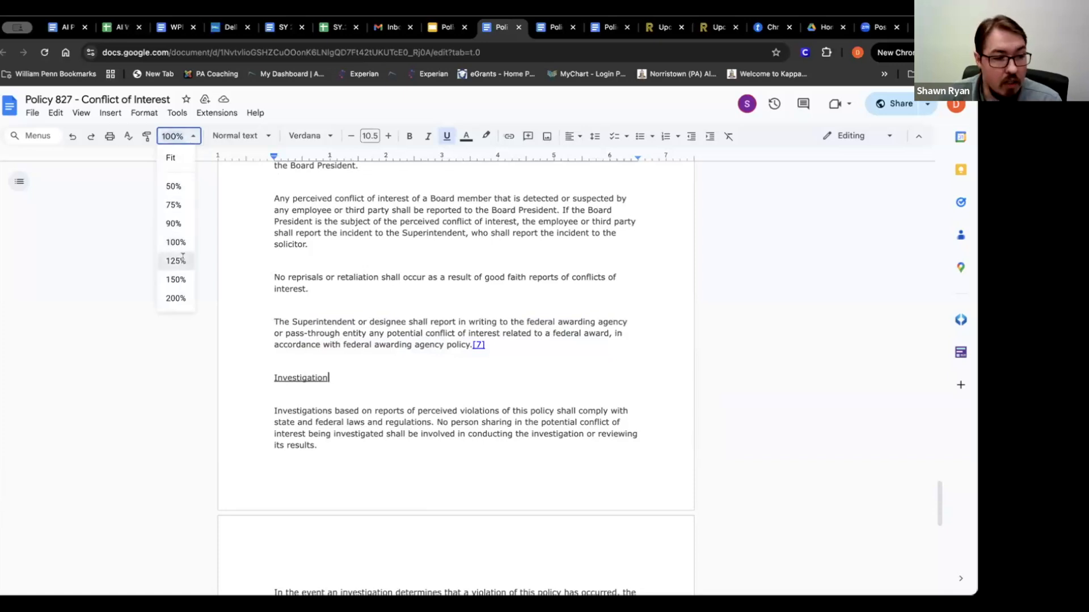
click(174, 261)
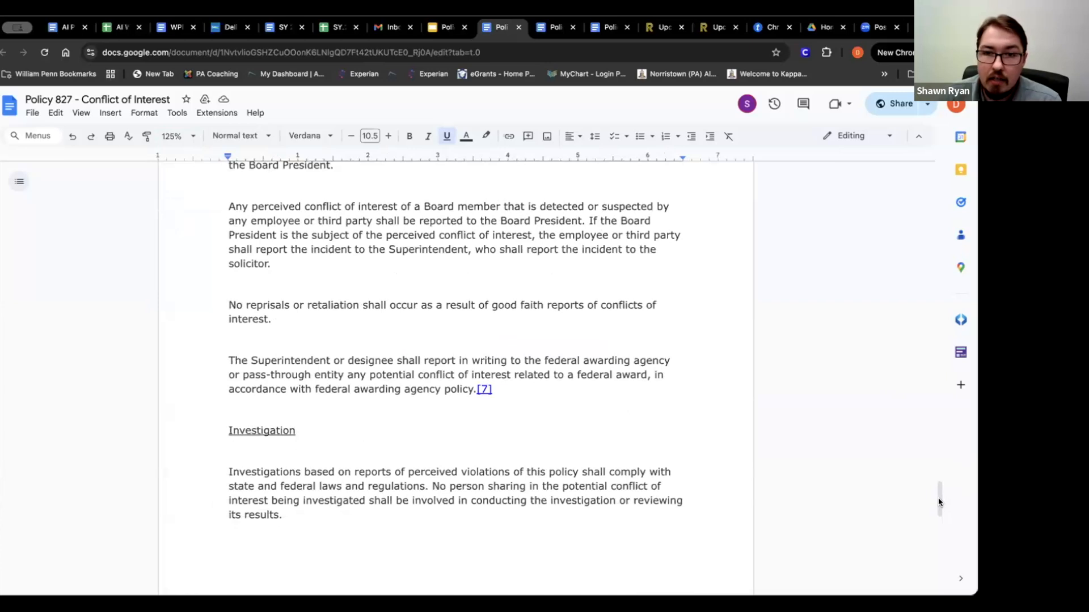
scroll(up, 3)
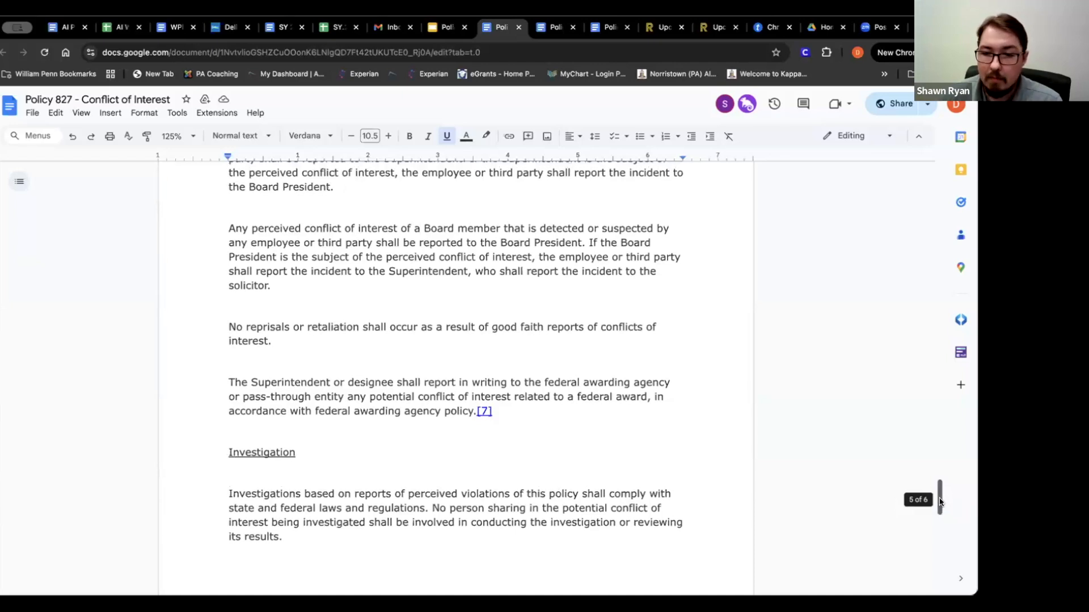
scroll(down, 3)
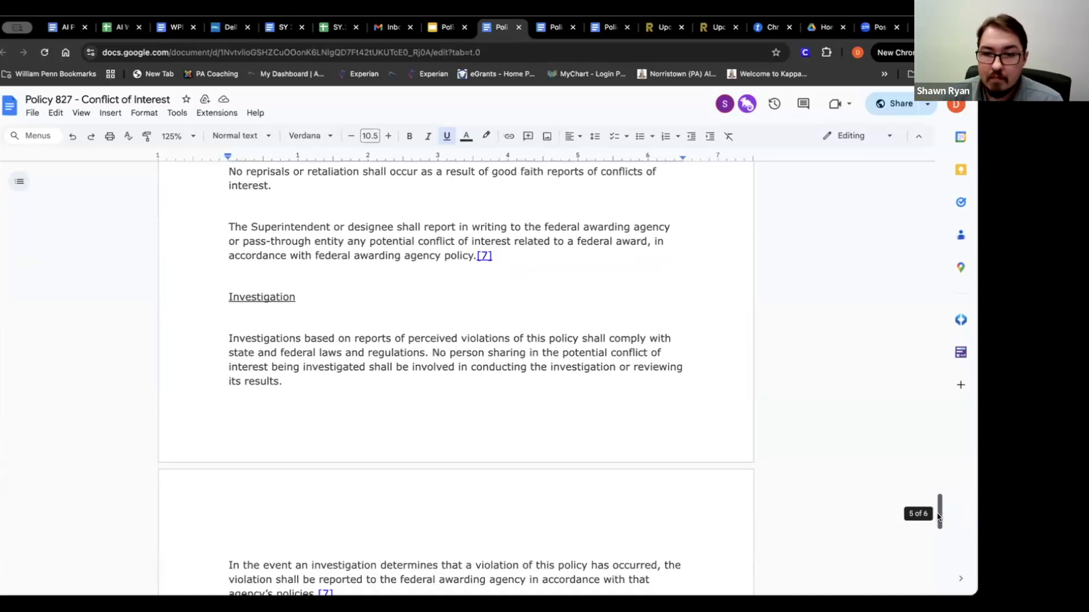
scroll(up, 3)
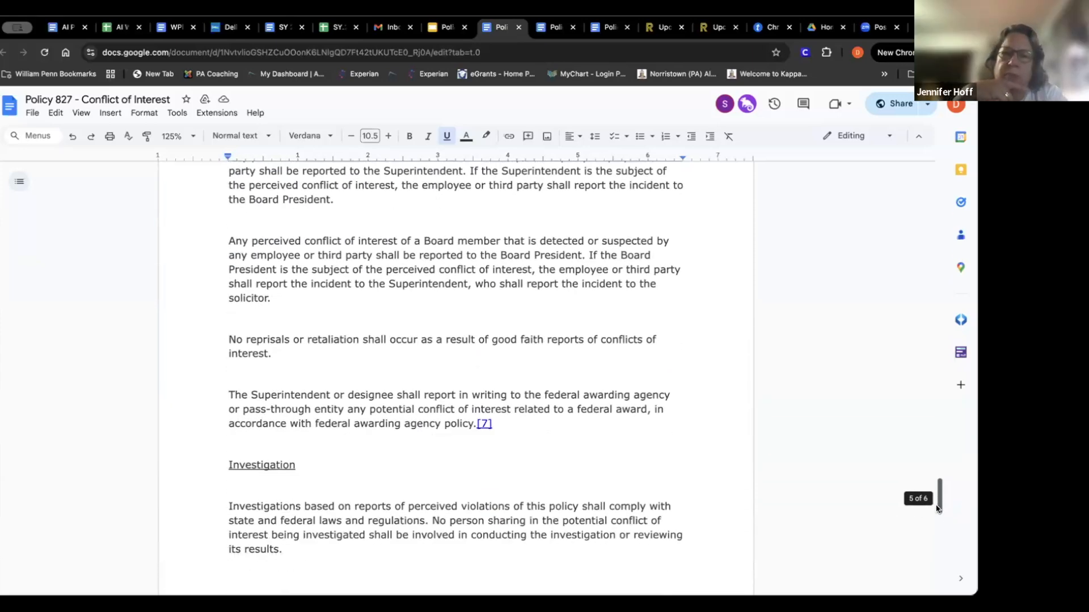
scroll(down, 3)
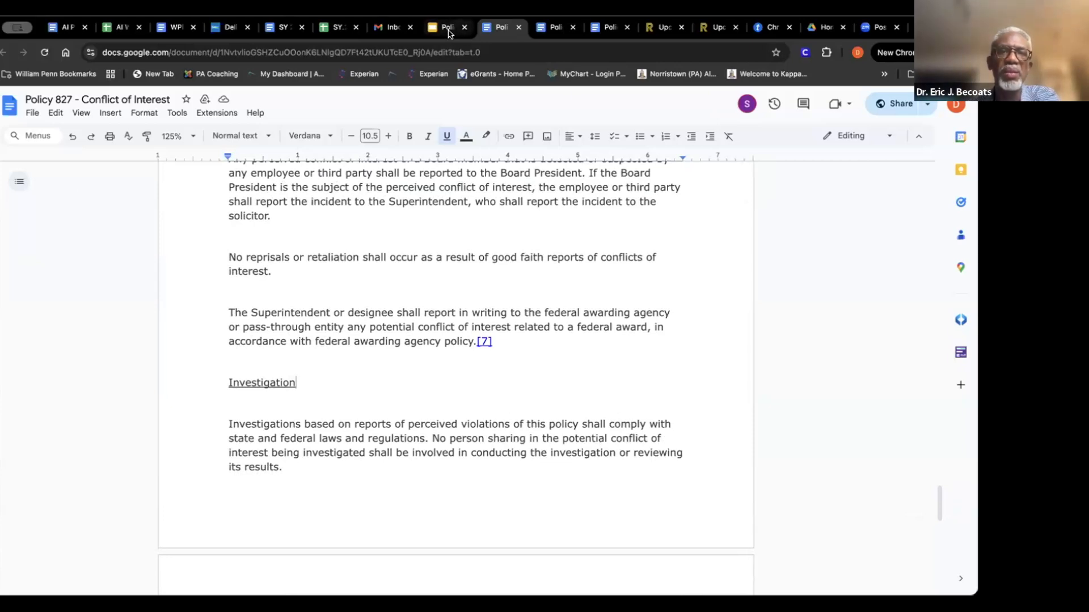
Step: Return to the Policy Review Second Reading slide listing Policies 338.1, 339, 347 and 351
click(448, 26)
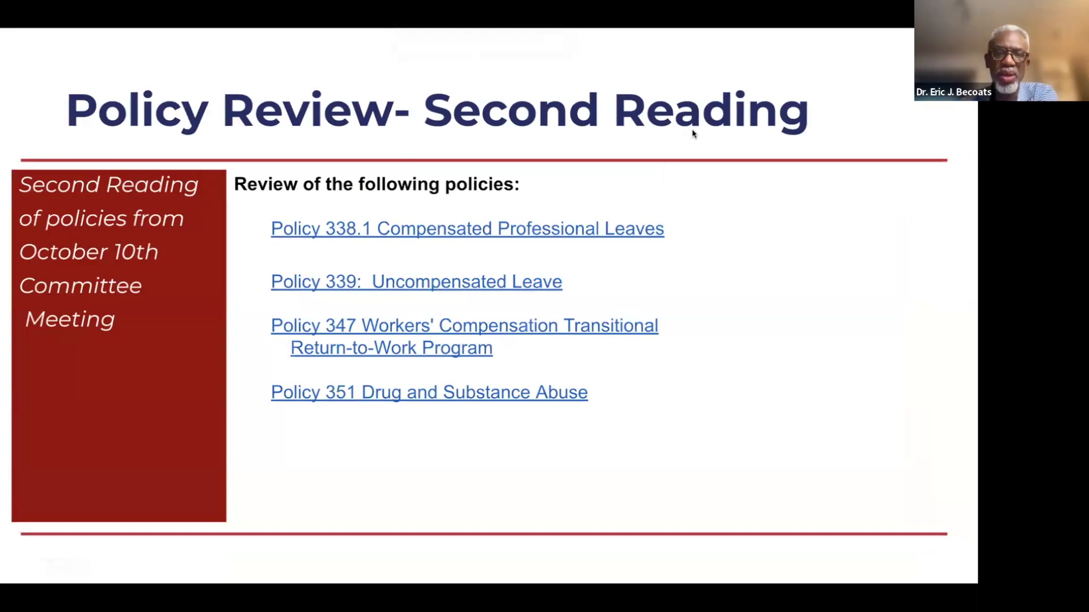
mouse_move(514, 77)
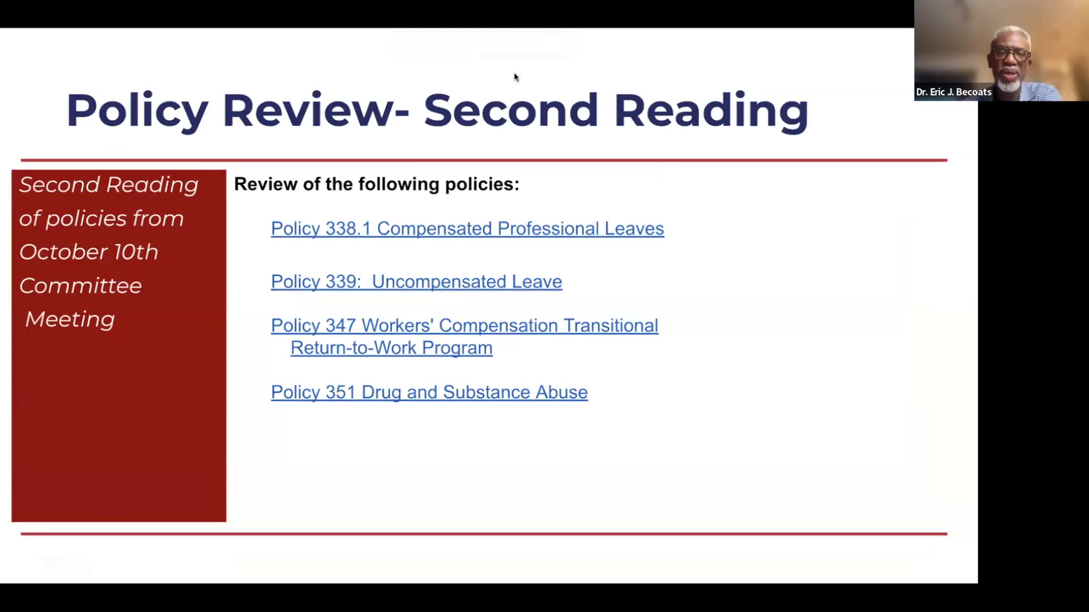
mouse_move(809, 362)
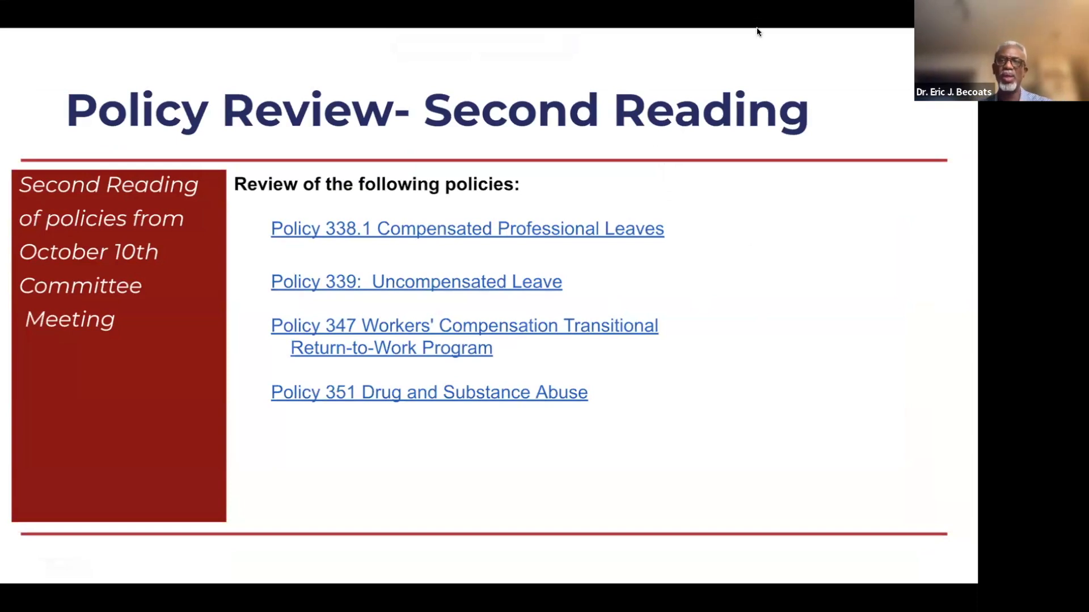
mouse_move(591, 268)
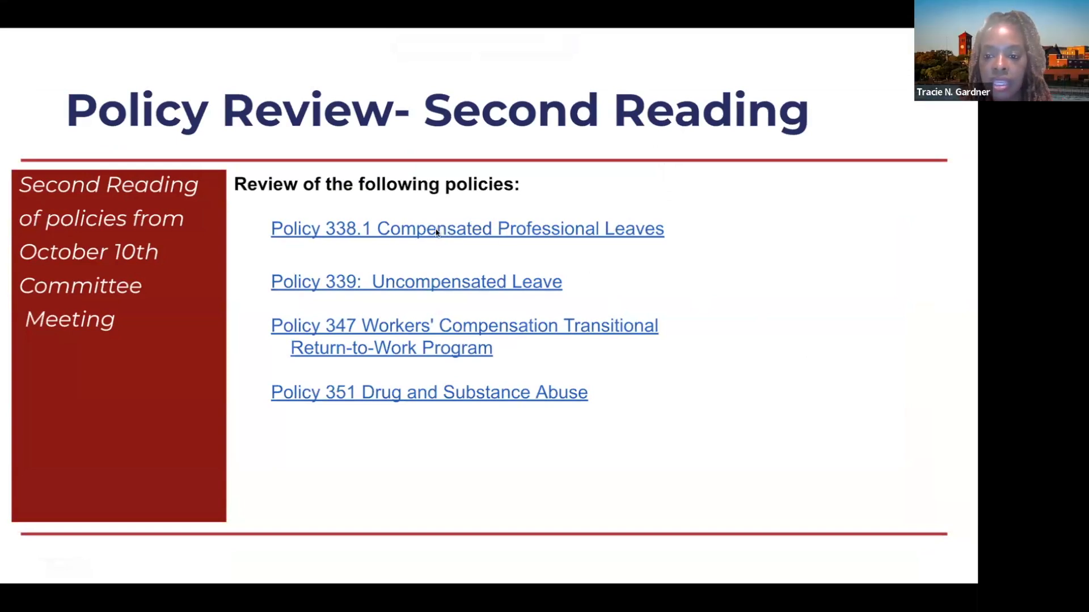
Step: Open Policy 338.1 Compensated Professional Leaves and read through to the Classroom Occupational Exchange Leave deadline
click(466, 228)
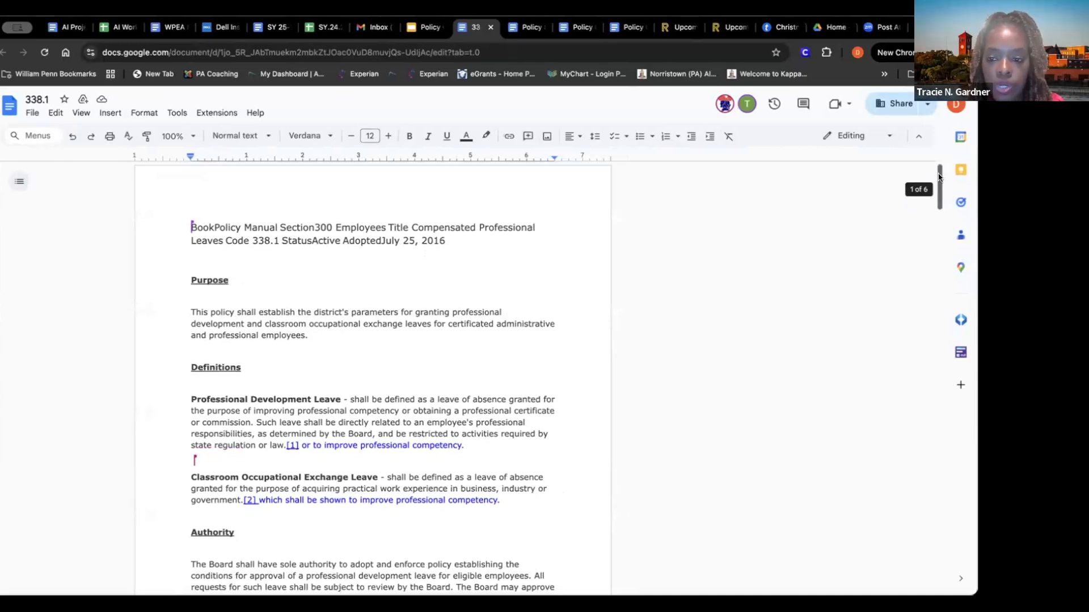
scroll(down, 3)
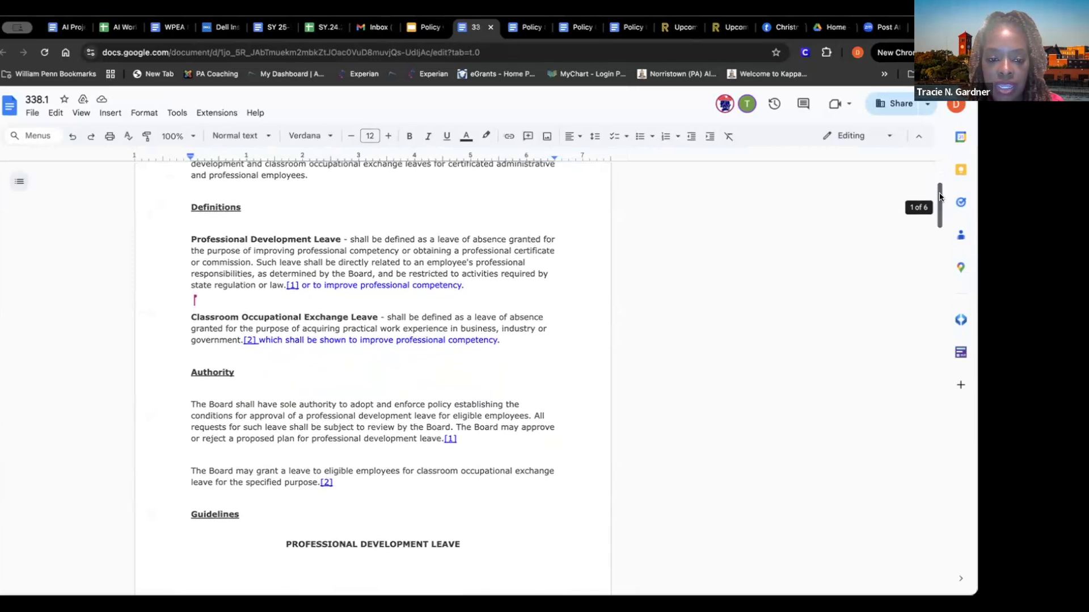
scroll(down, 3)
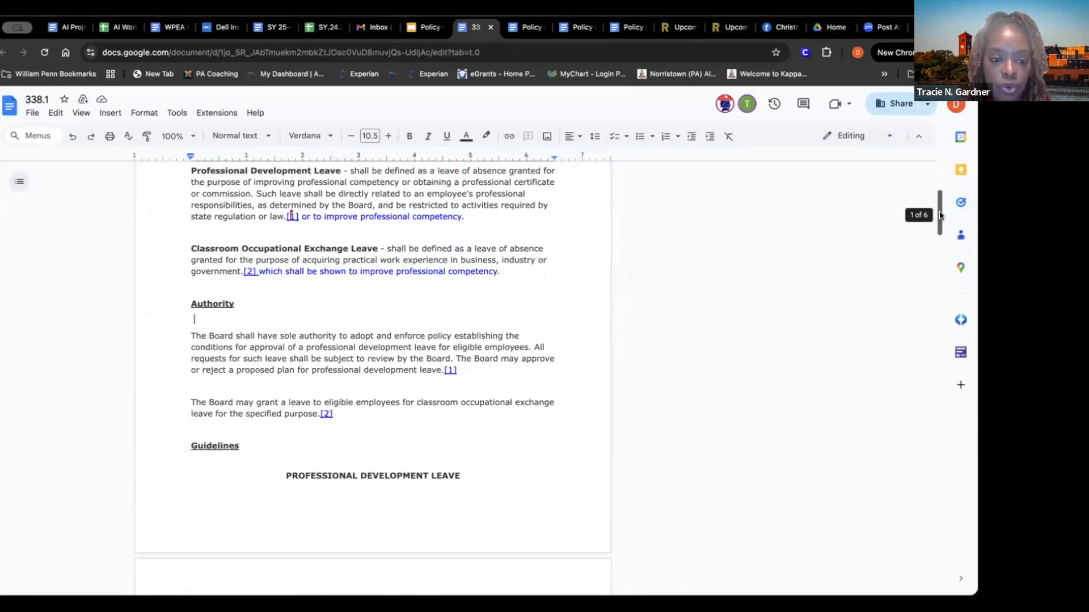
scroll(down, 3)
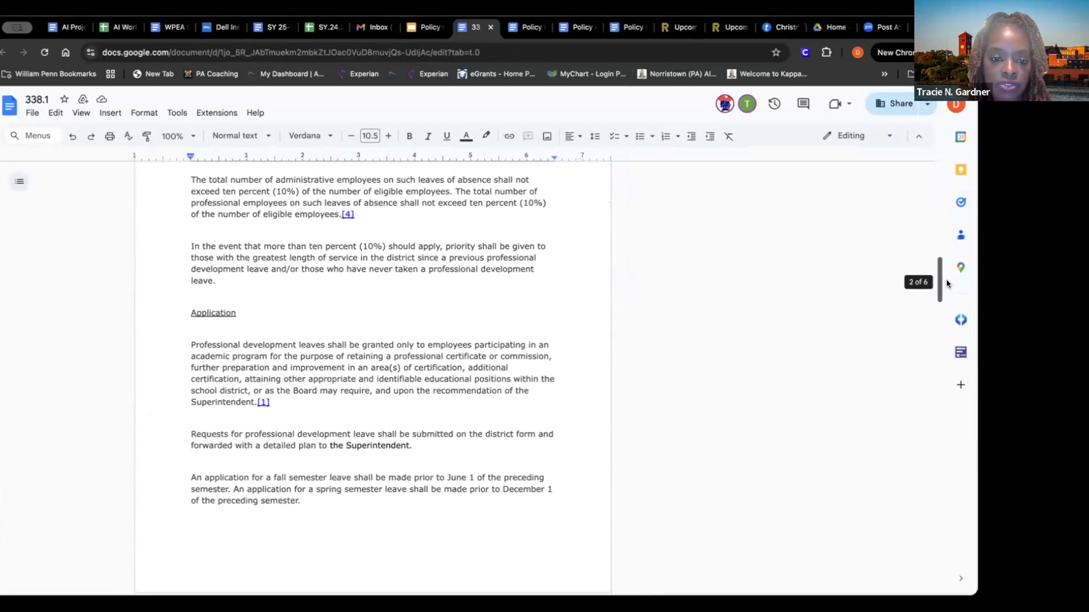
scroll(down, 3)
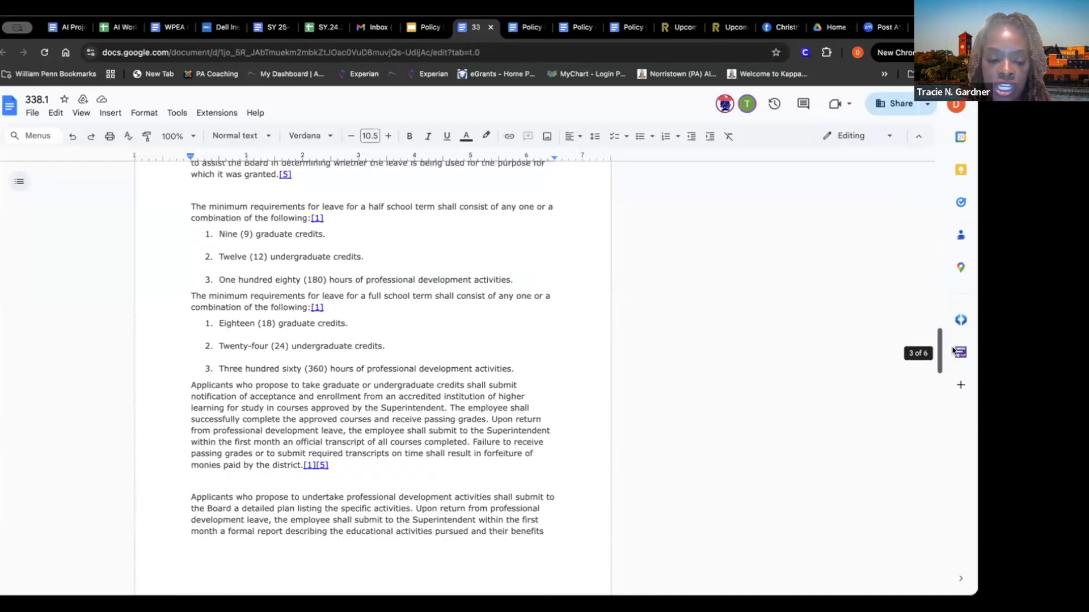
scroll(down, 3)
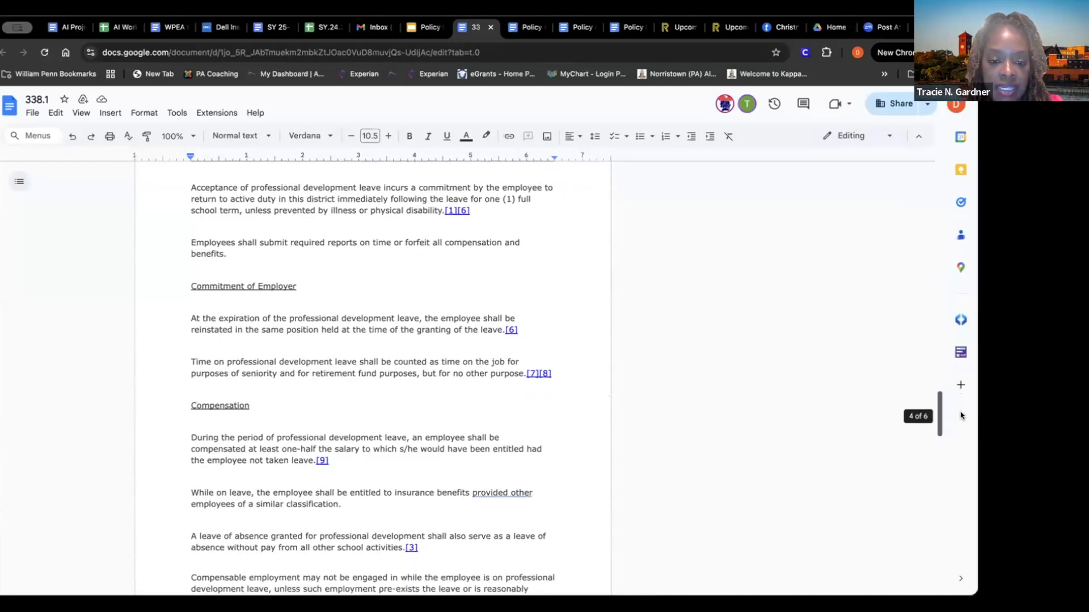
scroll(down, 3)
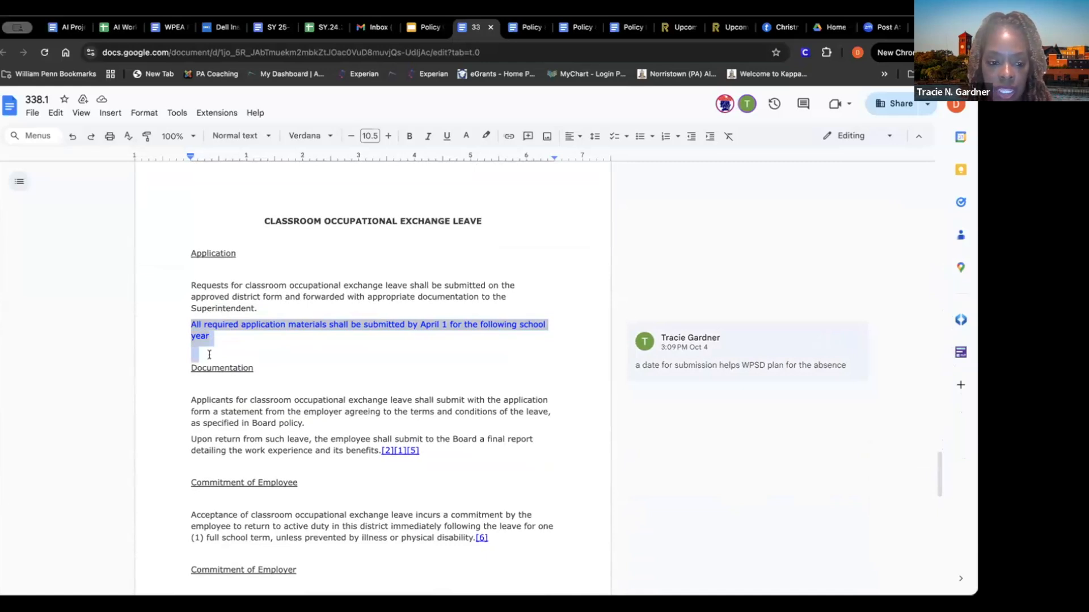
mouse_move(534, 361)
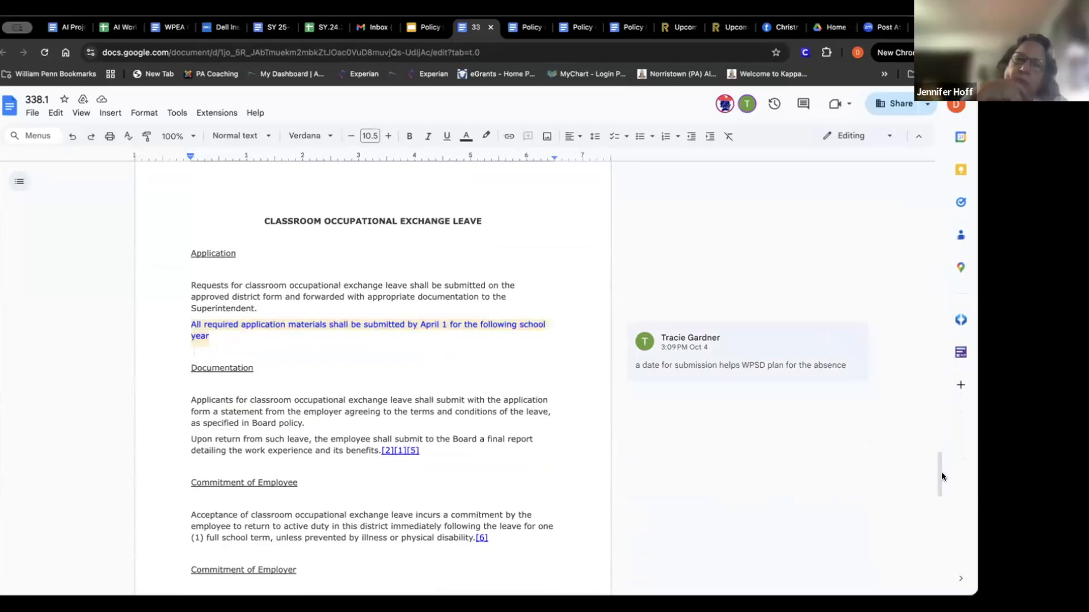
Step: Scroll Policy 338.1 back to its Purpose, Definitions and Authority sections
scroll(up, 3)
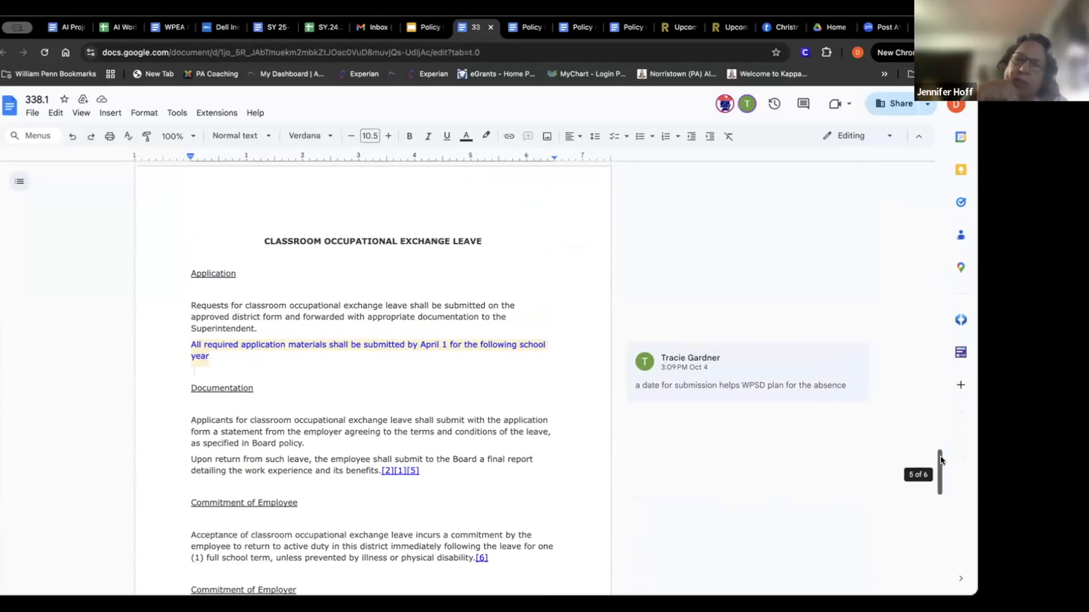
scroll(up, 3)
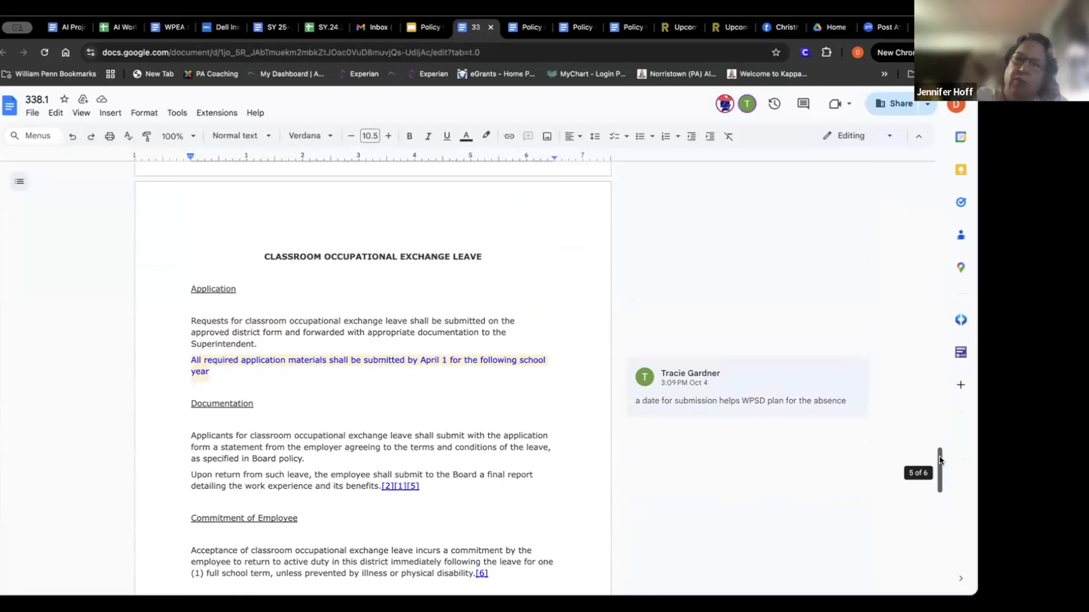
scroll(up, 3)
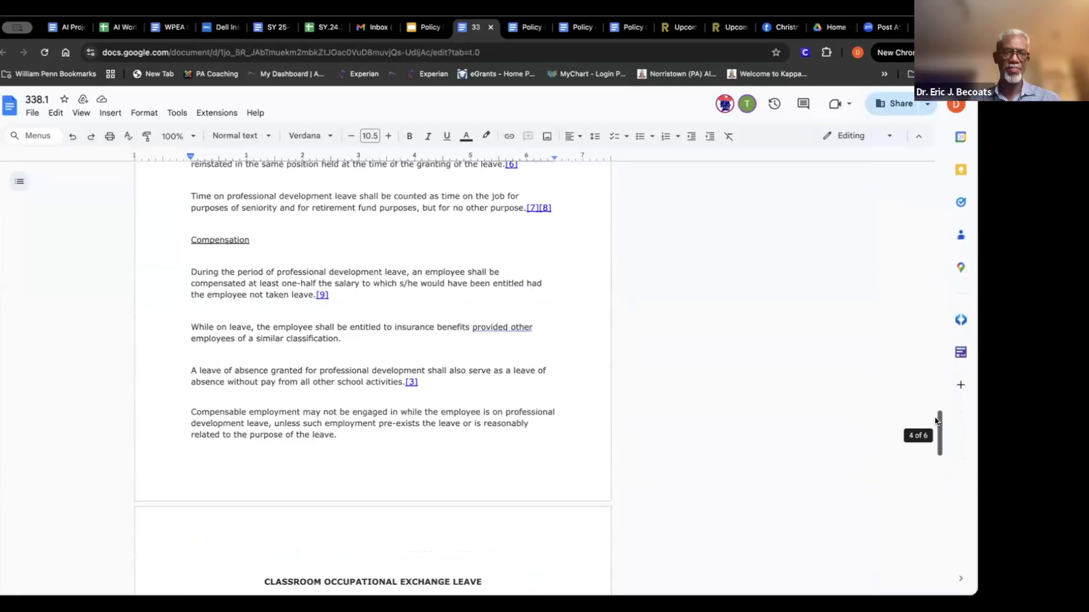
scroll(up, 3)
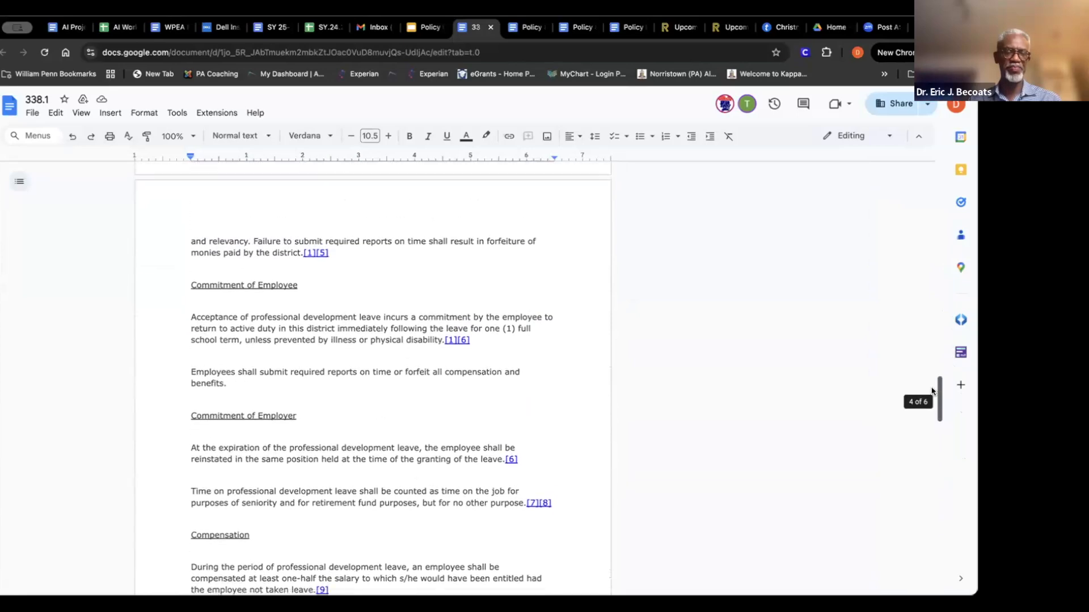
scroll(up, 3)
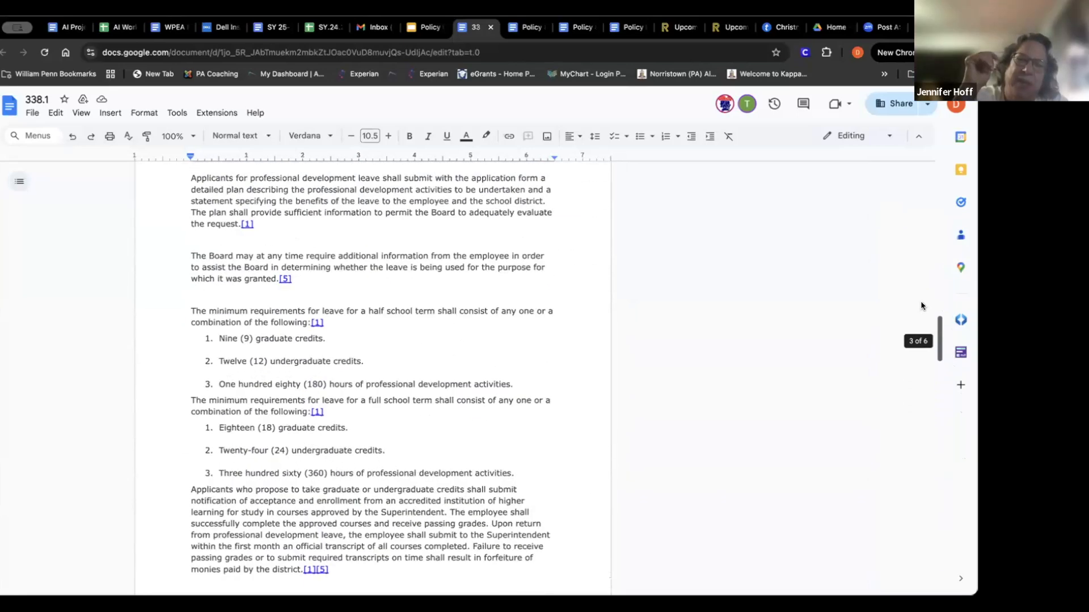
scroll(up, 3)
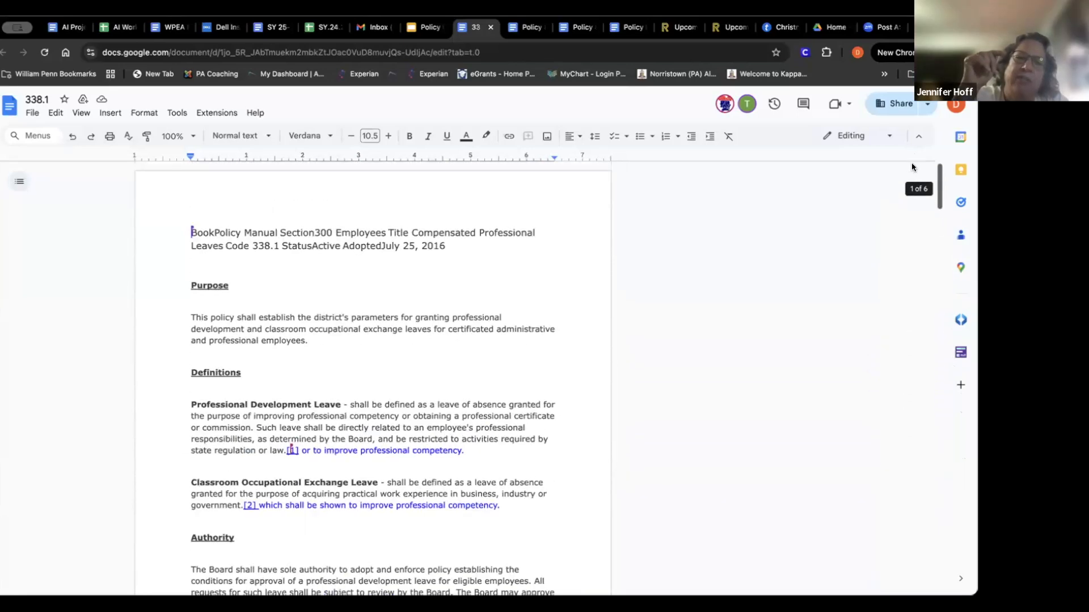
scroll(down, 3)
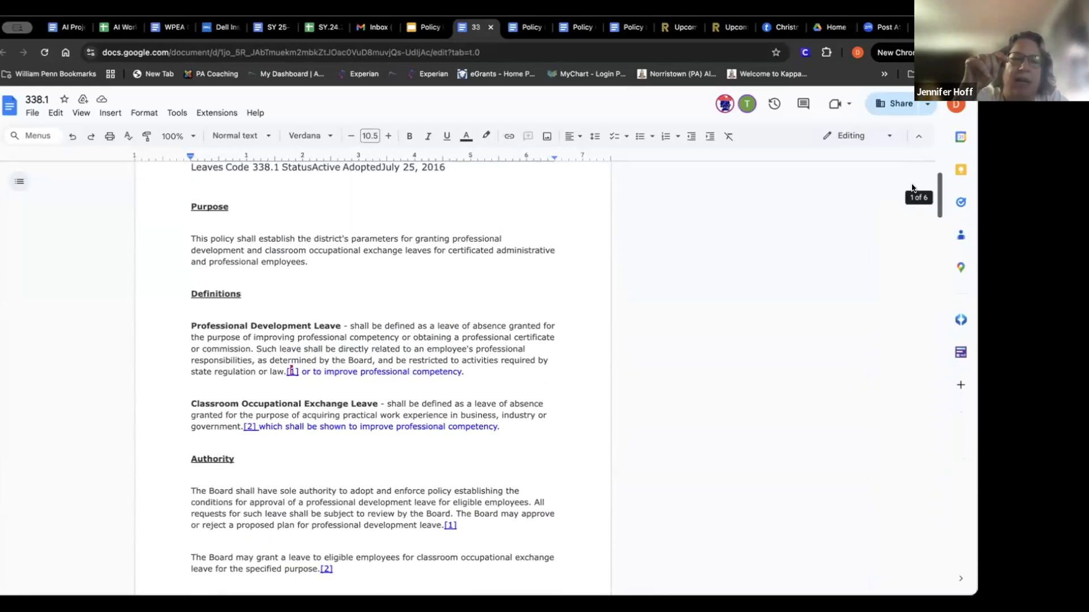
scroll(down, 3)
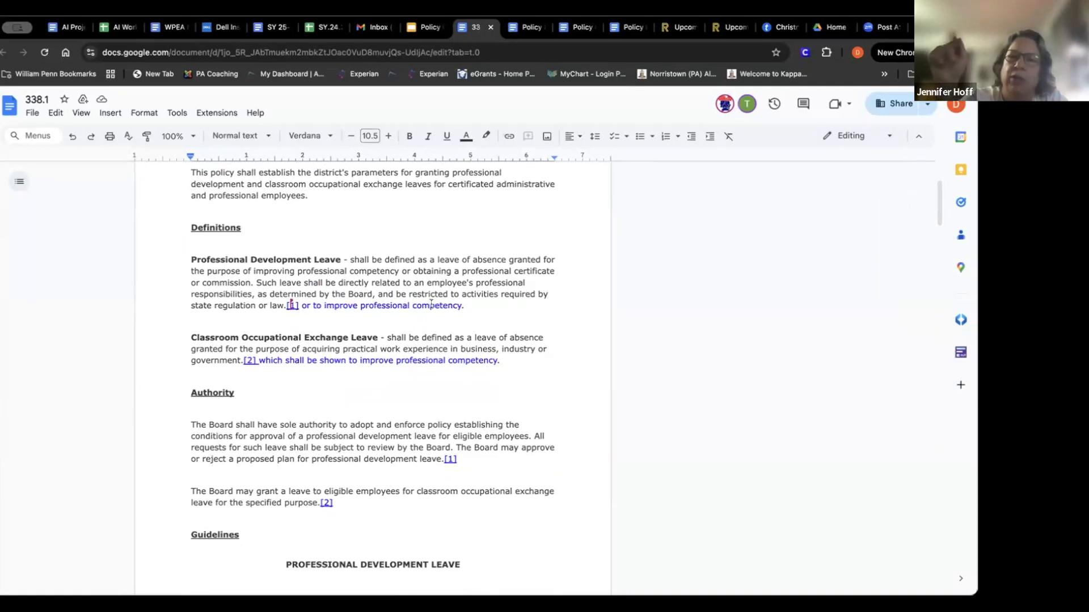
mouse_move(571, 320)
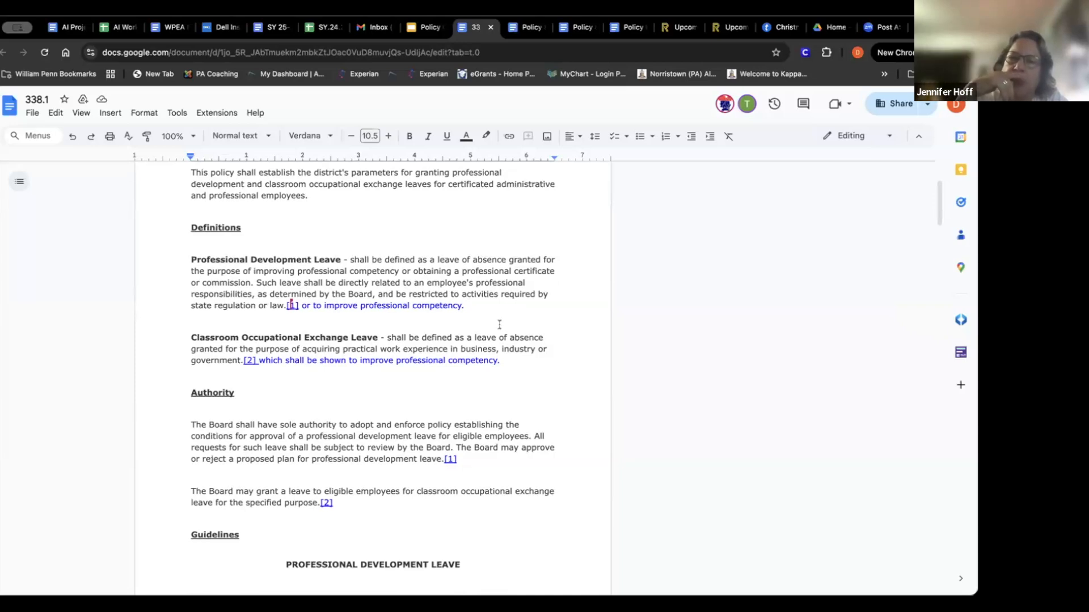
mouse_move(678, 296)
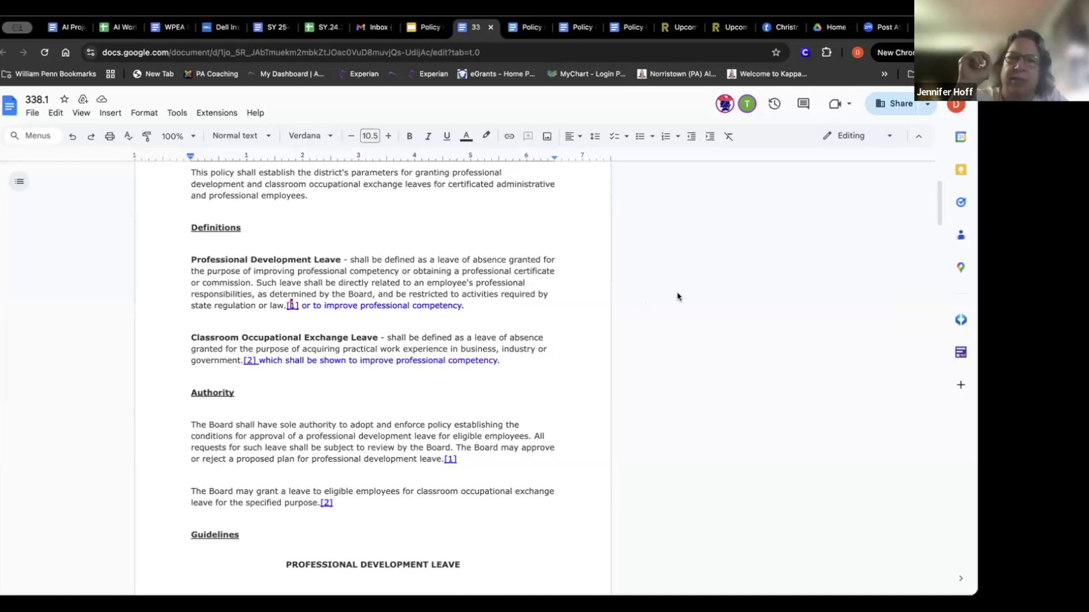
mouse_move(429, 422)
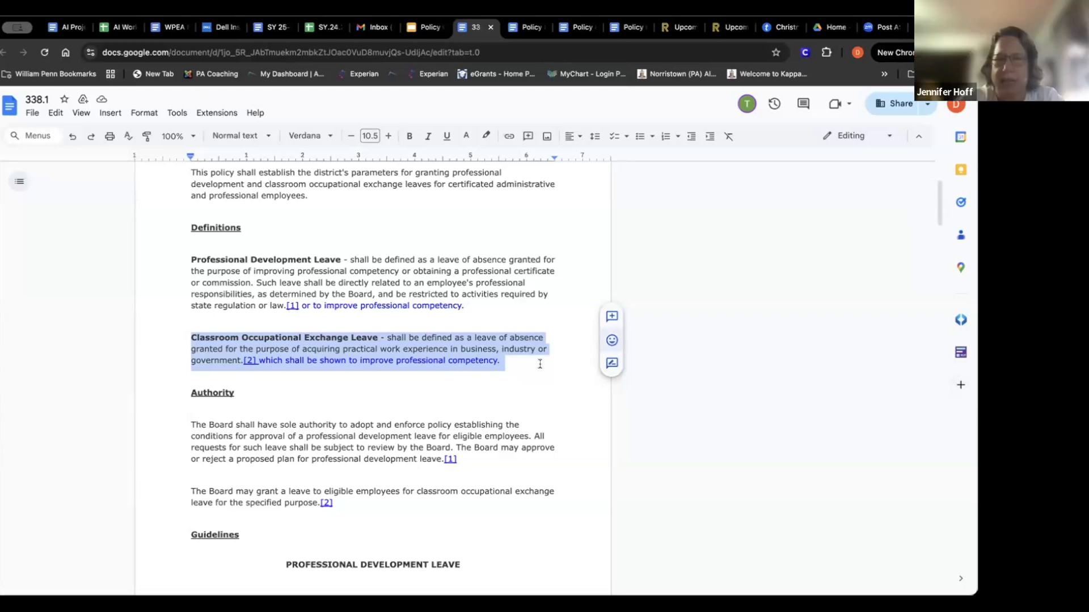
click(501, 361)
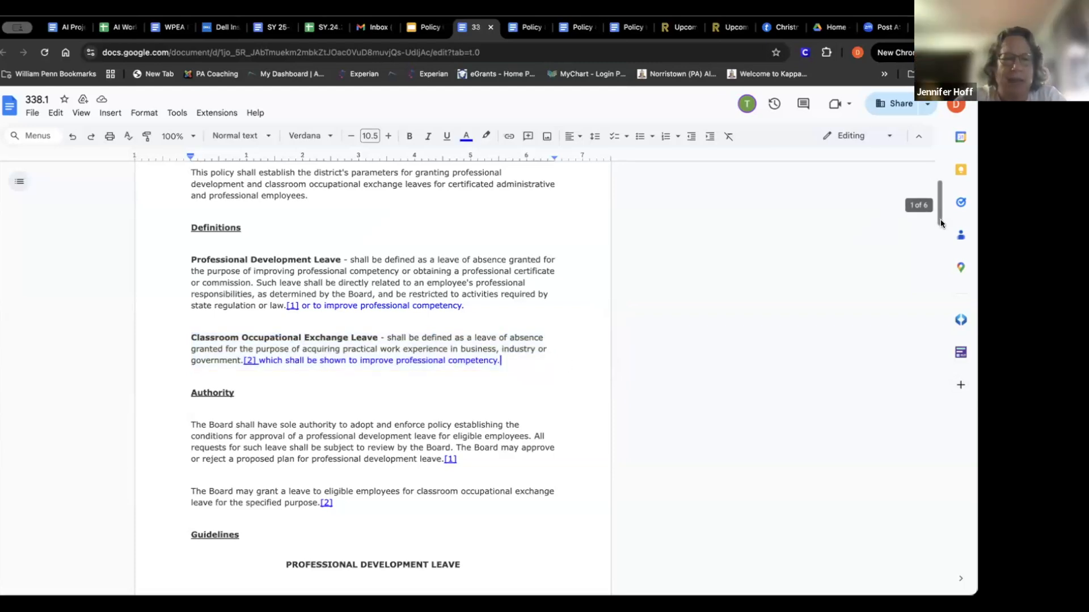
scroll(up, 3)
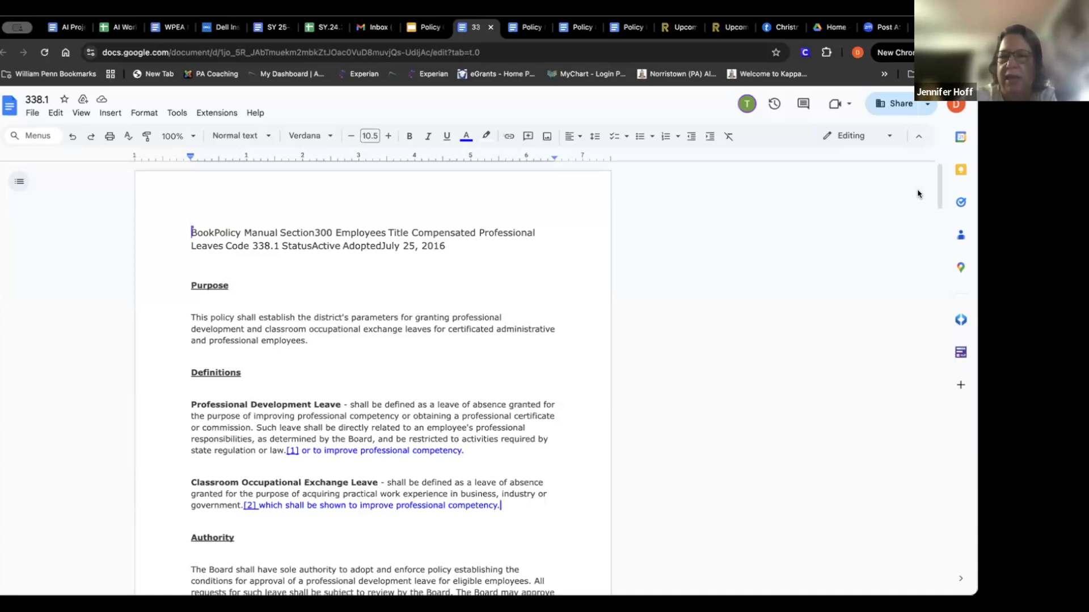
click(537, 232)
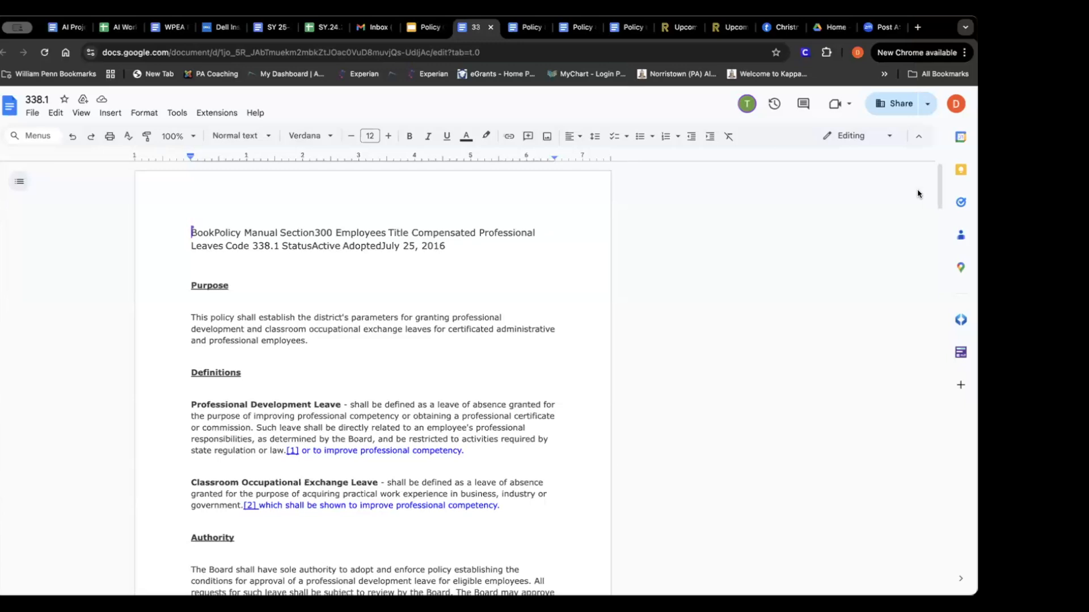
click(537, 231)
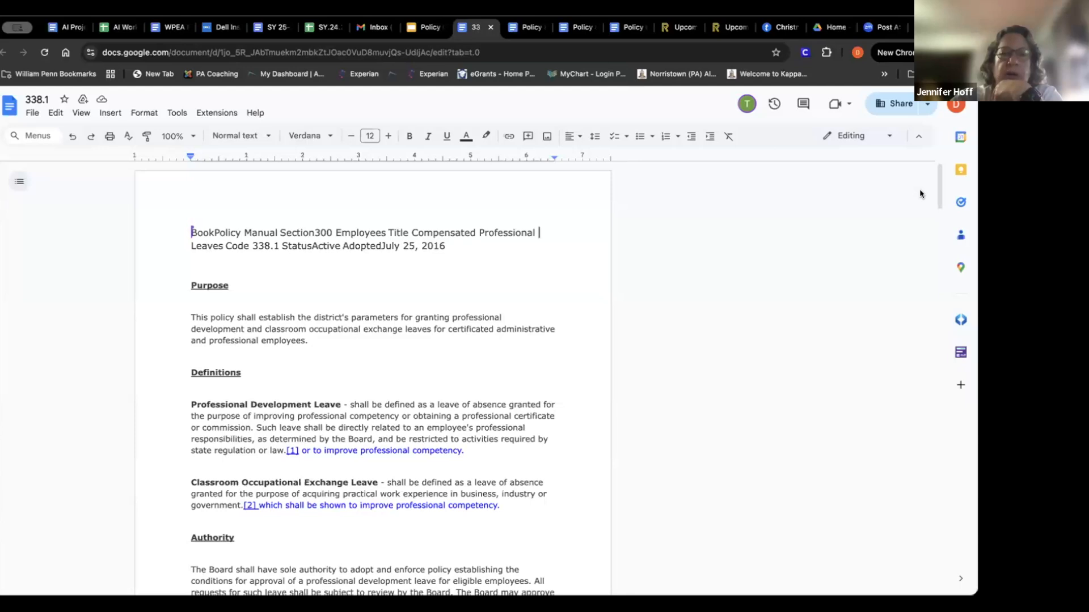
mouse_move(720, 467)
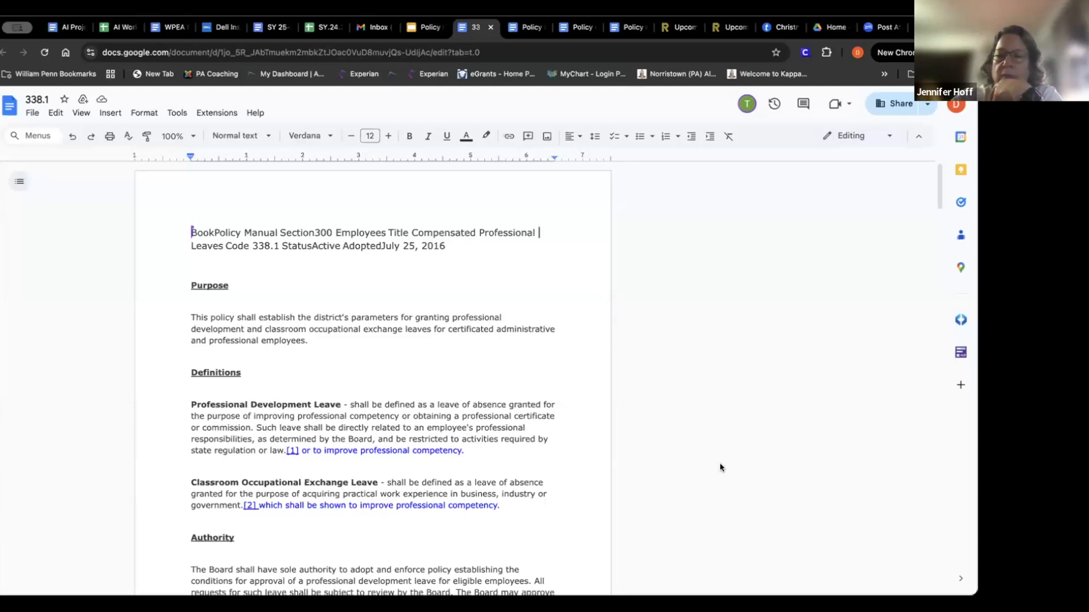
mouse_move(901, 565)
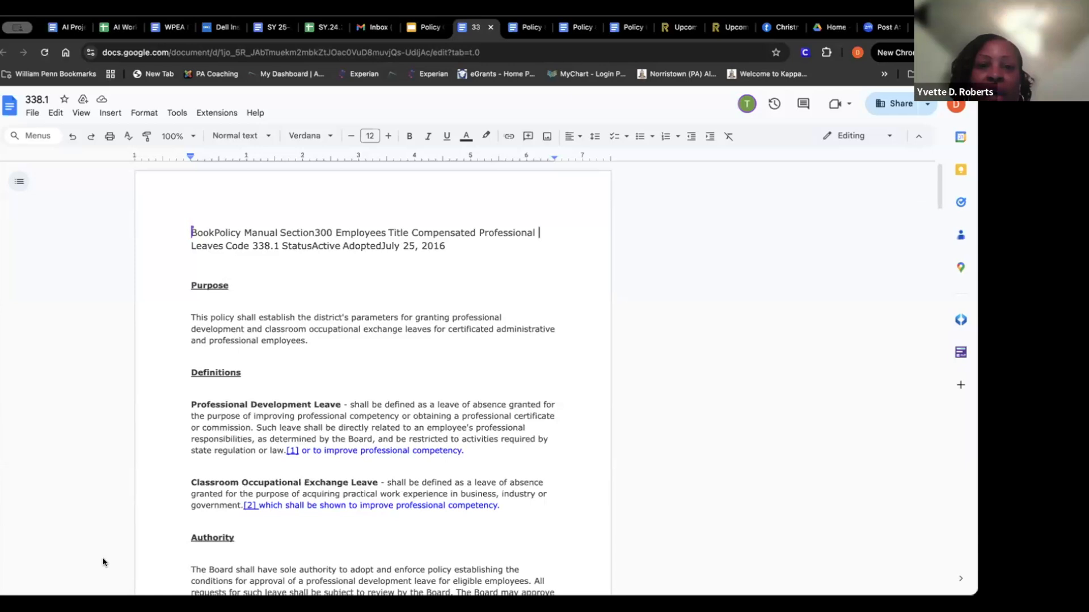
mouse_move(32, 572)
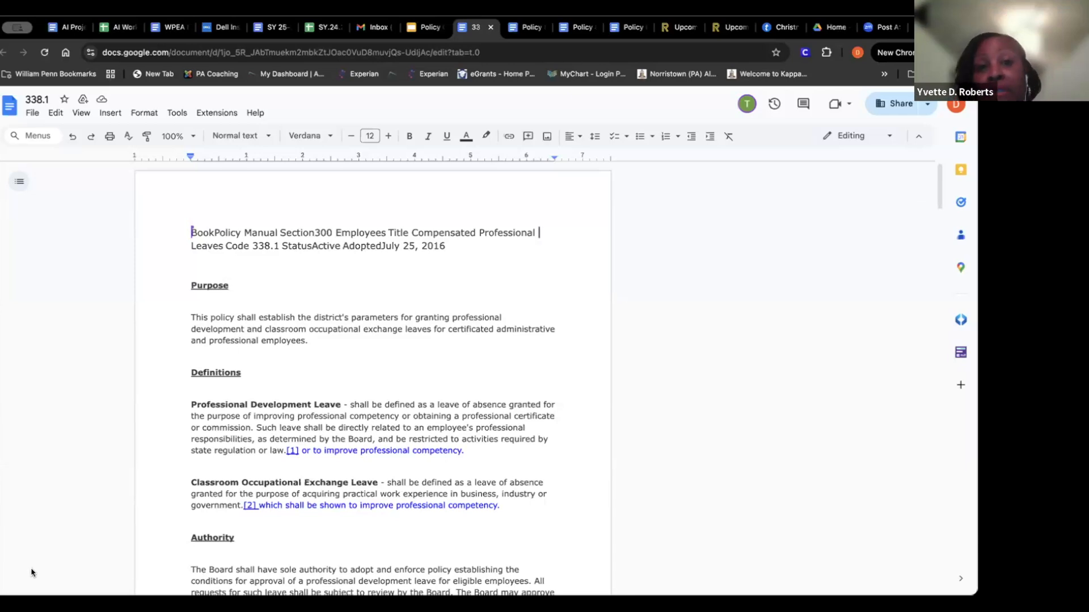
mouse_move(457, 475)
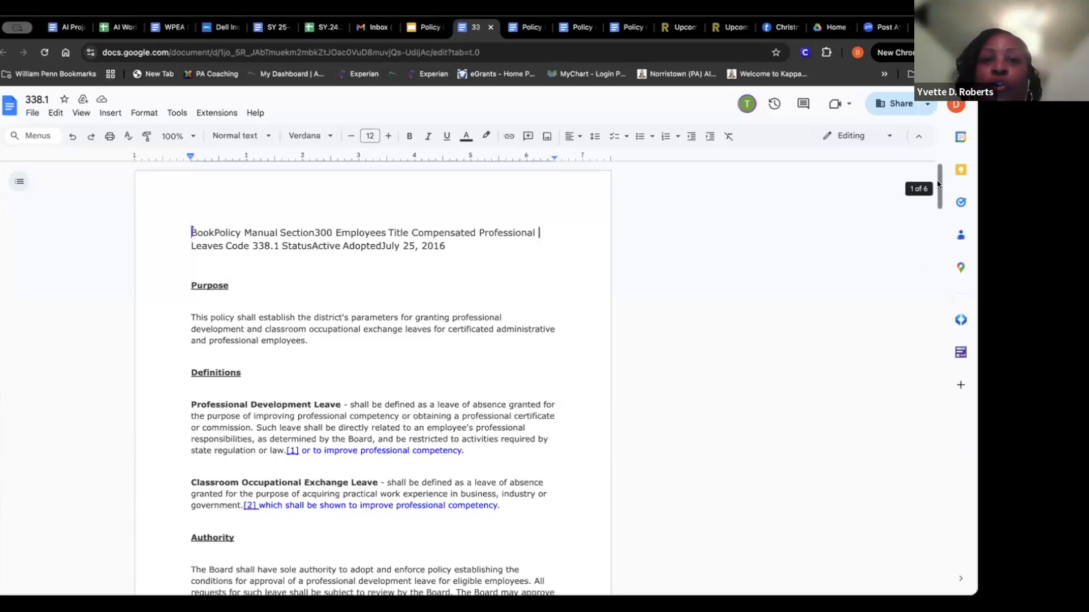
scroll(down, 3)
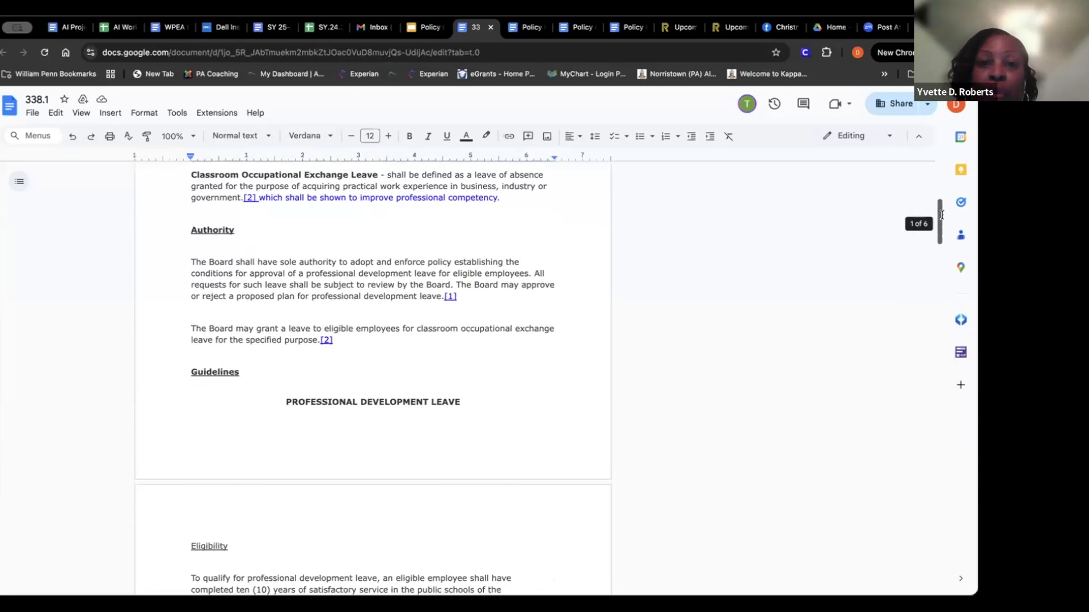
scroll(down, 3)
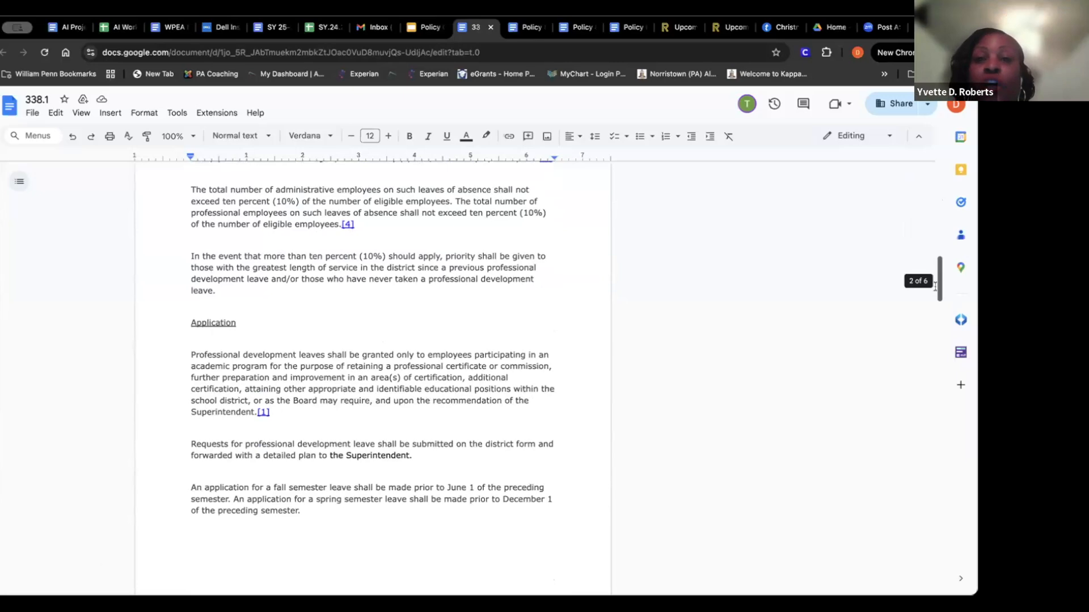
scroll(up, 3)
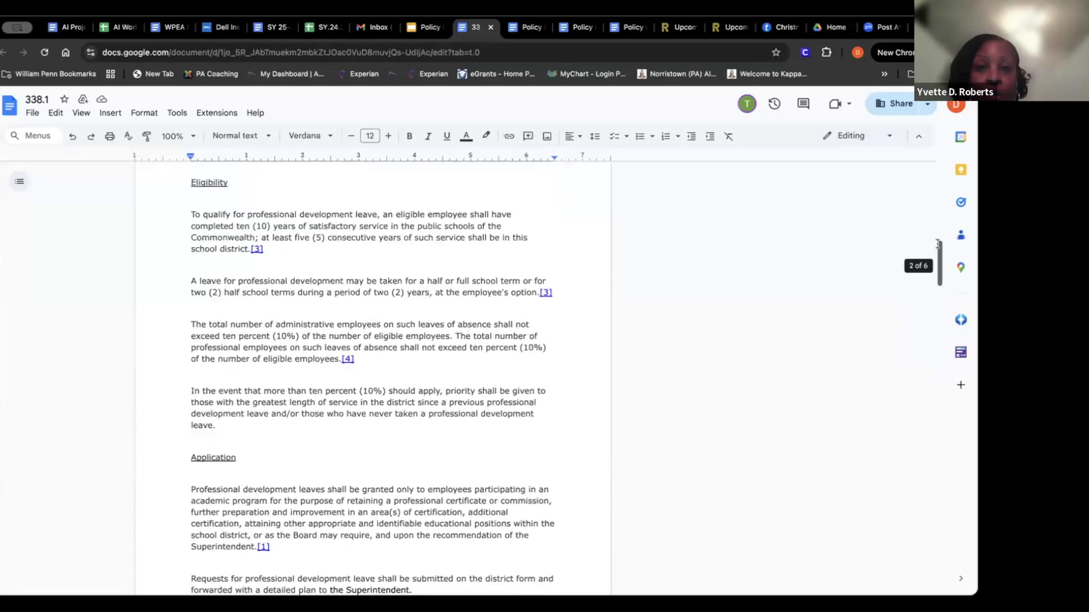
scroll(up, 3)
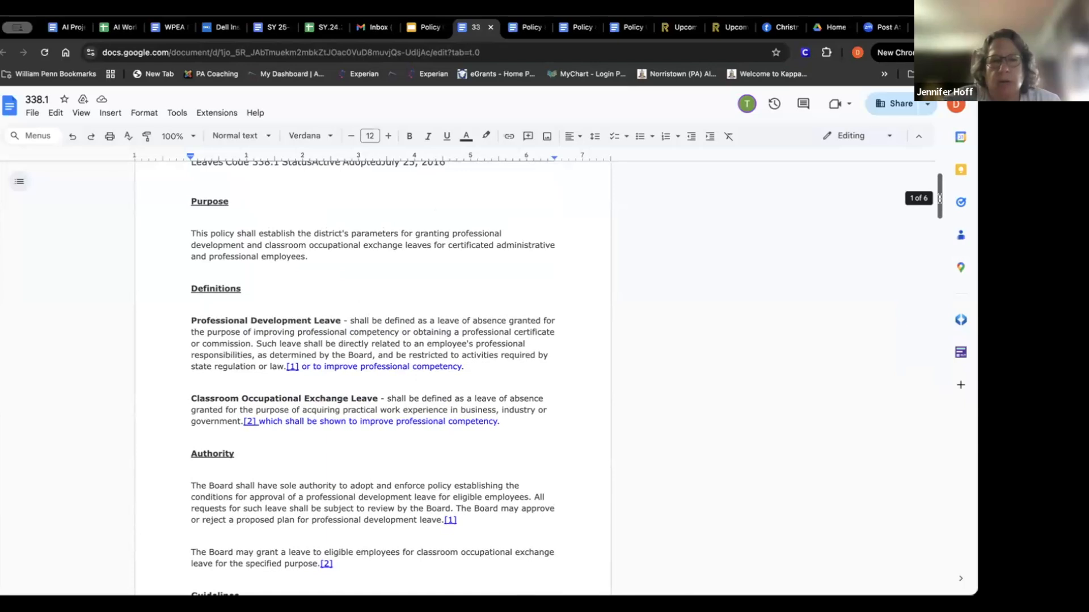
scroll(up, 3)
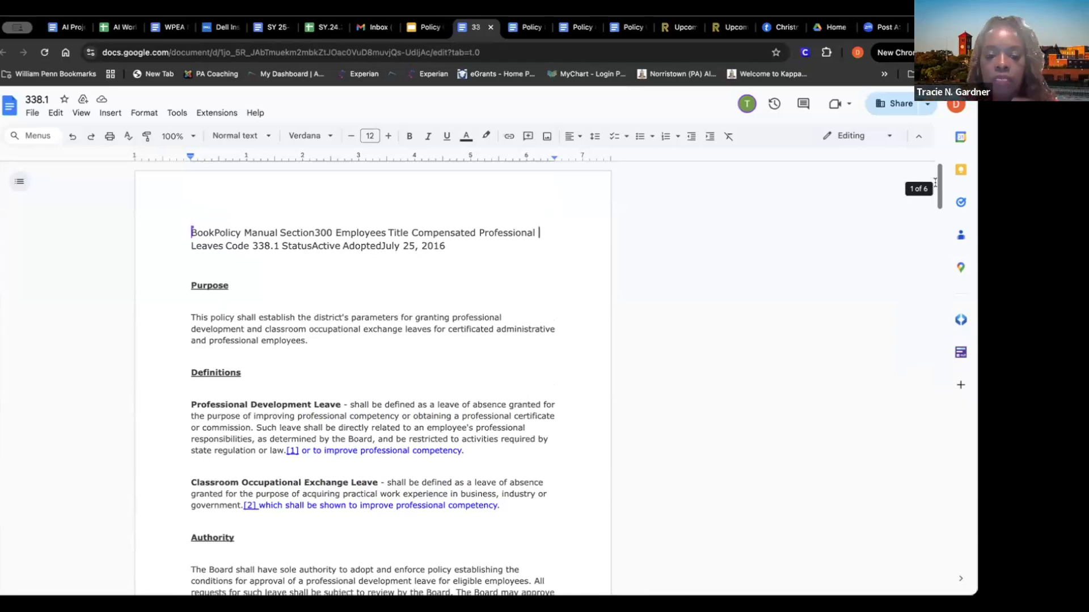
mouse_move(860, 207)
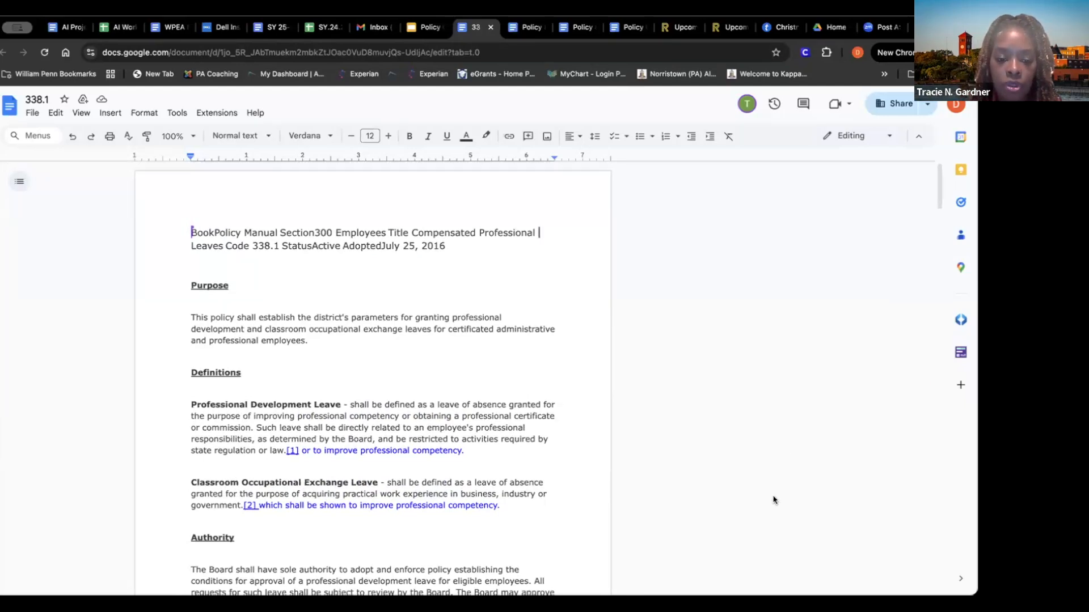
mouse_move(733, 521)
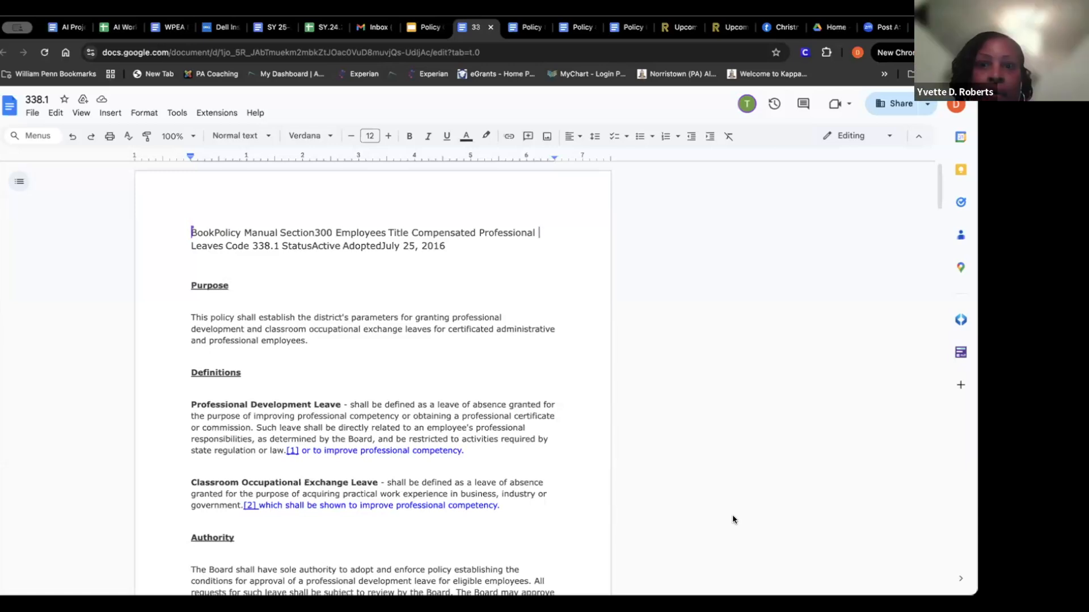
mouse_move(722, 518)
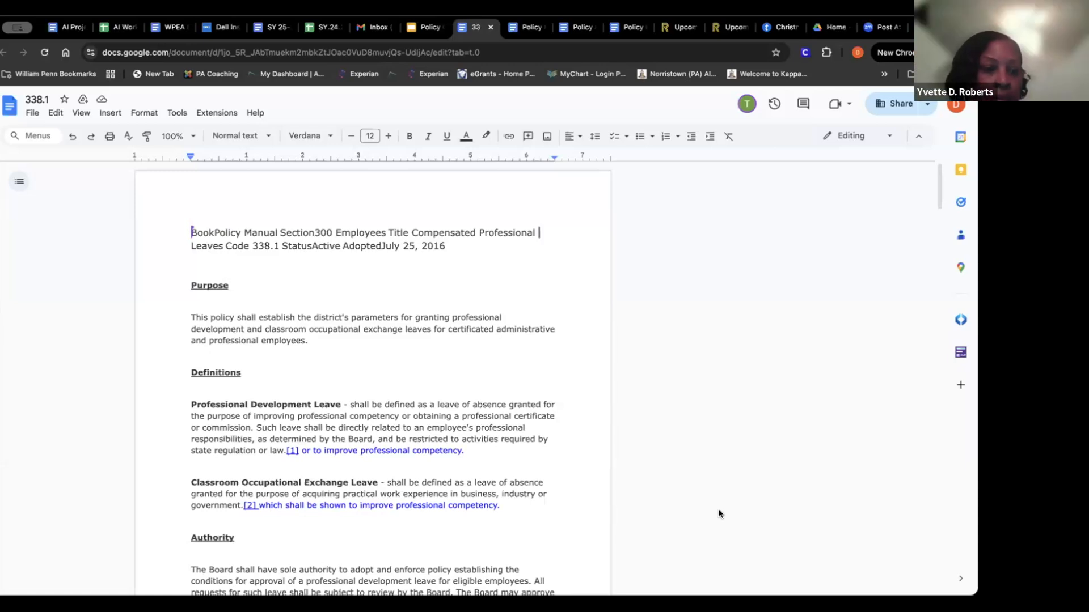
mouse_move(378, 349)
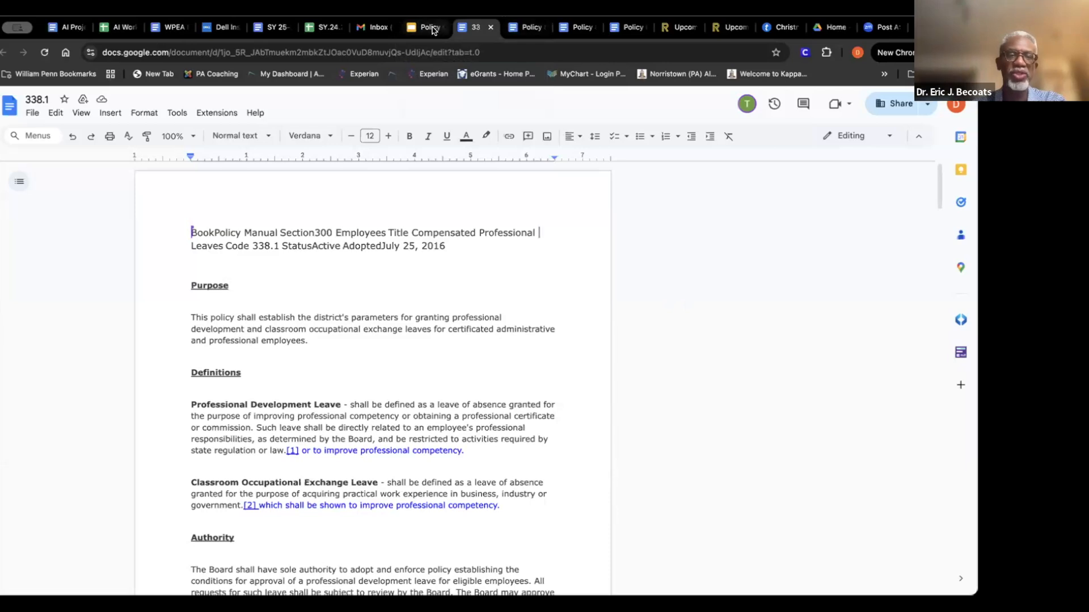
Step: From the Second Reading slide, open Policy 339 Uncompensated Leave and read through Benefits, Commitment of the Employer and Legal references
click(423, 28)
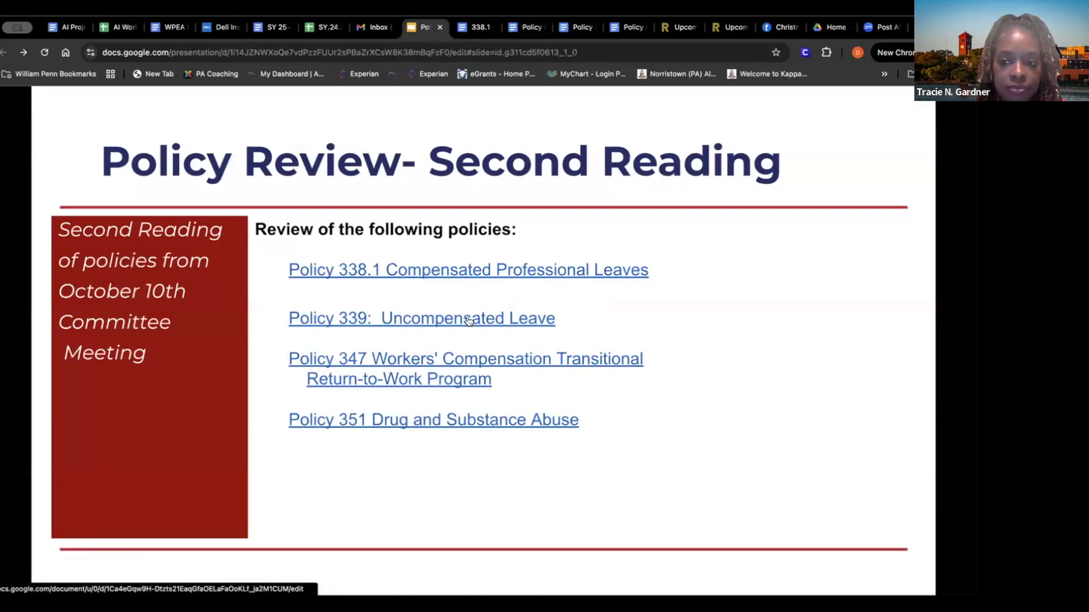
click(421, 317)
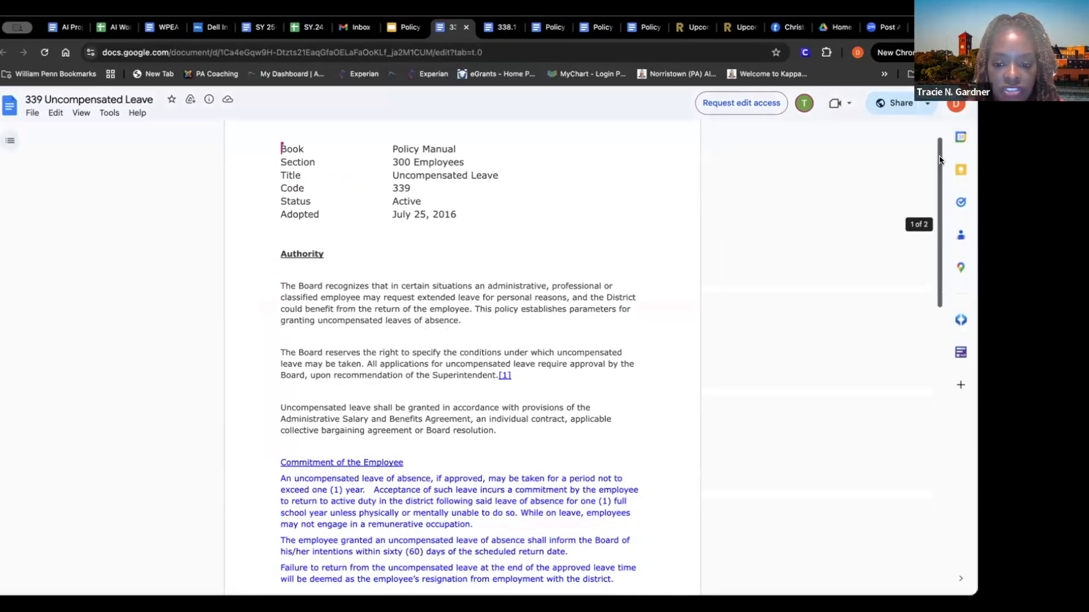
scroll(down, 3)
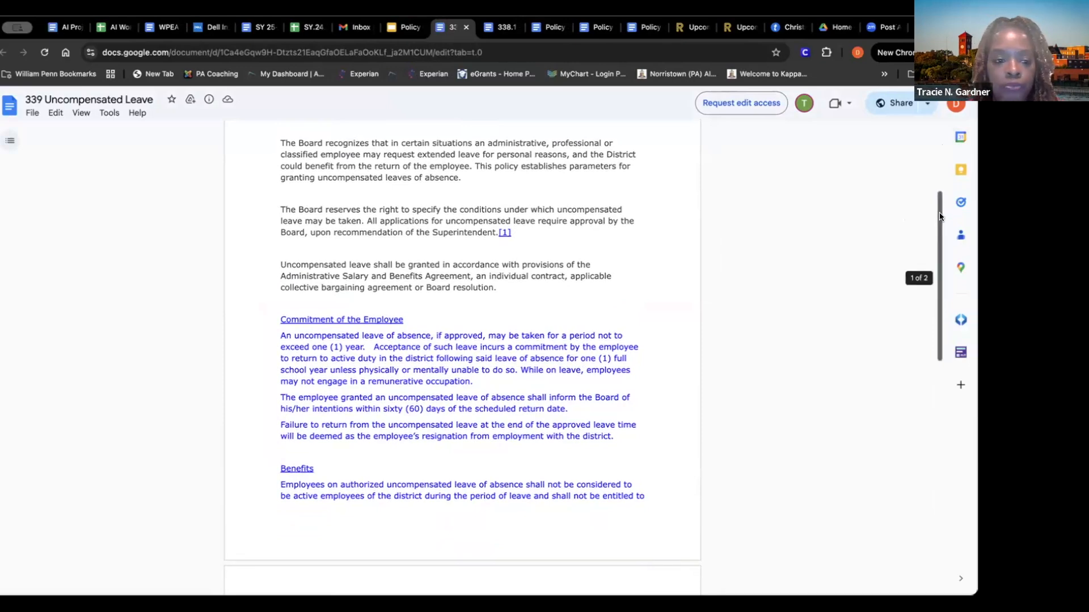
scroll(down, 3)
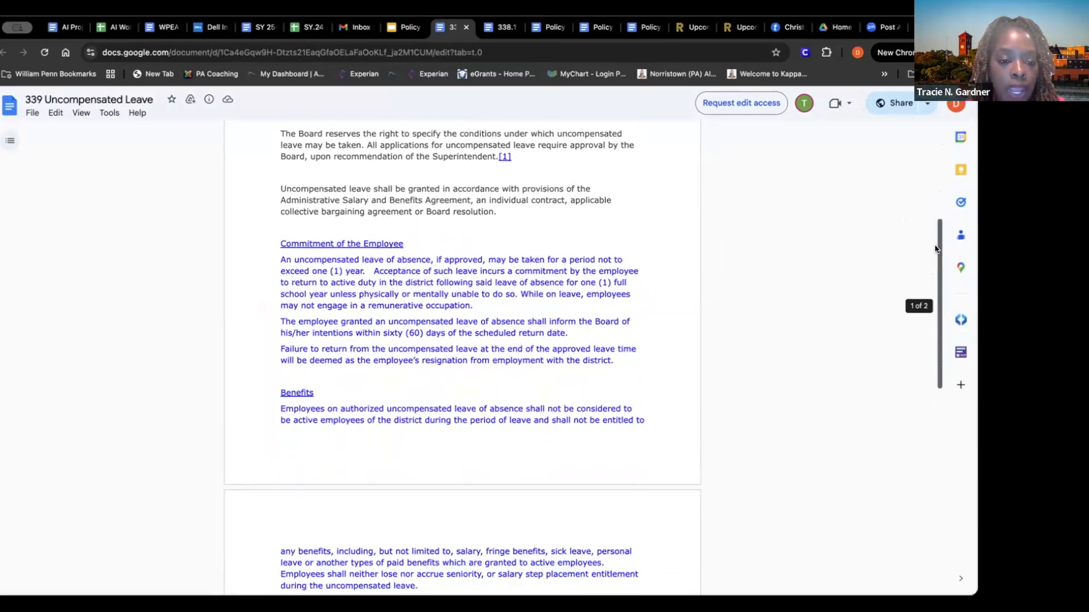
scroll(down, 3)
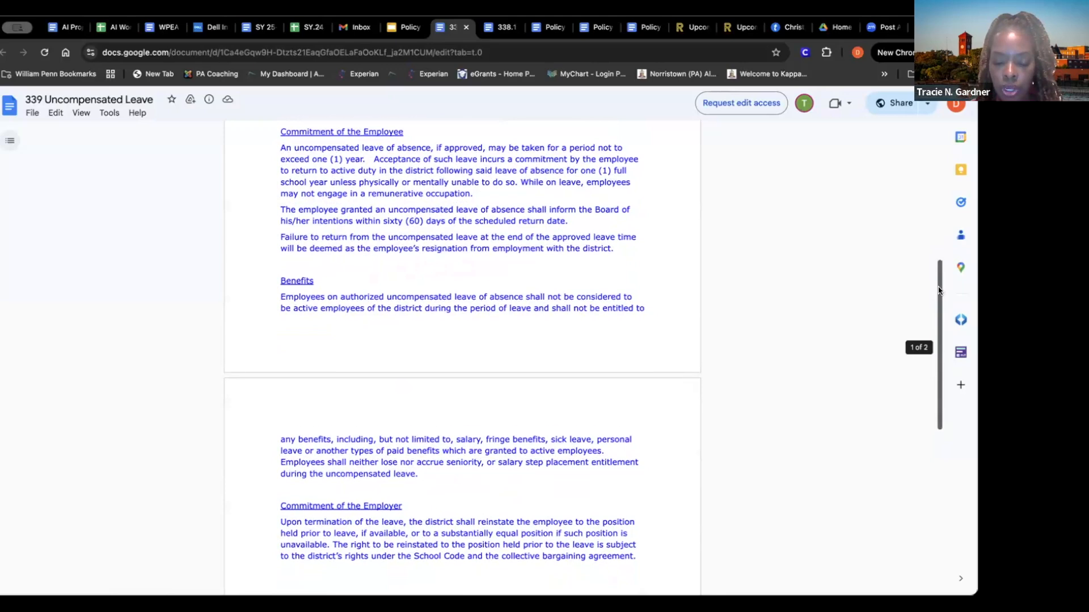
scroll(down, 3)
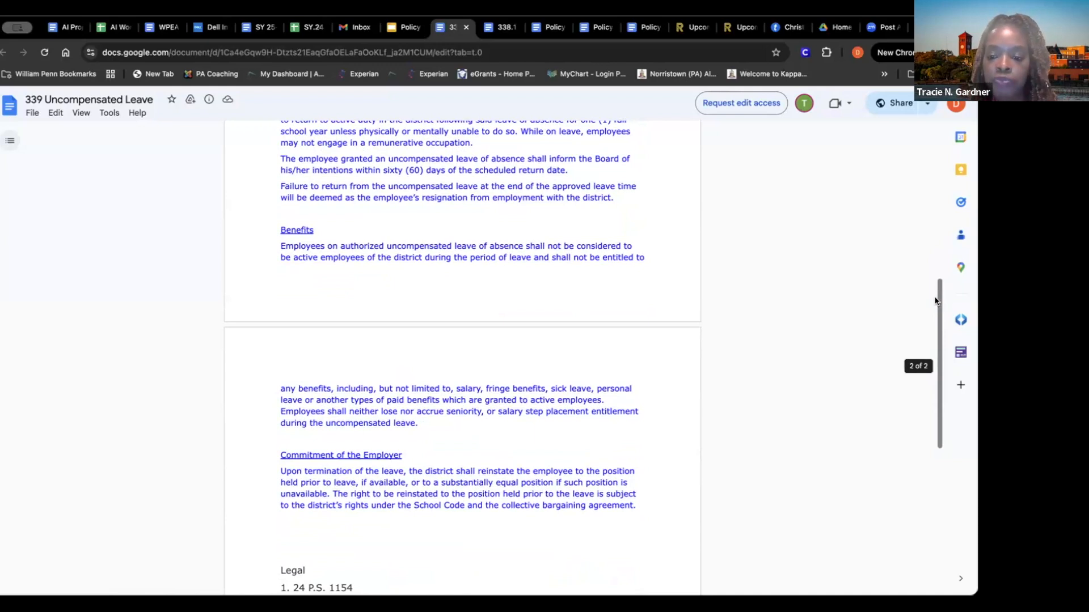
mouse_move(935, 301)
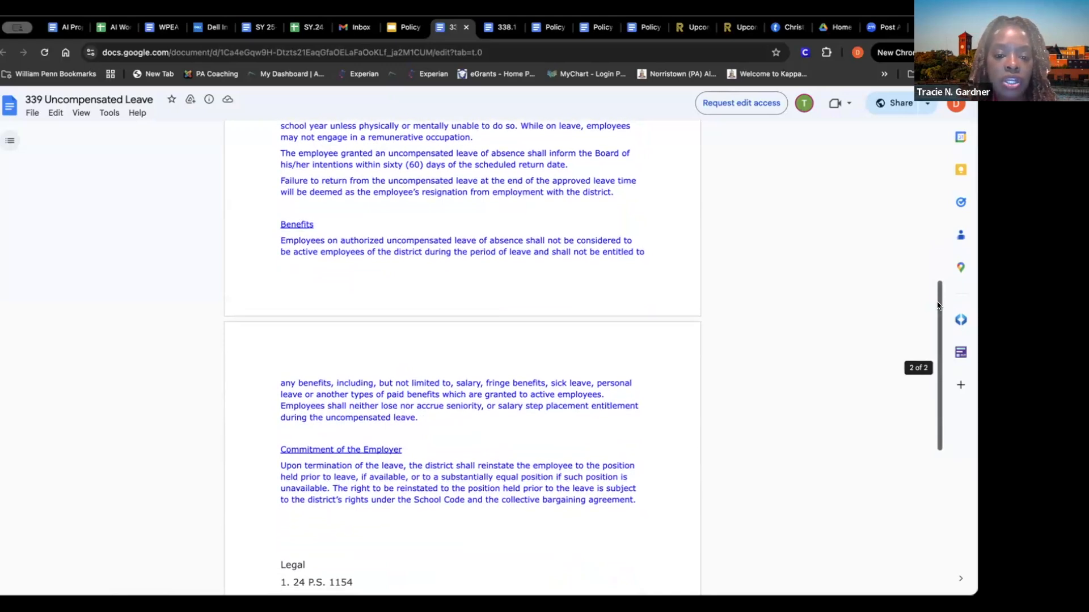
scroll(down, 3)
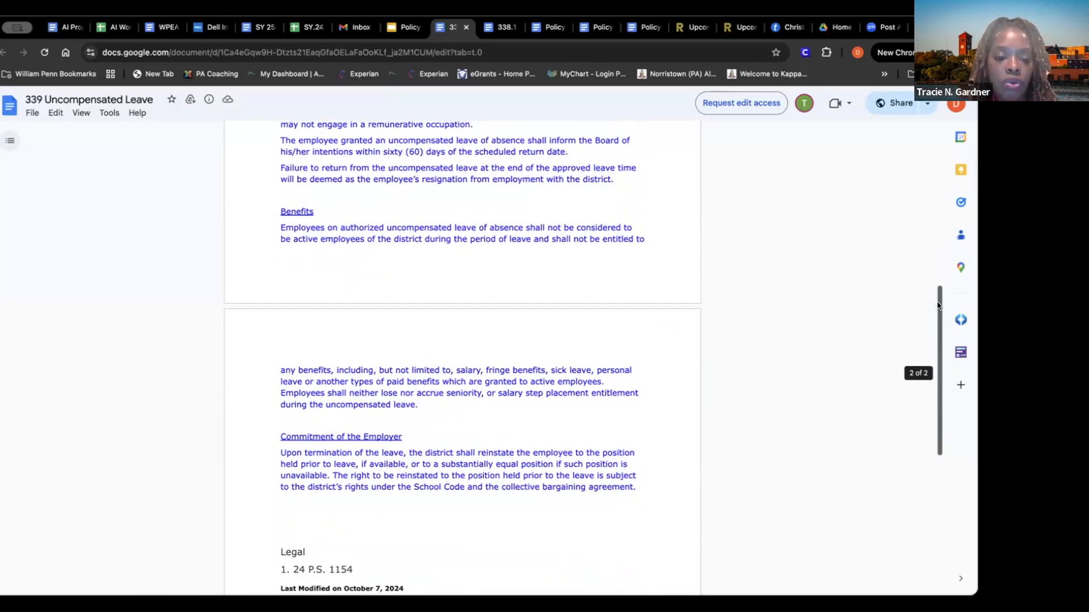
scroll(up, 3)
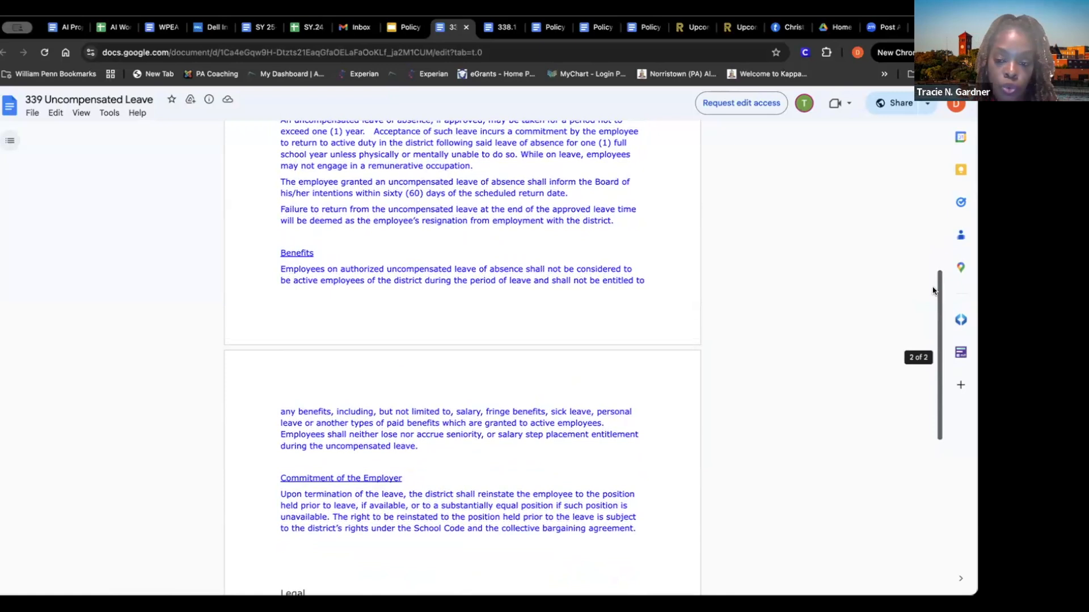
scroll(up, 3)
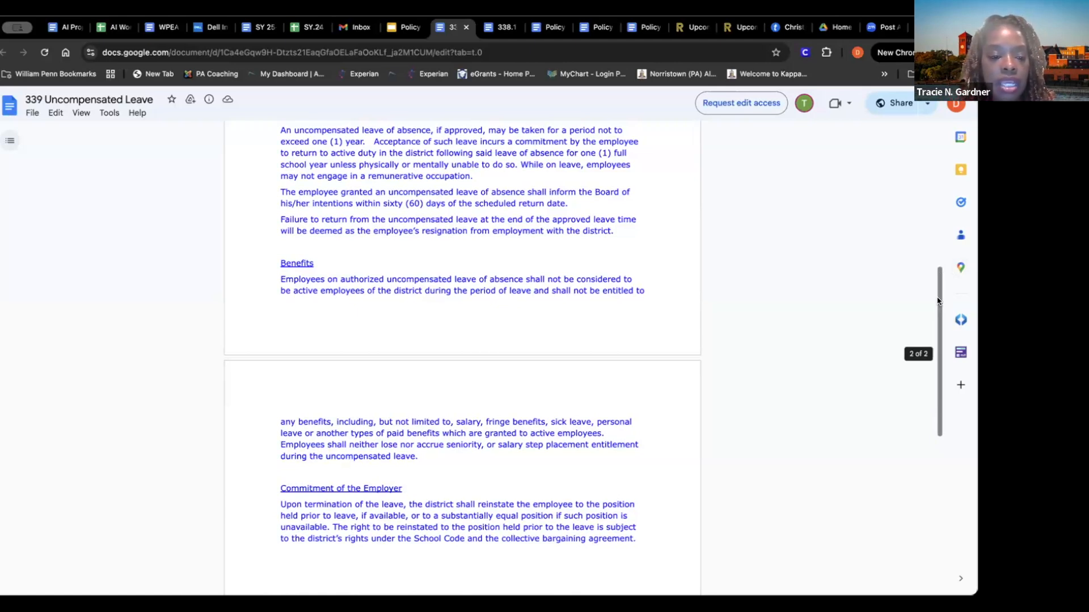
scroll(down, 3)
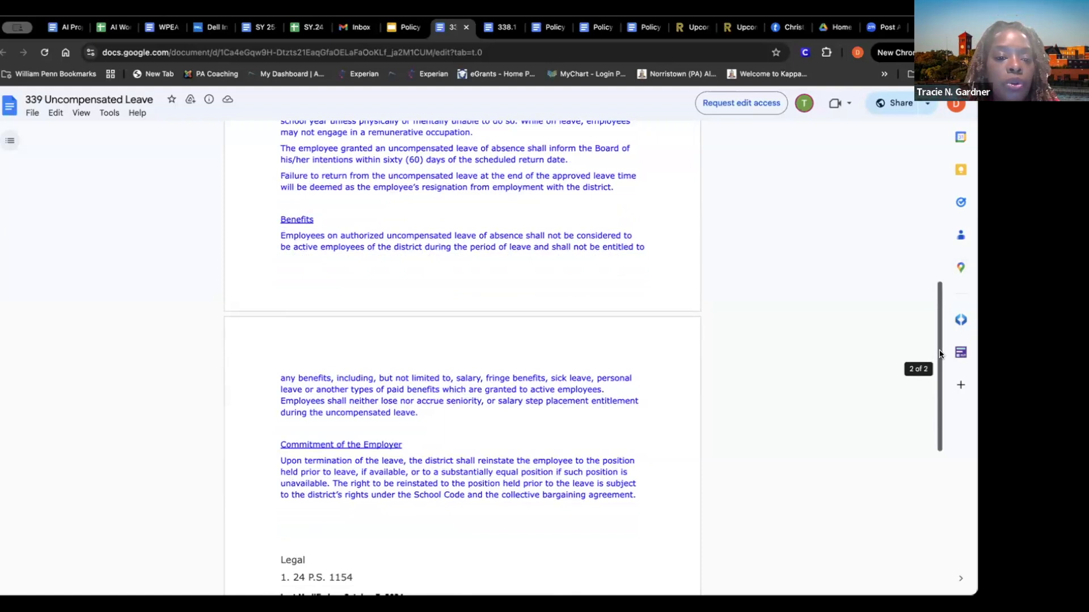
scroll(down, 3)
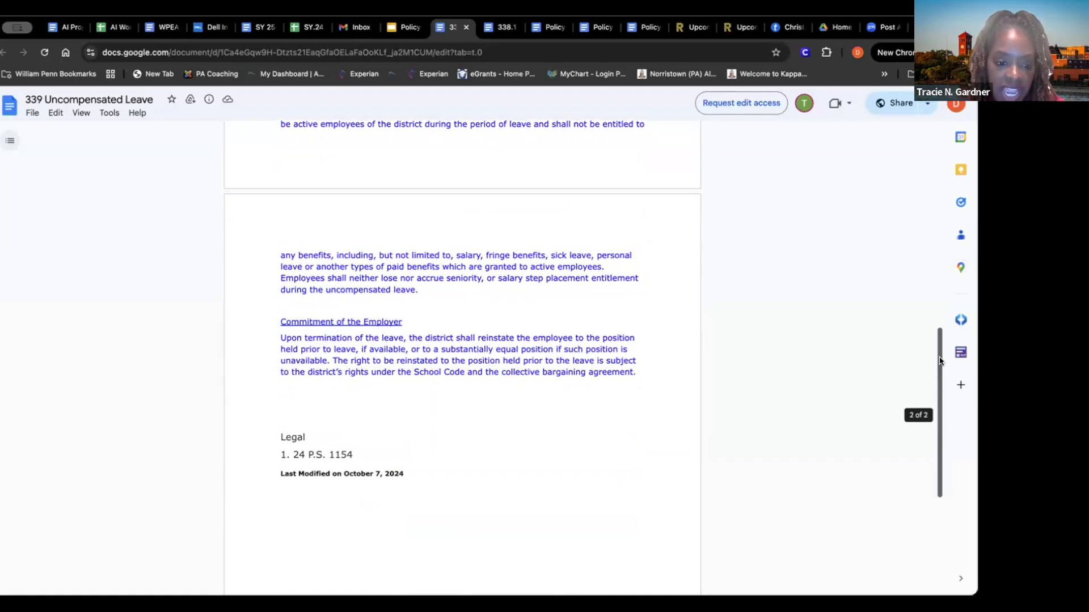
scroll(up, 3)
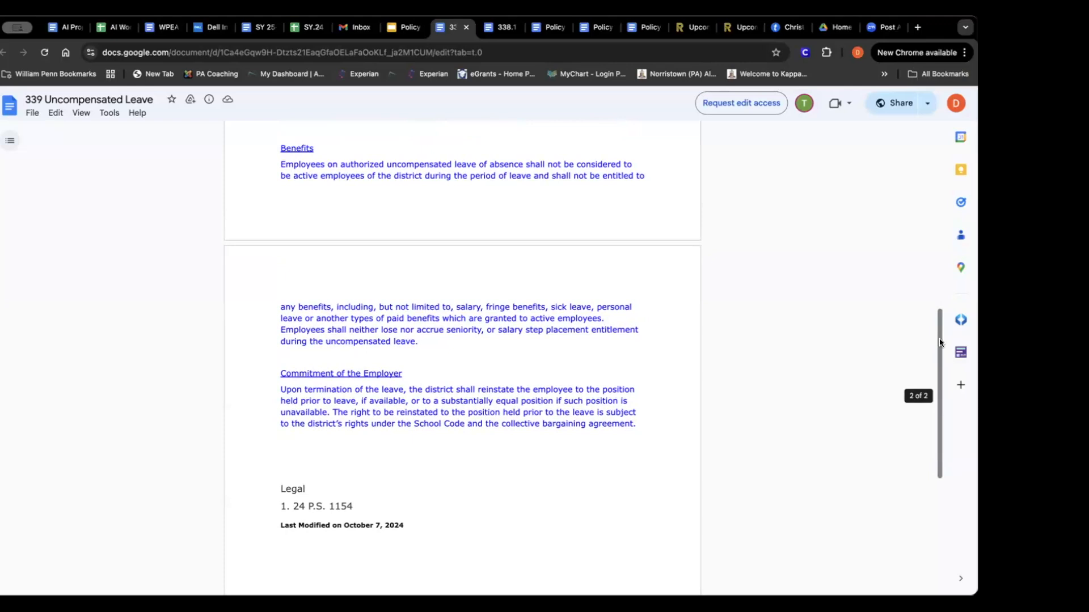
mouse_move(938, 347)
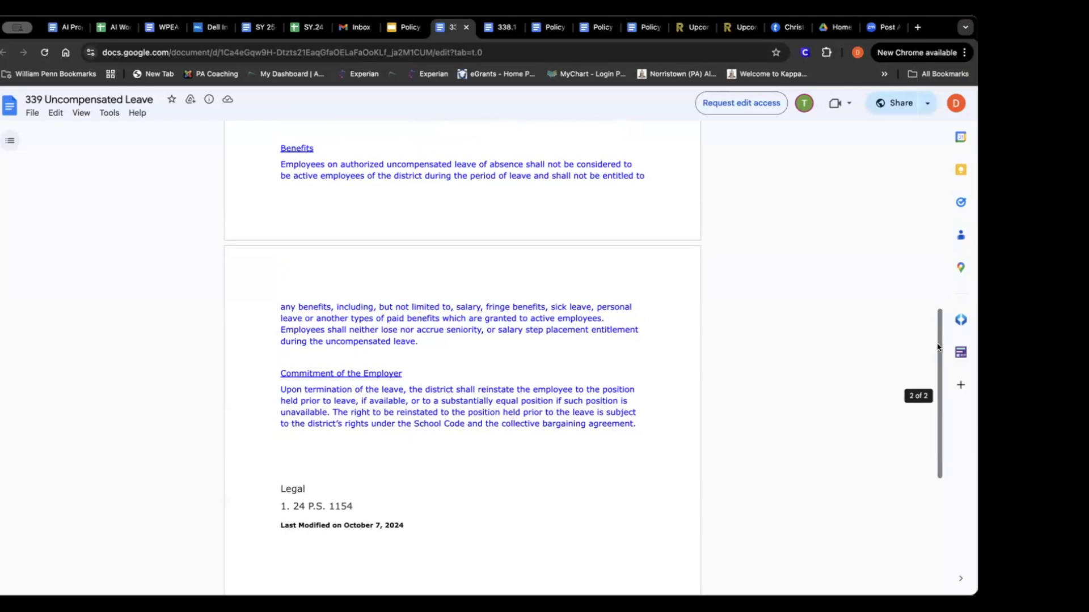
scroll(up, 3)
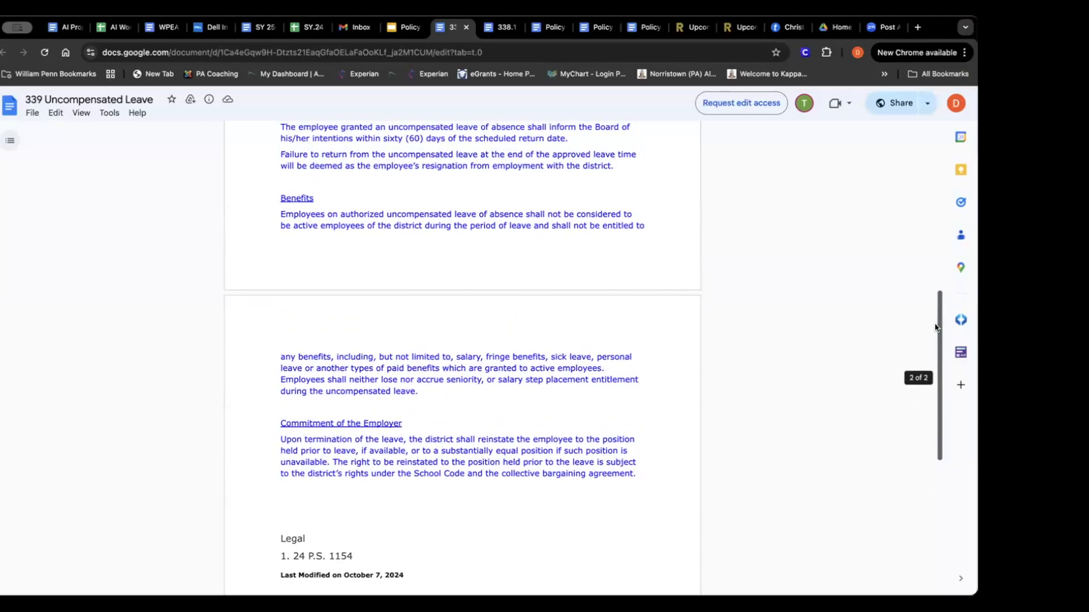
scroll(up, 3)
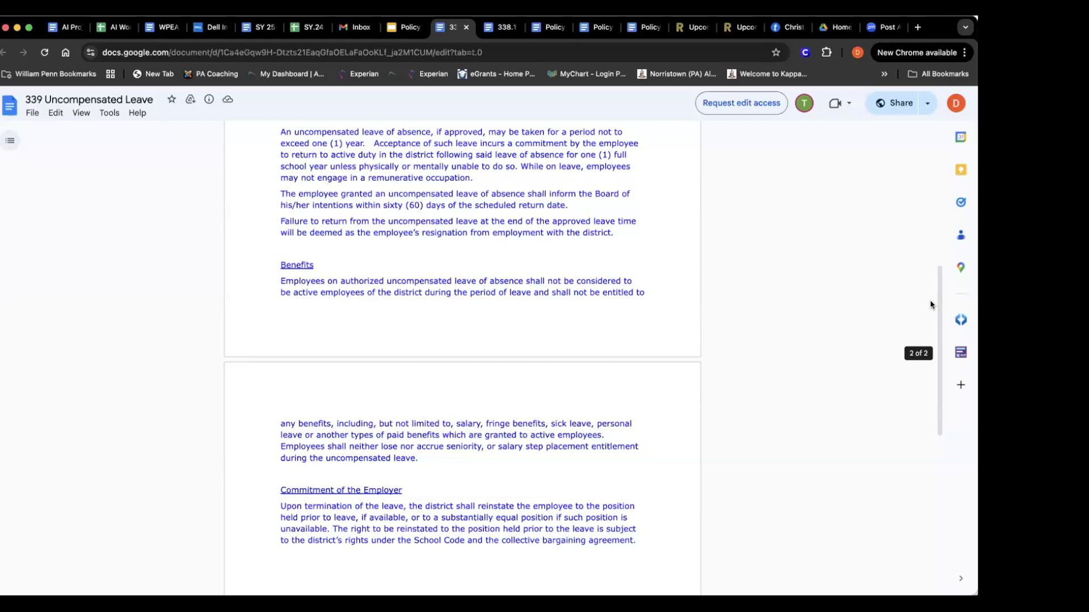
mouse_move(939, 299)
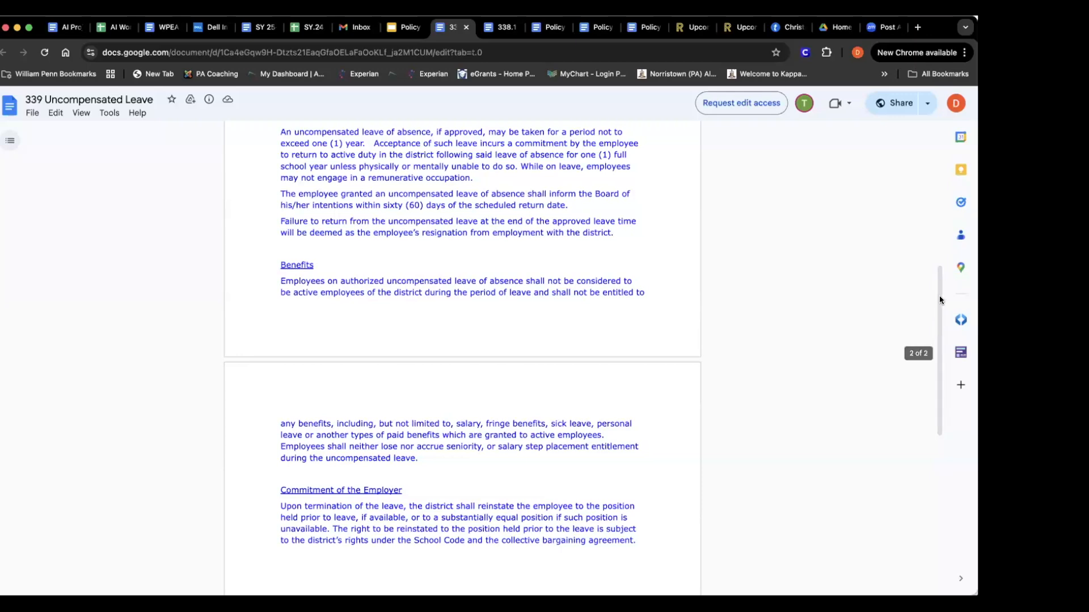
scroll(down, 3)
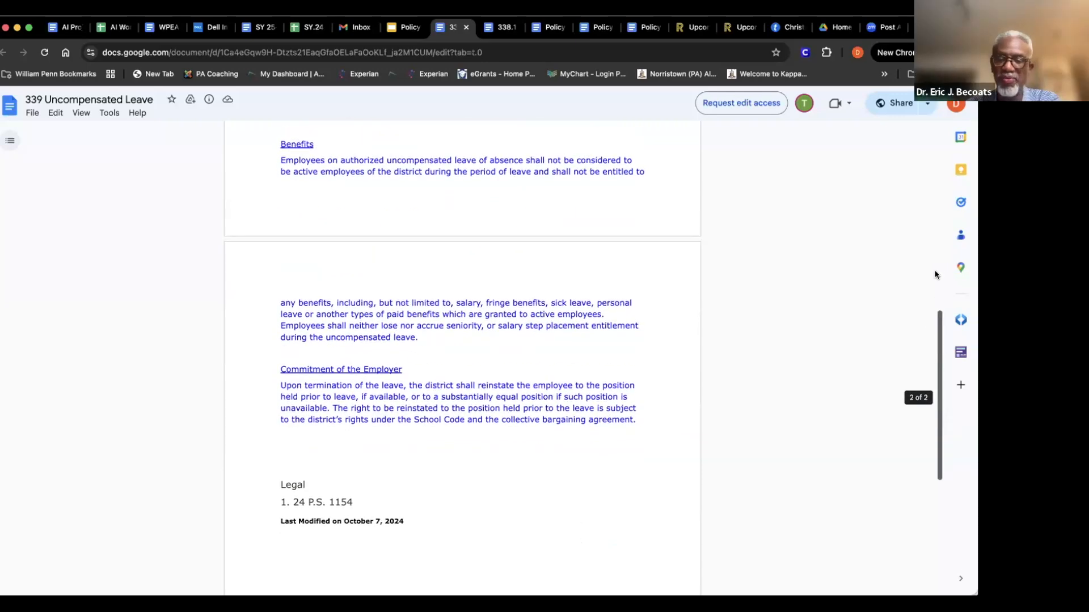
scroll(up, 3)
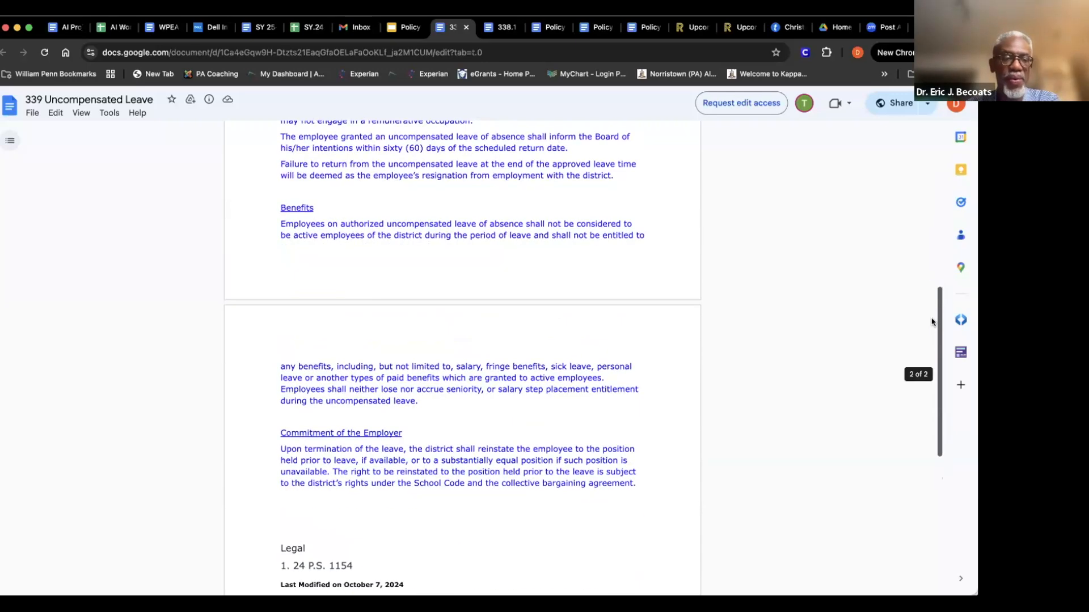
scroll(up, 3)
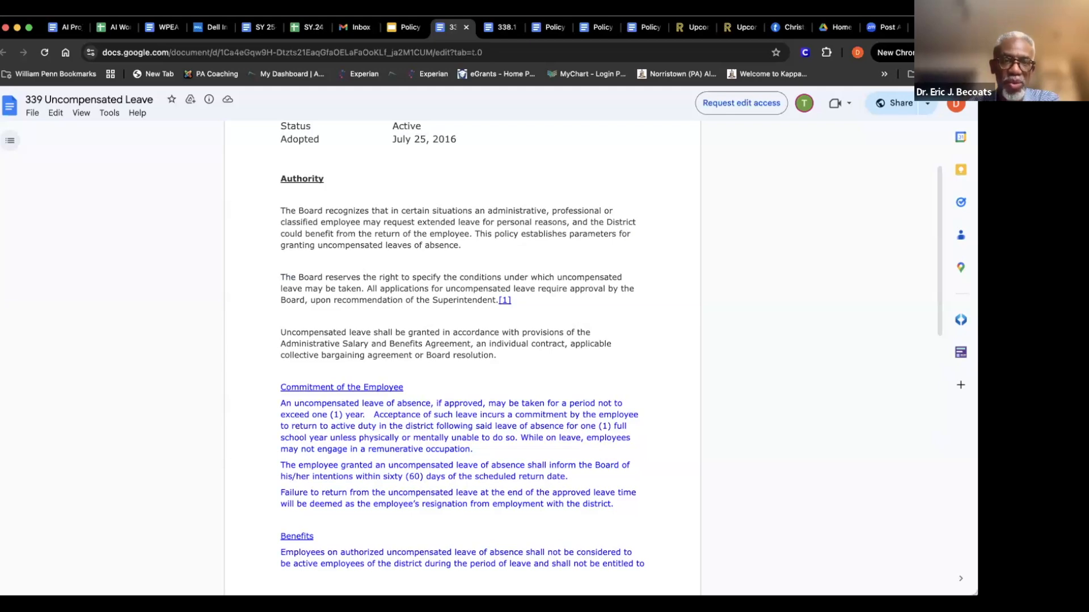
Step: Switch to Policy 347 Workers' Compensation, read through Guidelines and Legal citations, then return to the top
click(404, 28)
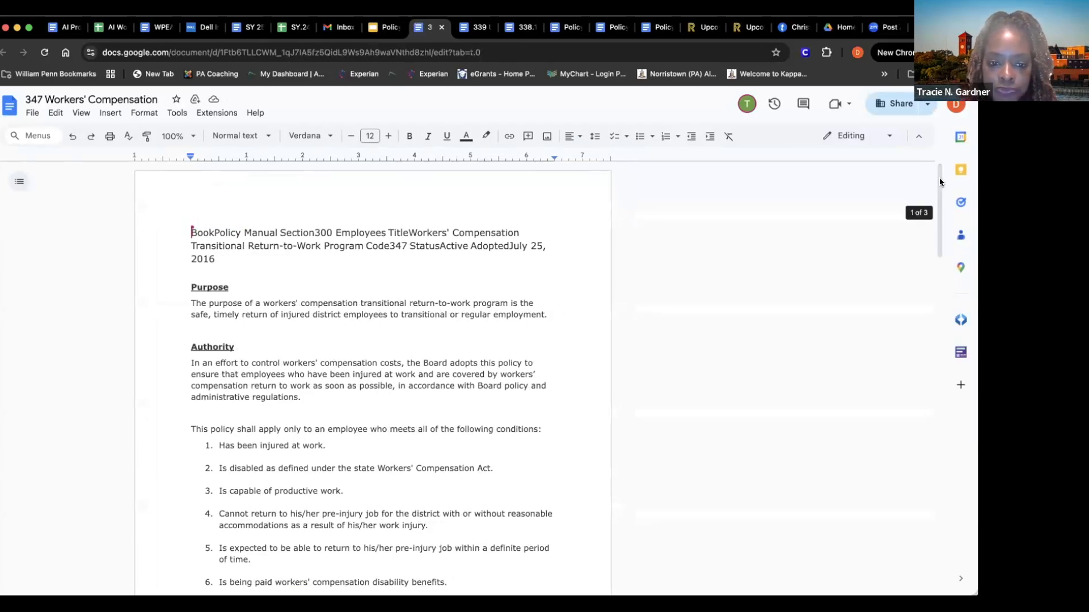
scroll(down, 3)
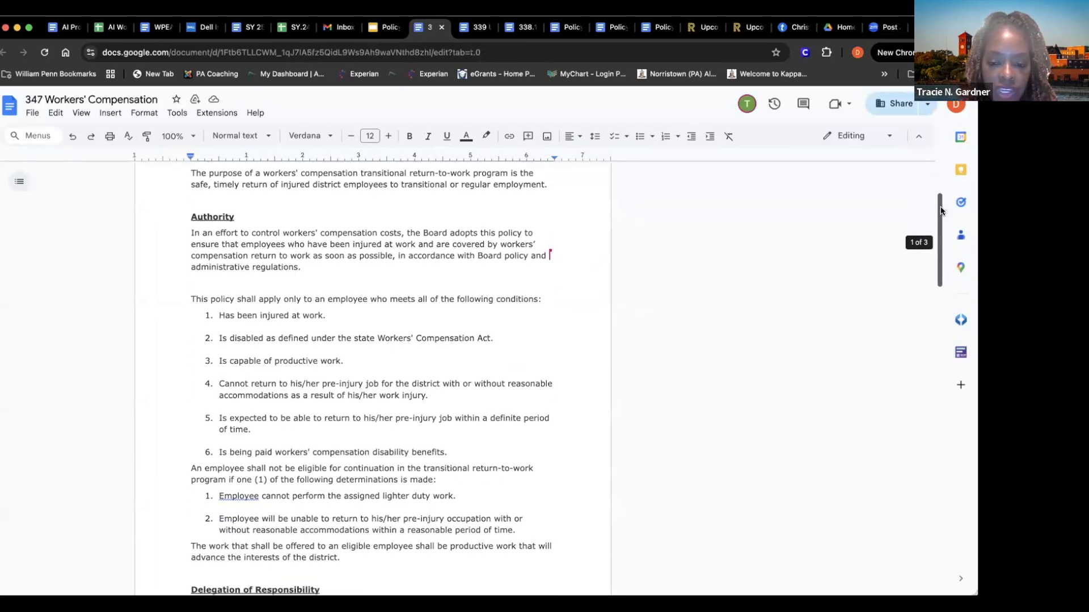
scroll(down, 3)
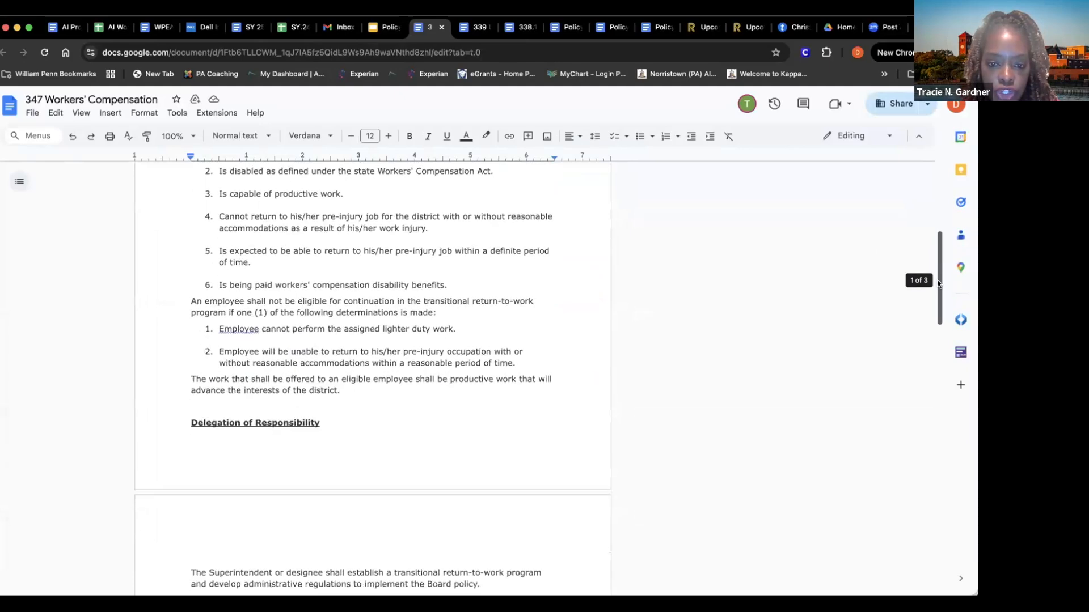
scroll(down, 3)
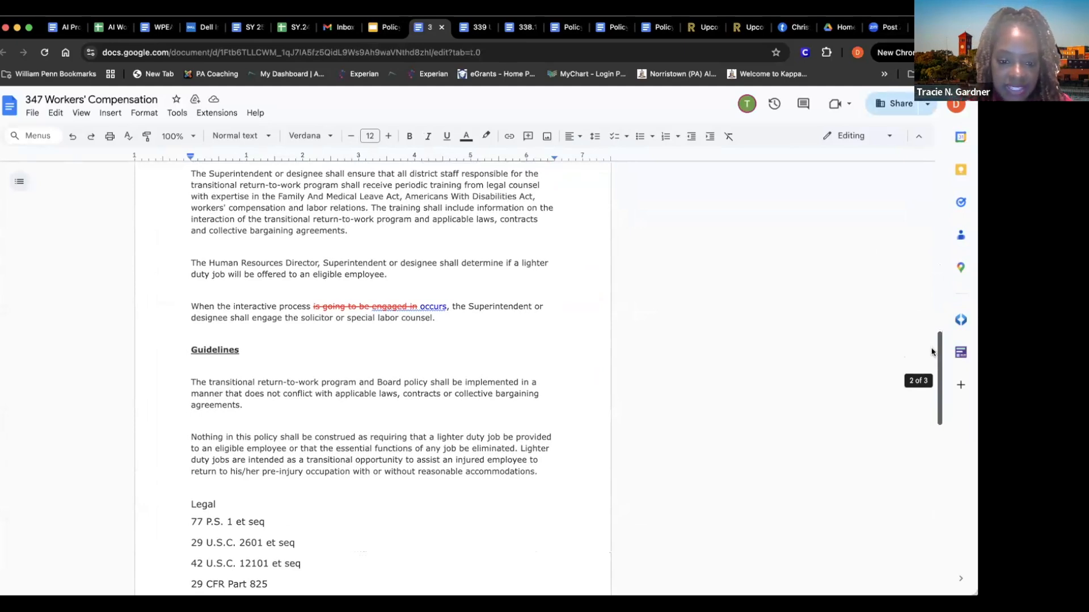
scroll(down, 3)
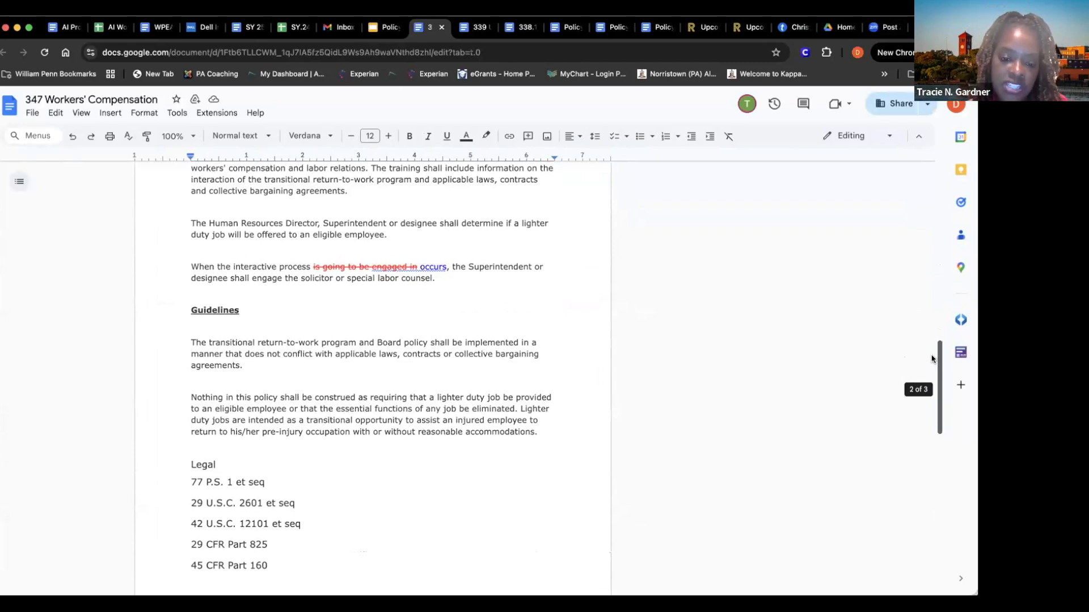
scroll(down, 3)
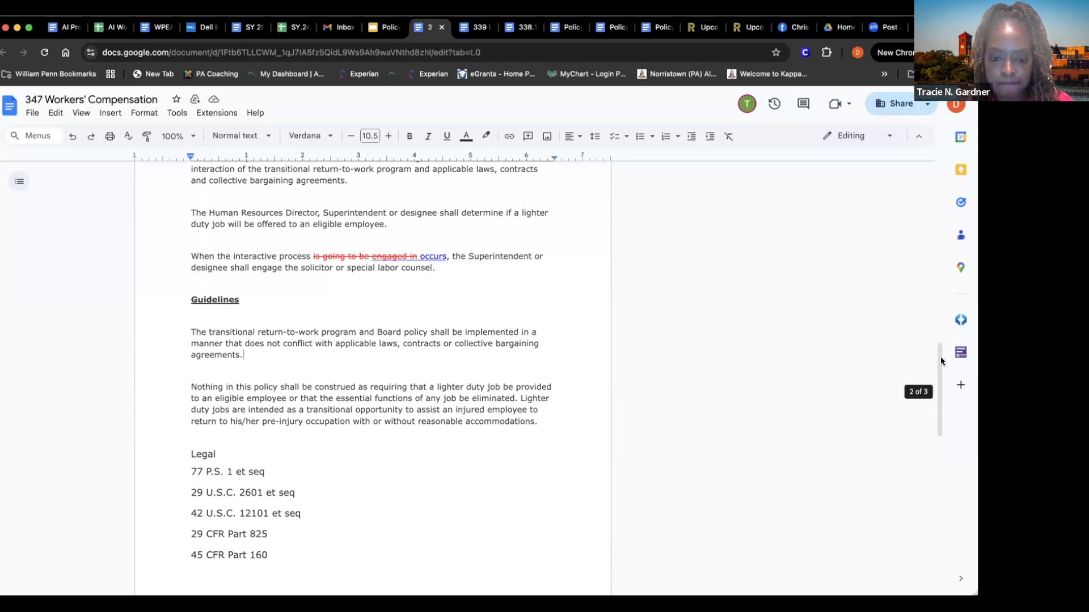
scroll(down, 3)
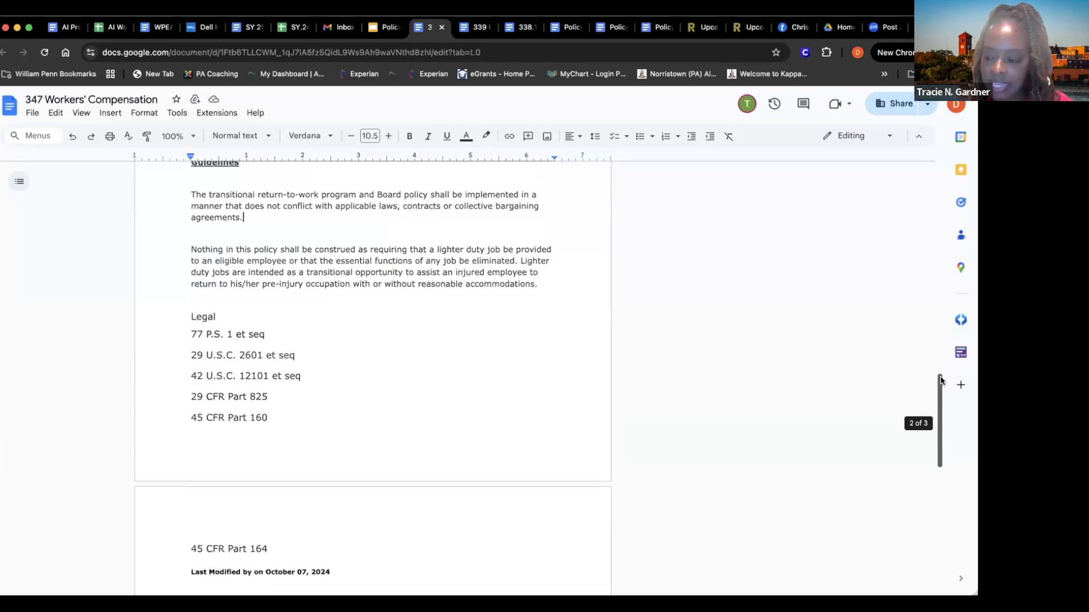
scroll(up, 3)
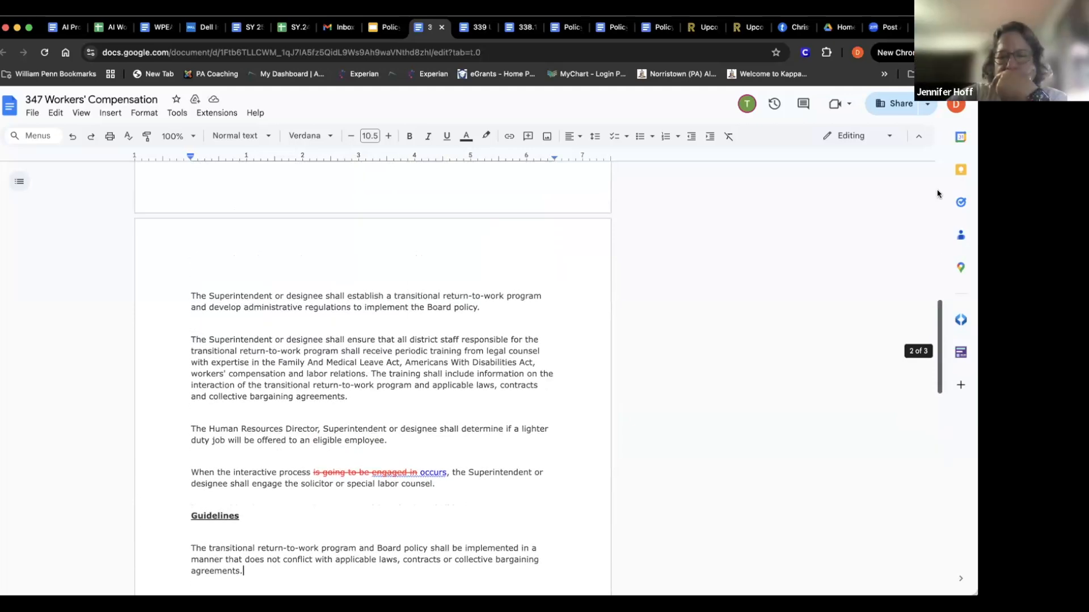
scroll(up, 3)
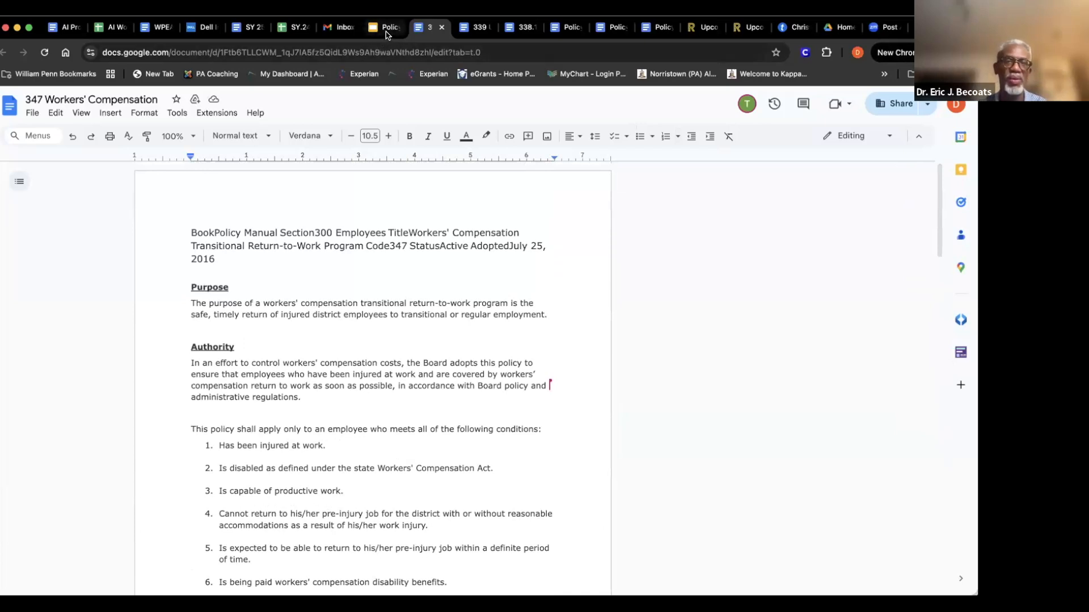
Step: Return to the presentation and follow the Policy 351 Drug and Substance Abuse link
click(381, 27)
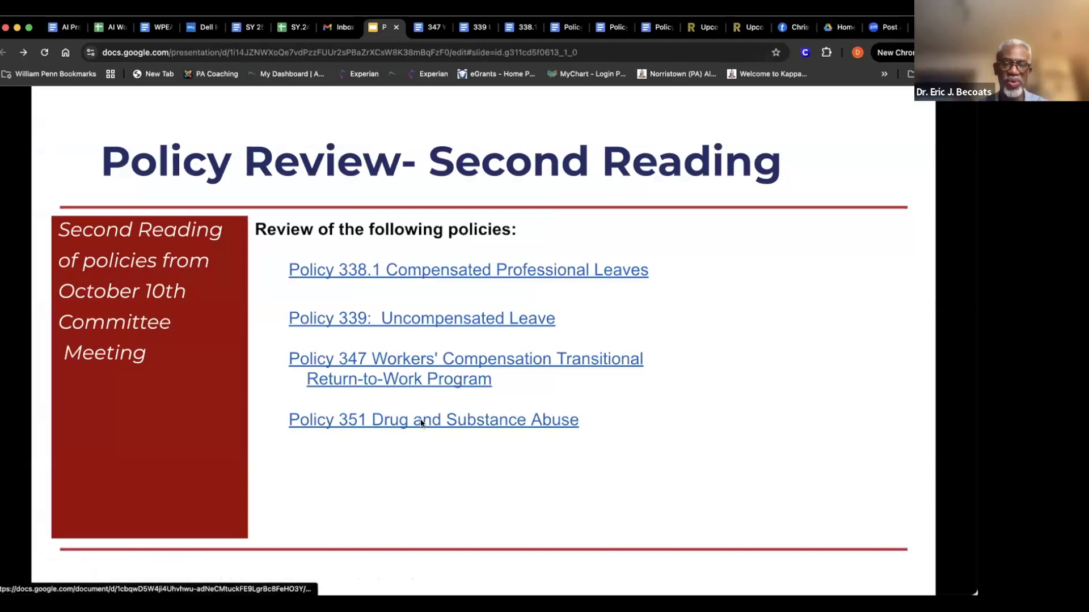
click(432, 419)
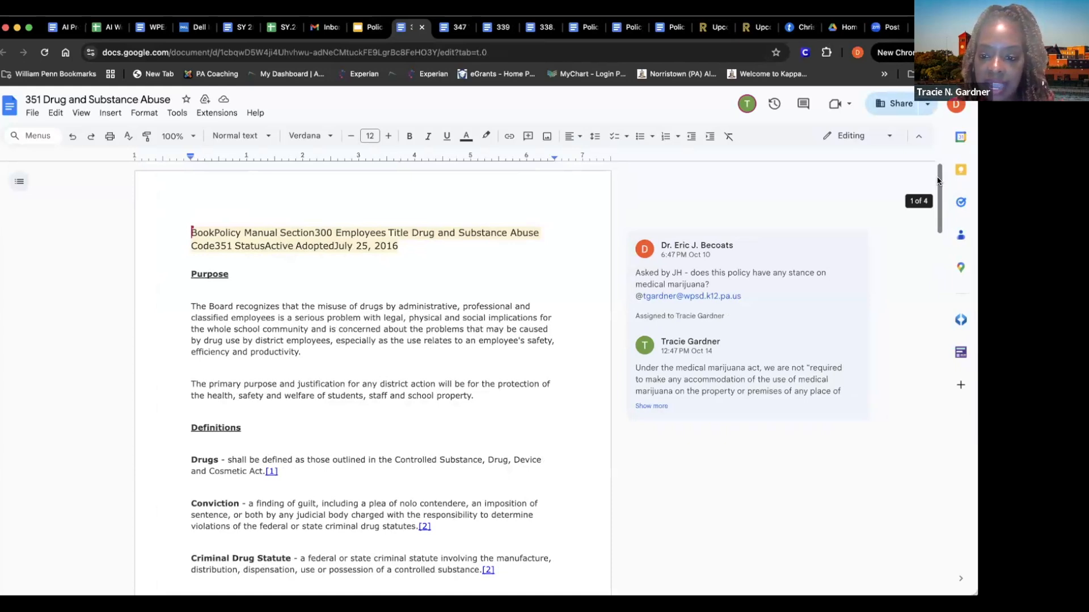
Step: Expand the medical marijuana reply to show its full federal-law explanation beside Definitions
scroll(down, 3)
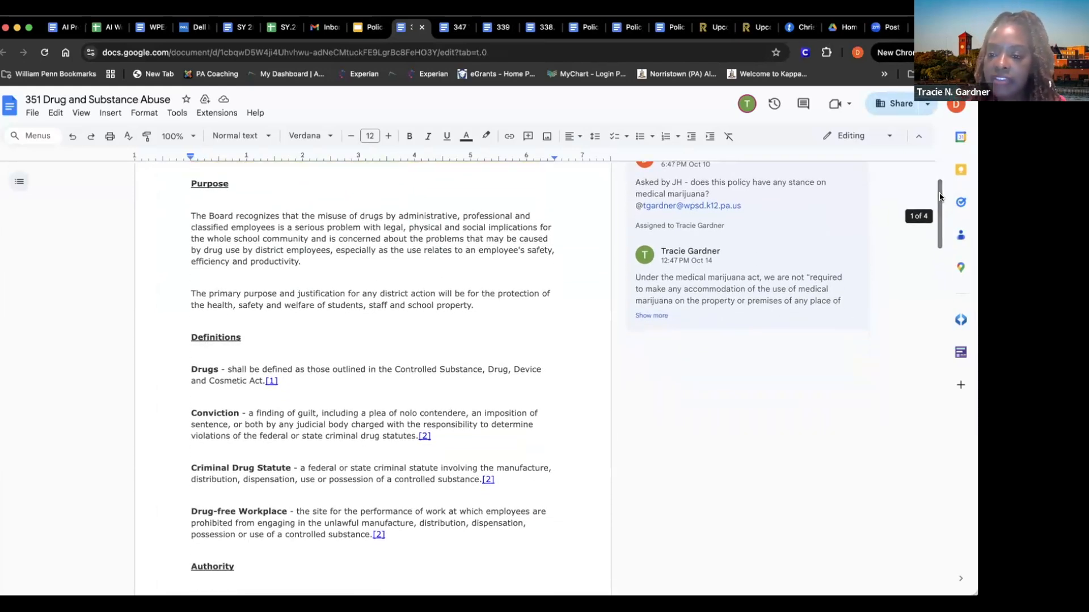
scroll(up, 3)
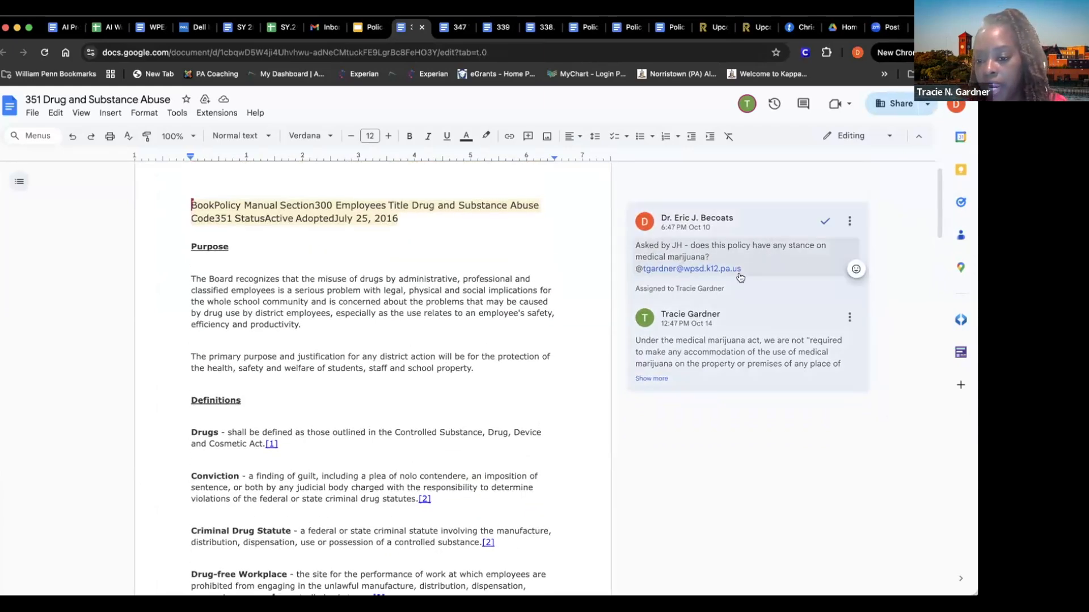
click(652, 379)
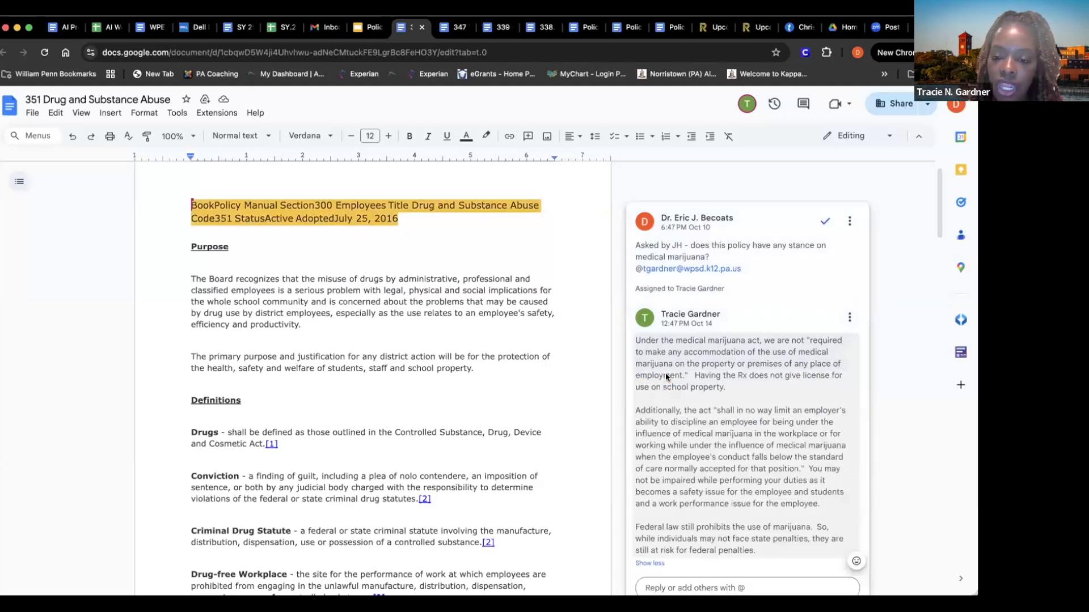
scroll(down, 3)
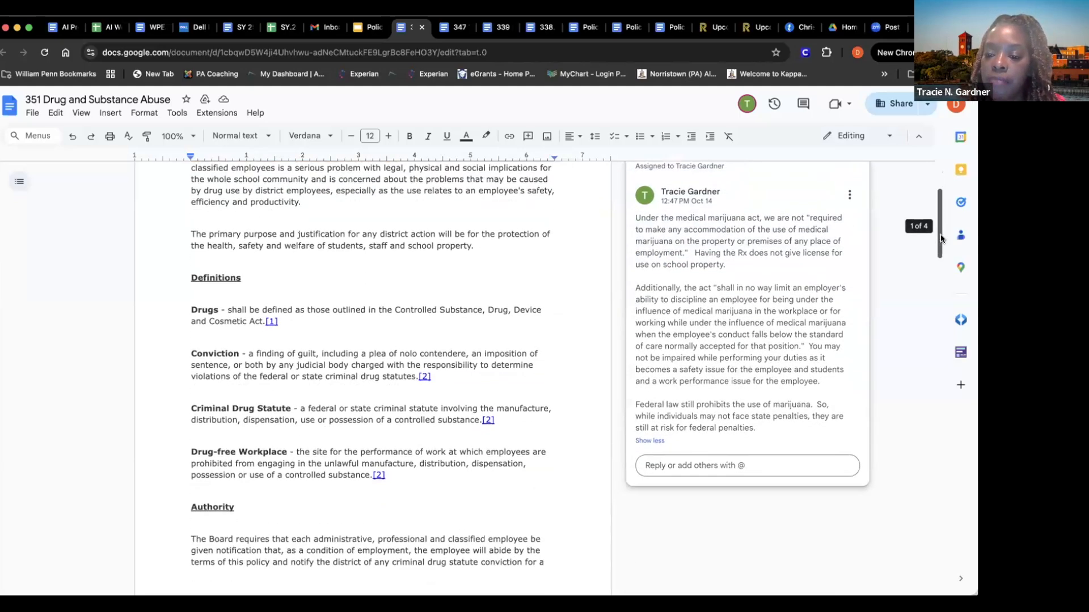
scroll(up, 3)
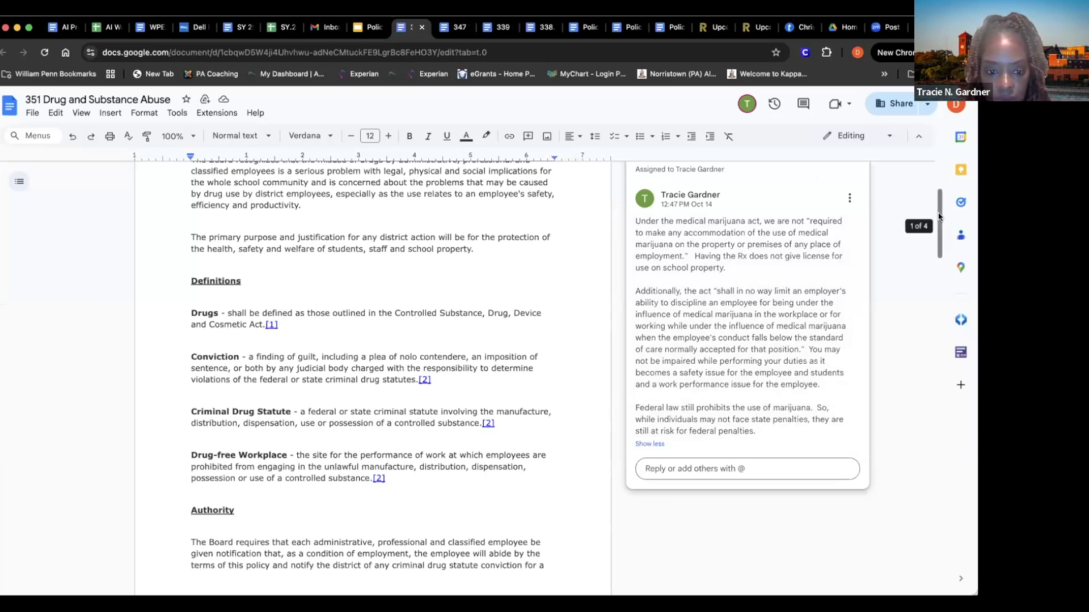
scroll(down, 3)
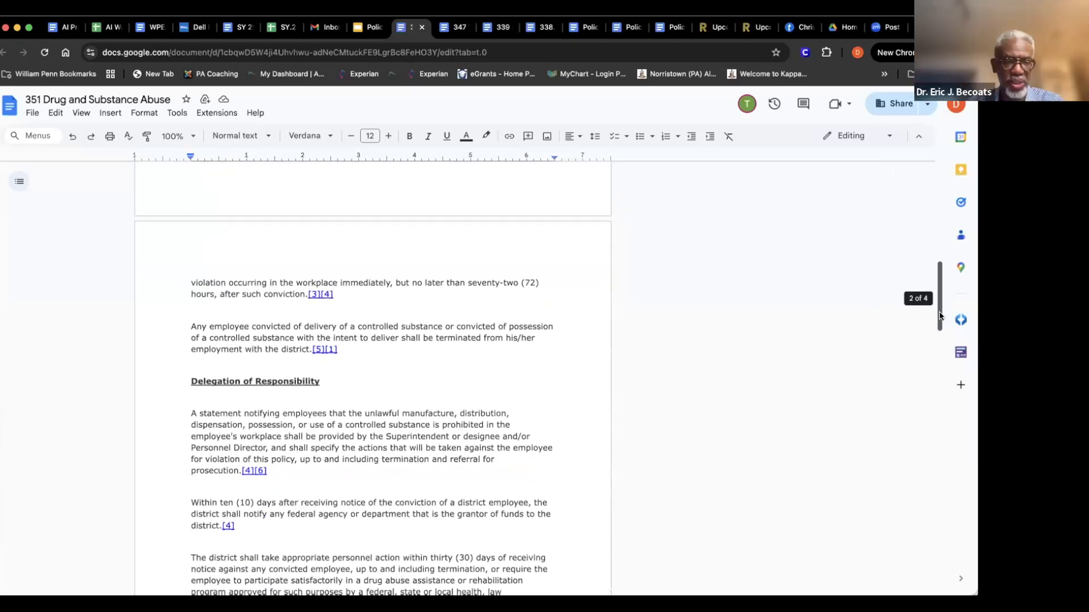
scroll(down, 3)
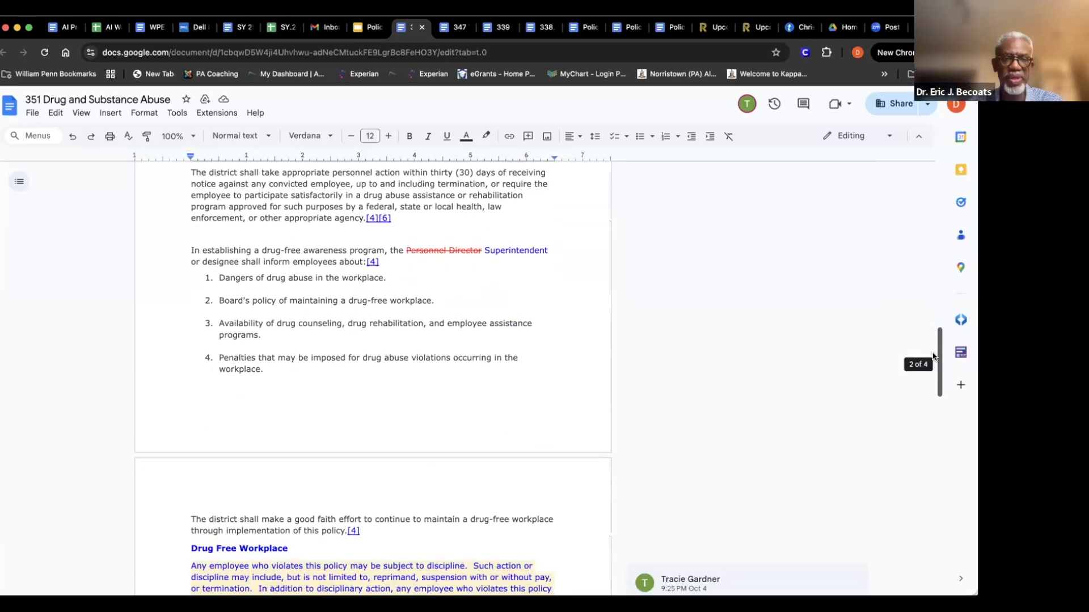
scroll(down, 3)
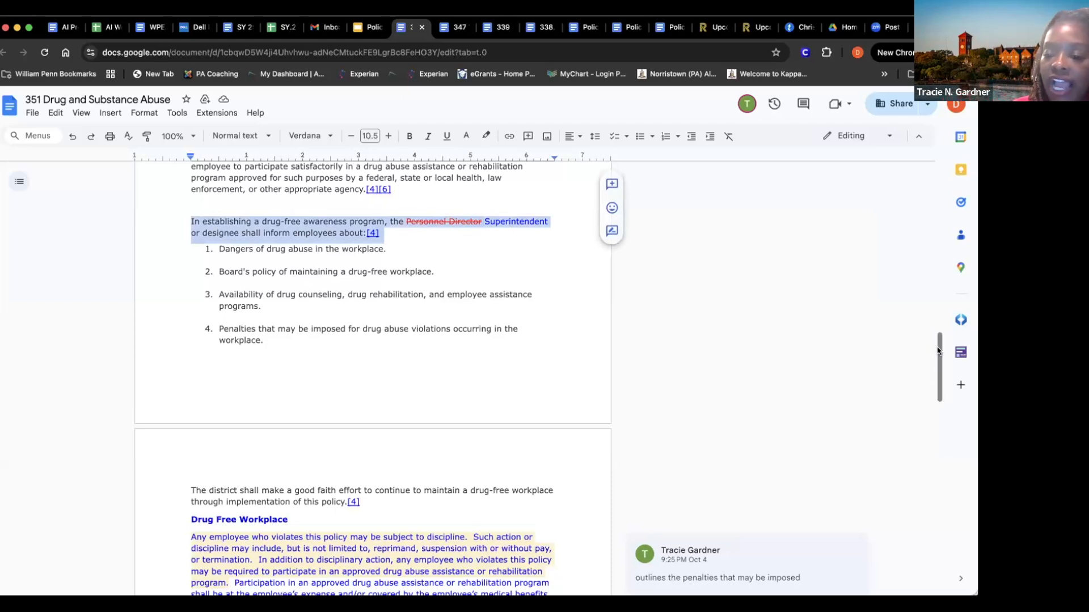
scroll(down, 3)
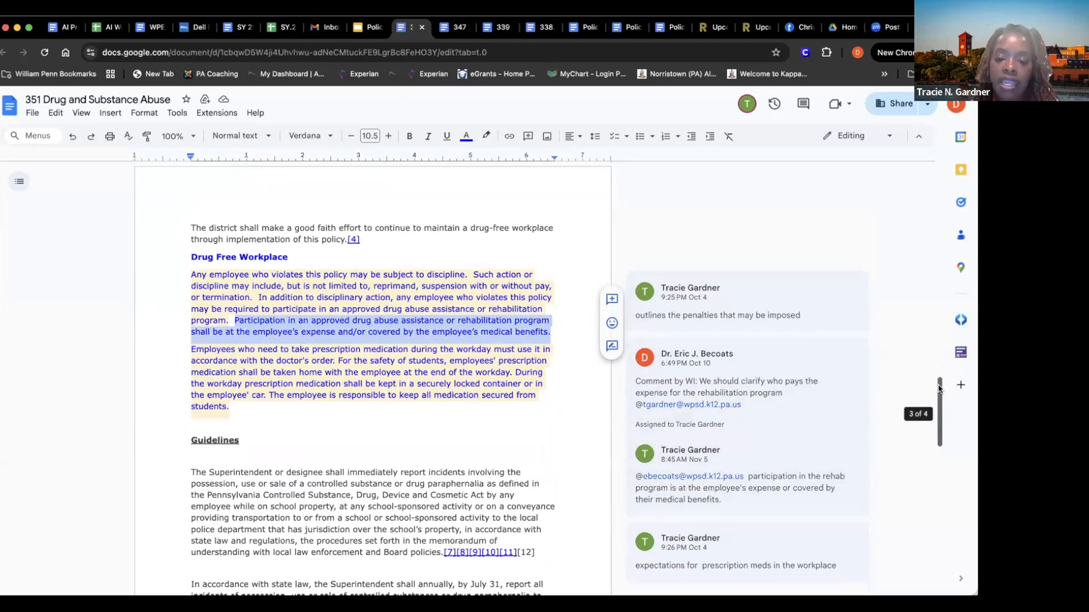
scroll(down, 3)
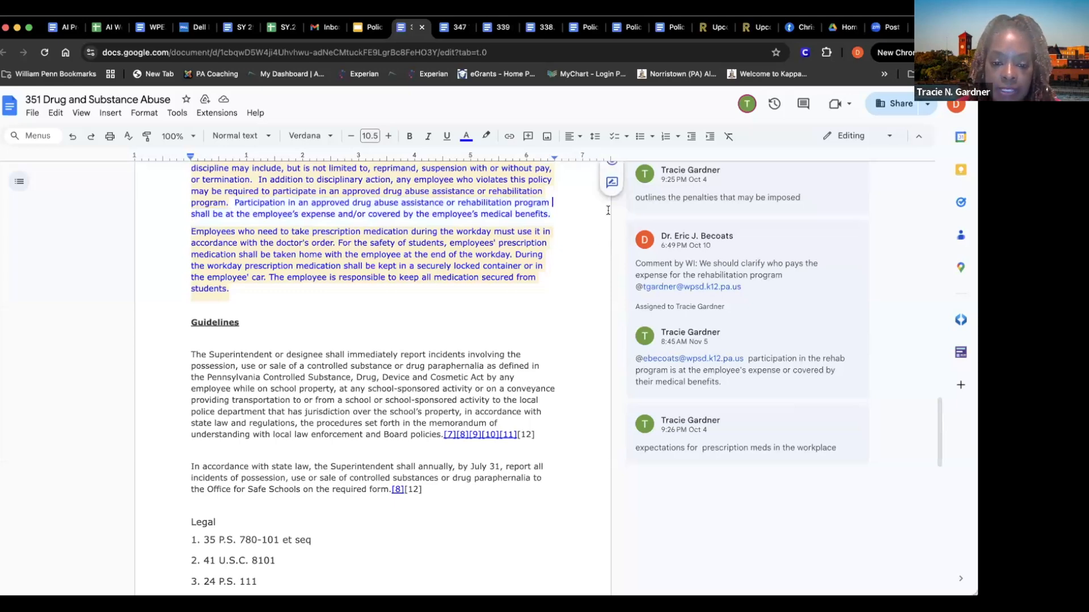
mouse_move(941, 424)
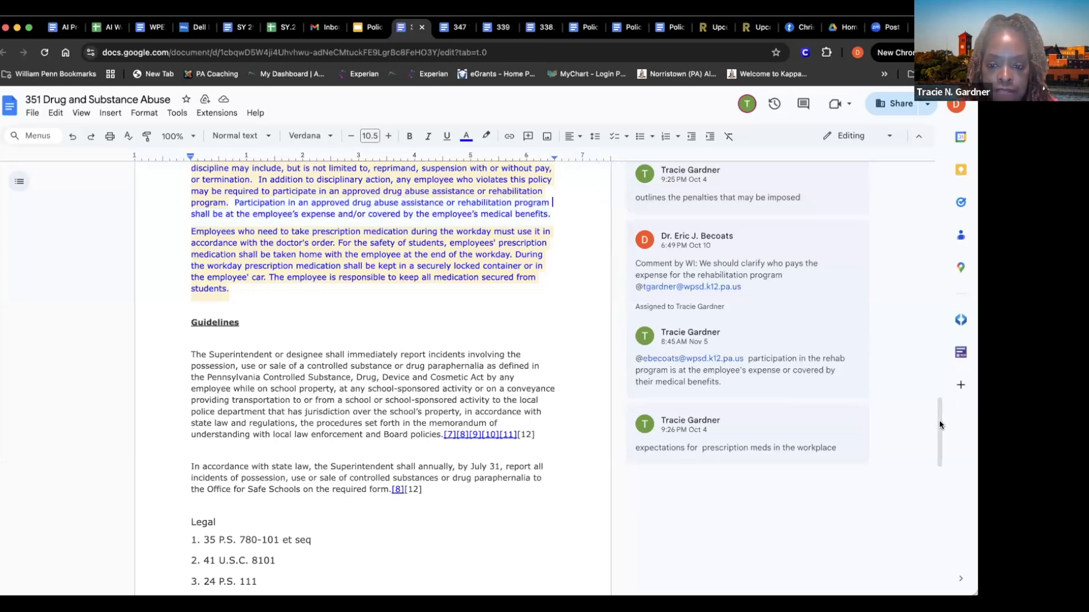
scroll(down, 3)
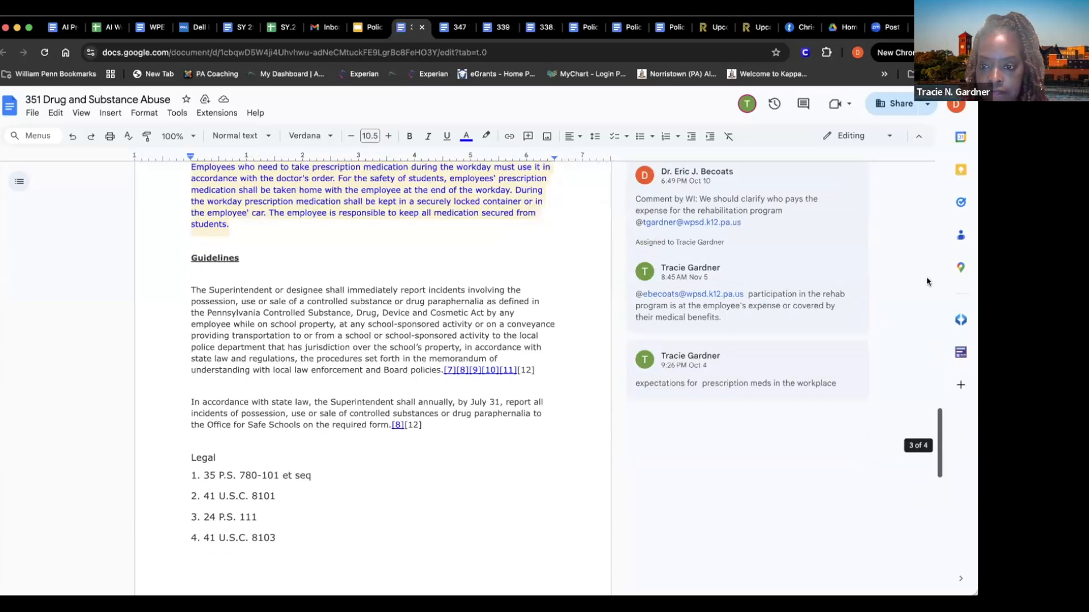
scroll(up, 3)
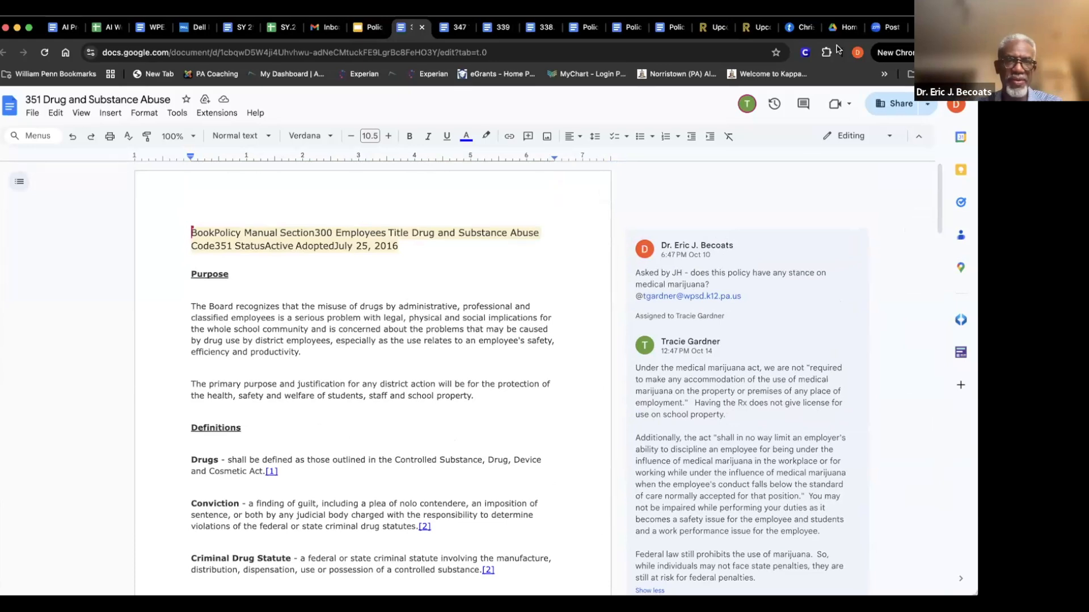
Step: Return to the Second Reading slide and reopen Policy 351 Drug and Substance Abuse
click(366, 27)
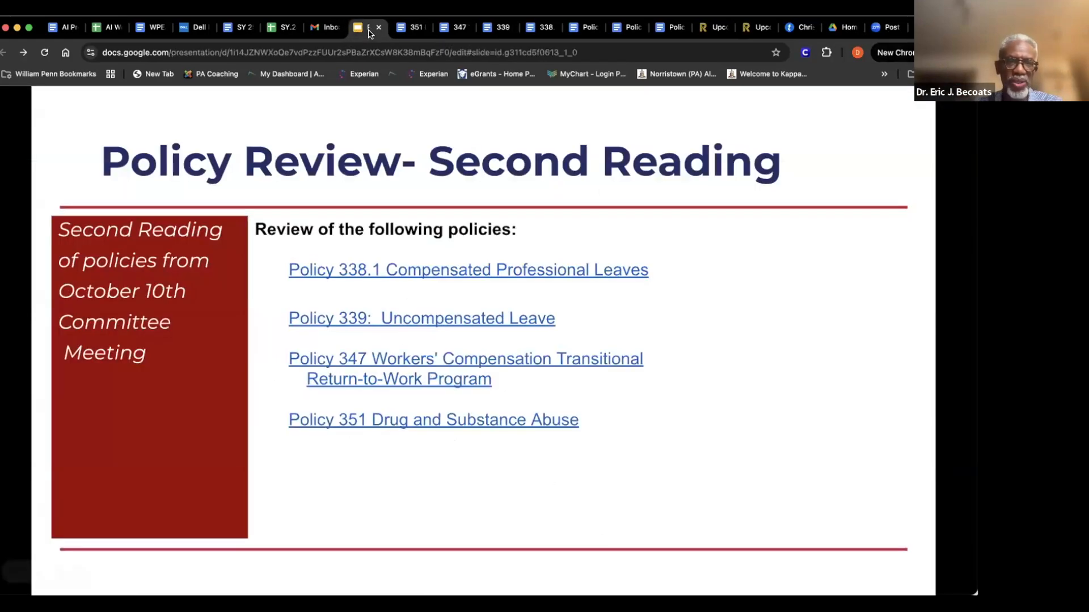
mouse_move(595, 338)
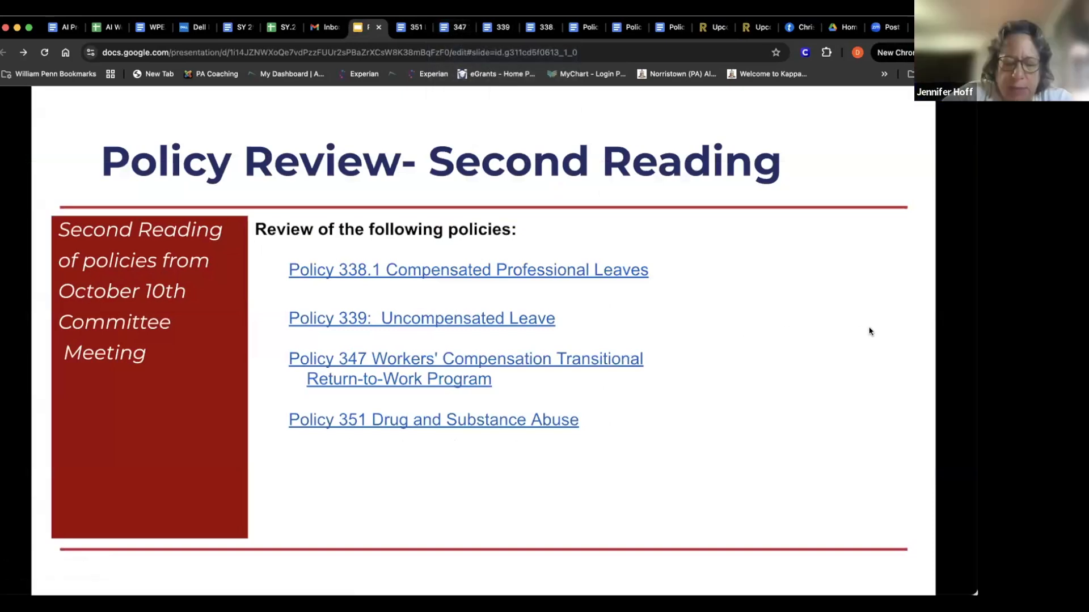
mouse_move(954, 357)
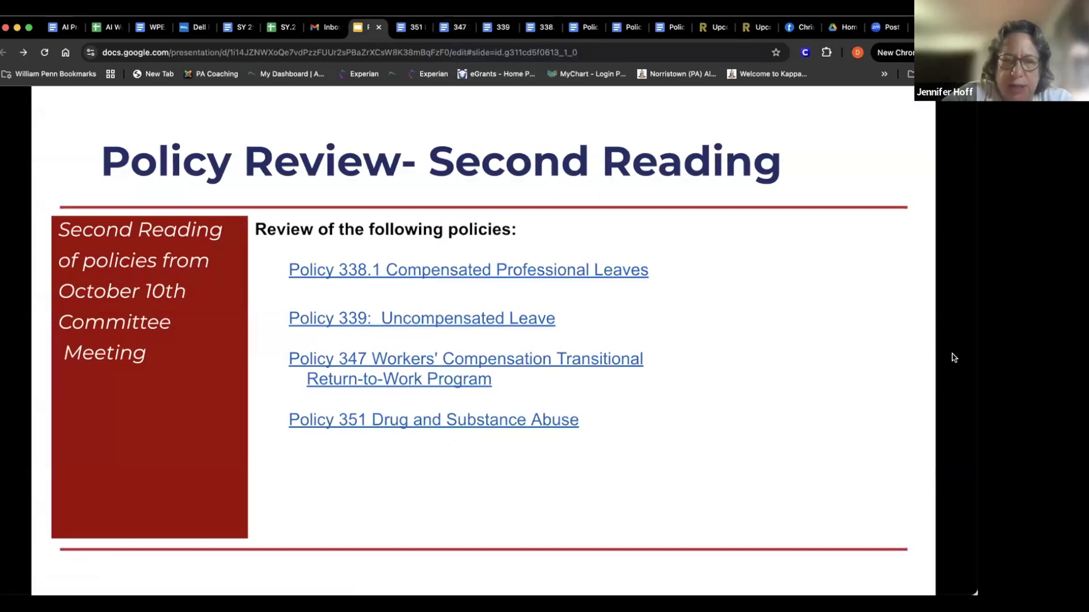
mouse_move(501, 426)
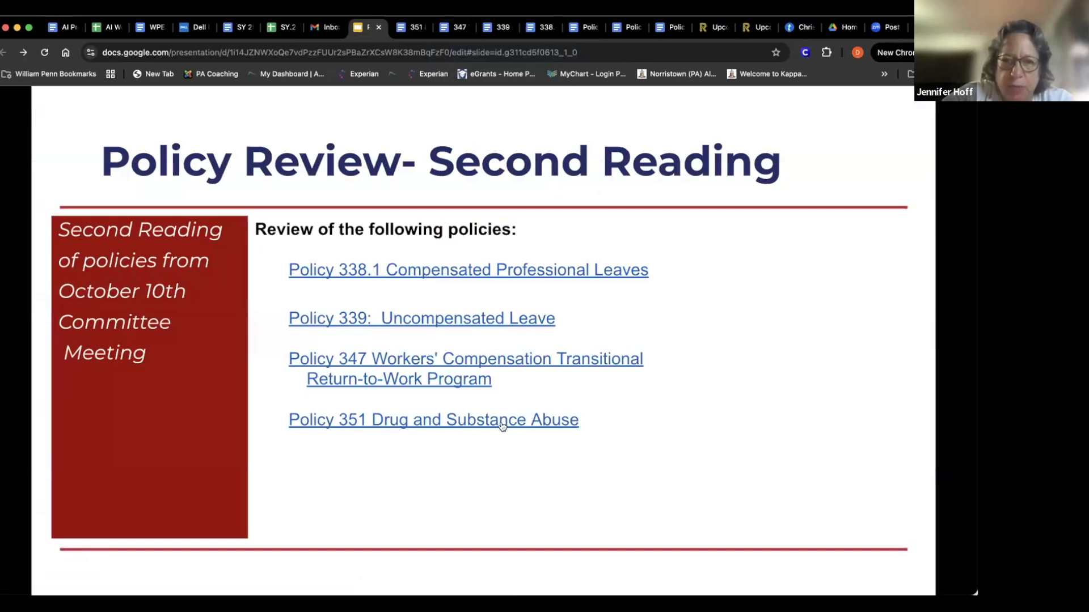
click(432, 419)
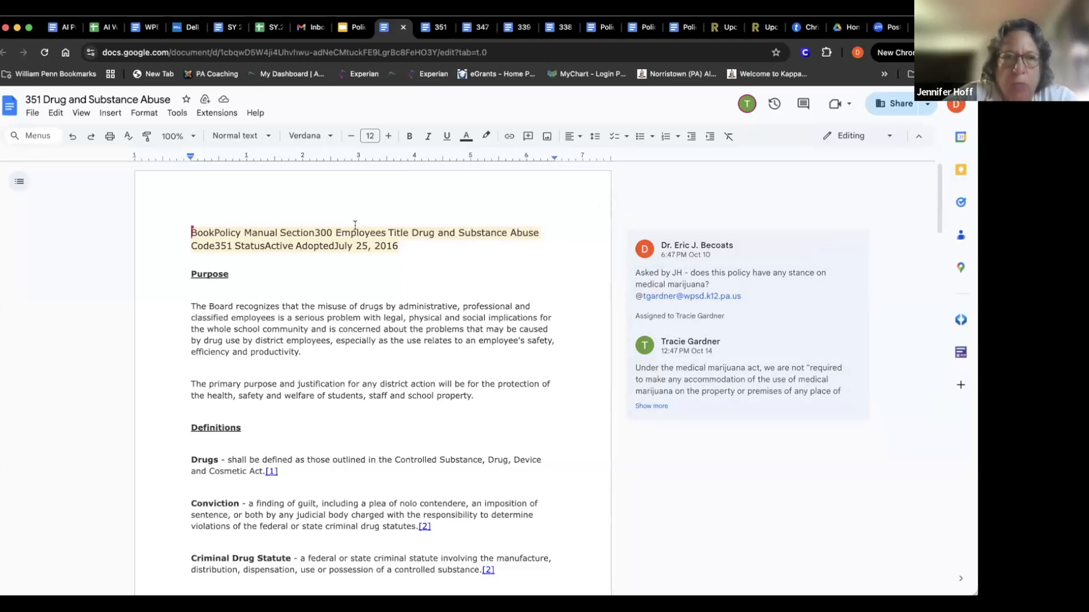
Step: Expand the medical marijuana reply again and review down to the rehab-program comments
click(650, 406)
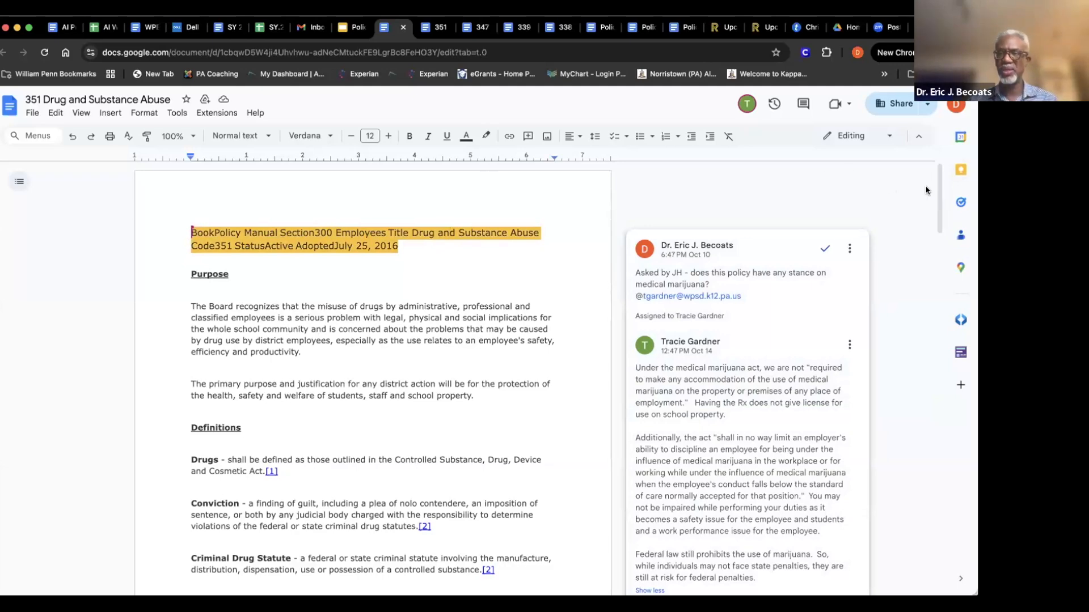
scroll(down, 3)
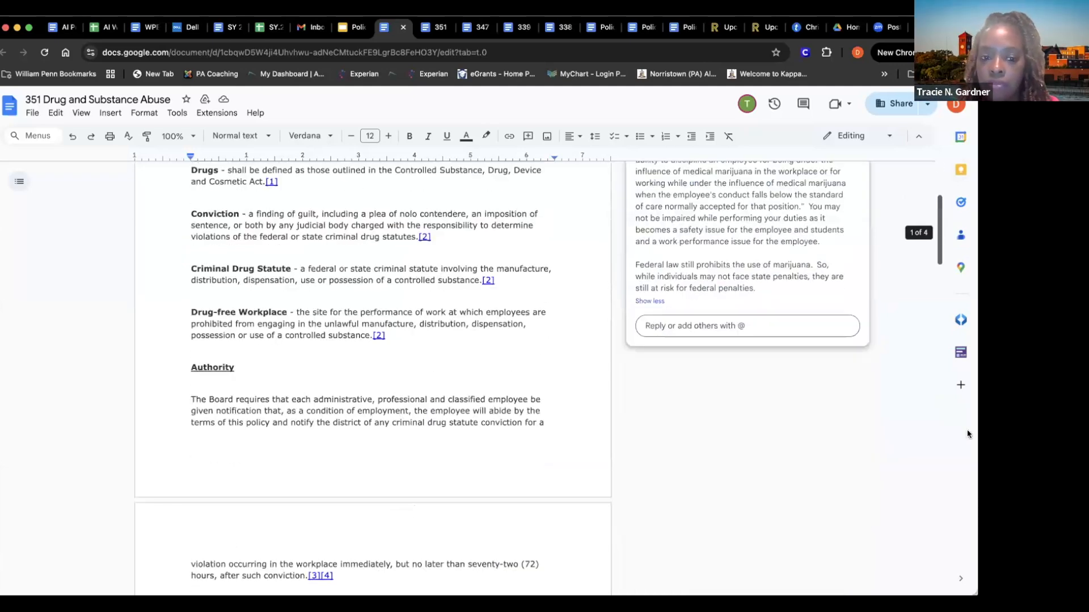
scroll(down, 3)
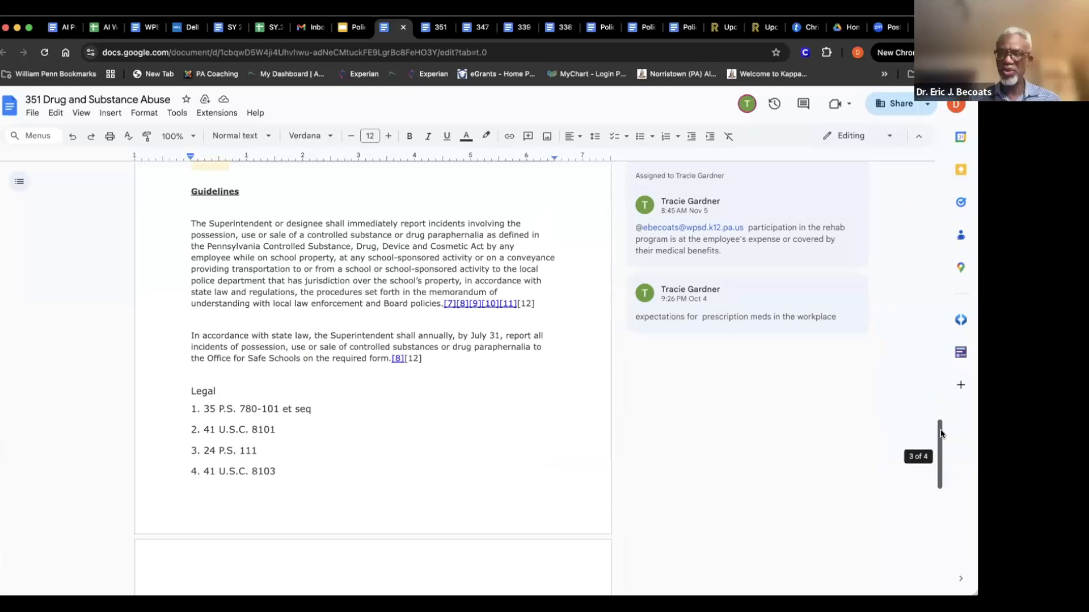
scroll(up, 3)
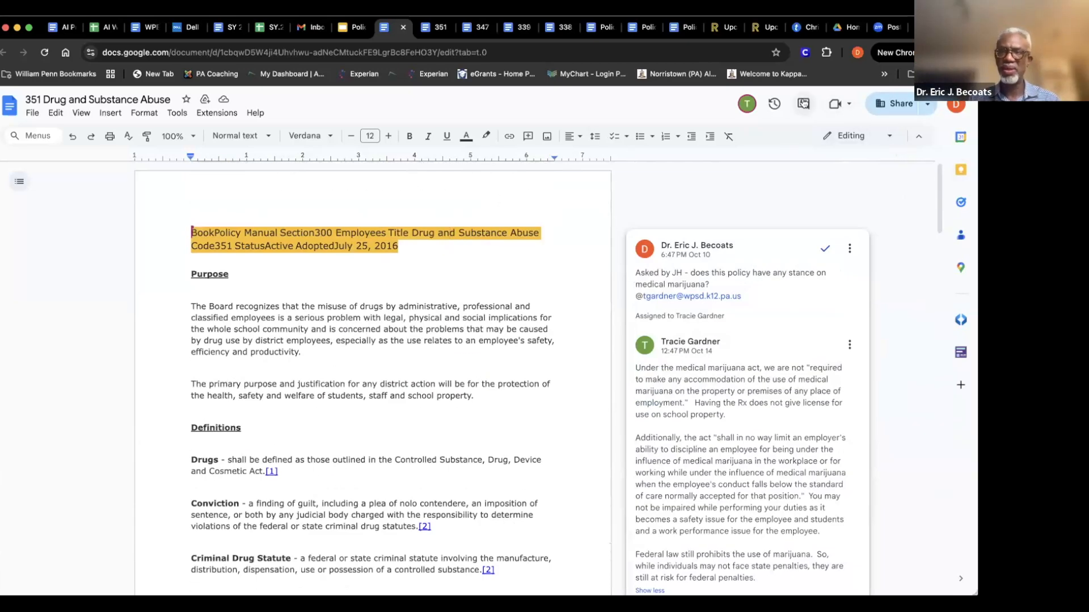
Step: Show the comment history filtered to 'For you', then return to the presentation's Thank You slide
click(803, 103)
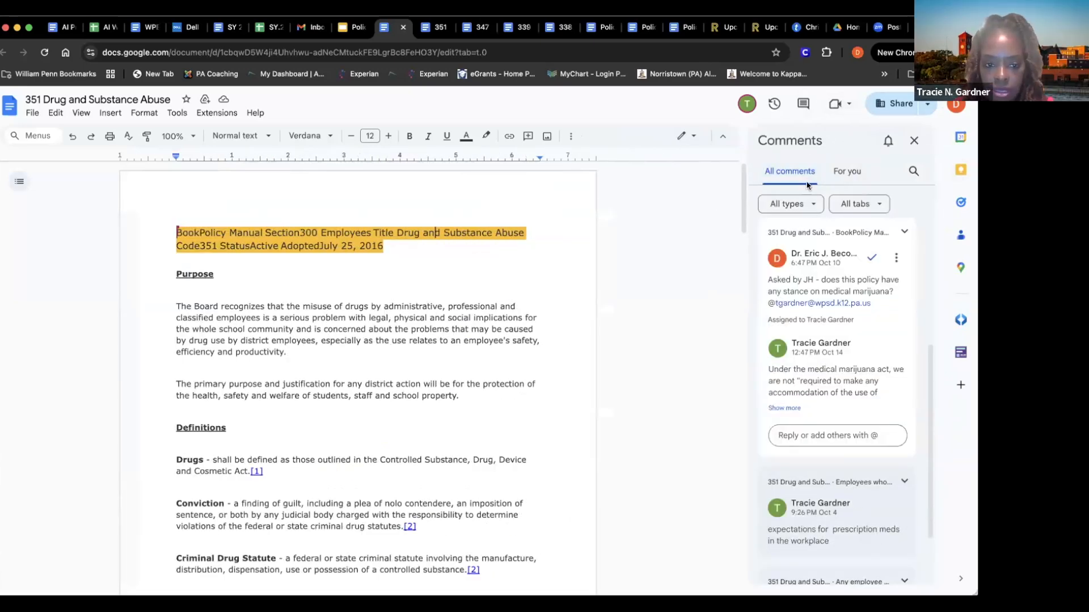
click(846, 172)
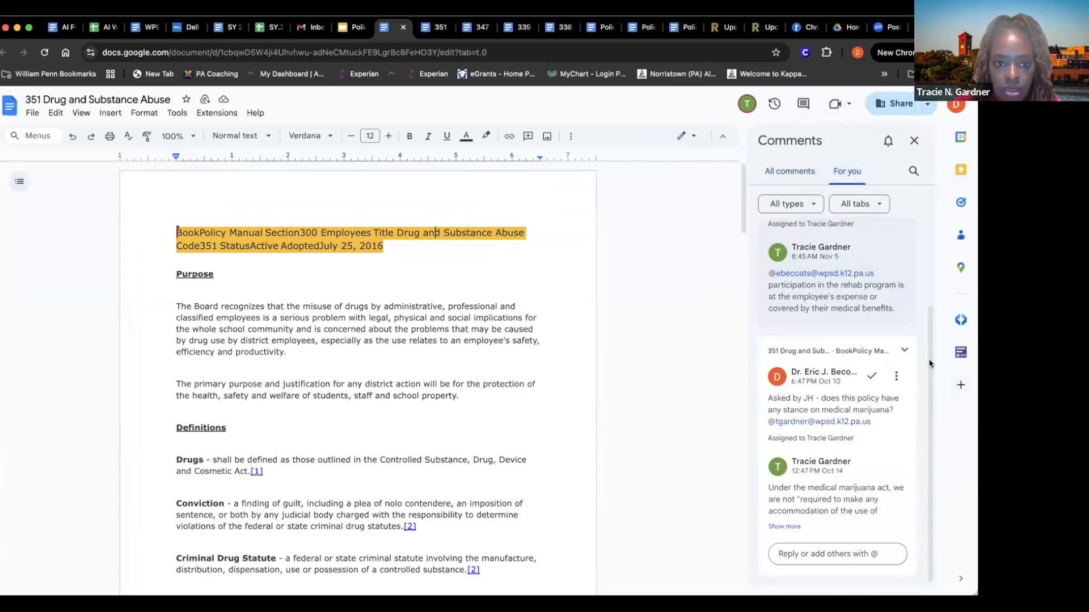
scroll(up, 3)
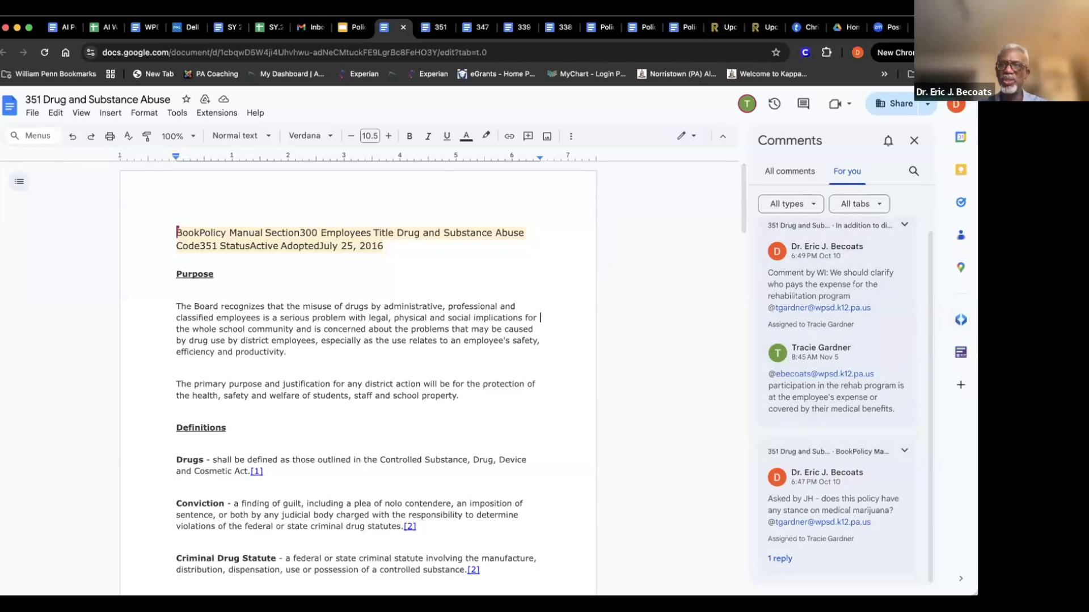
click(350, 28)
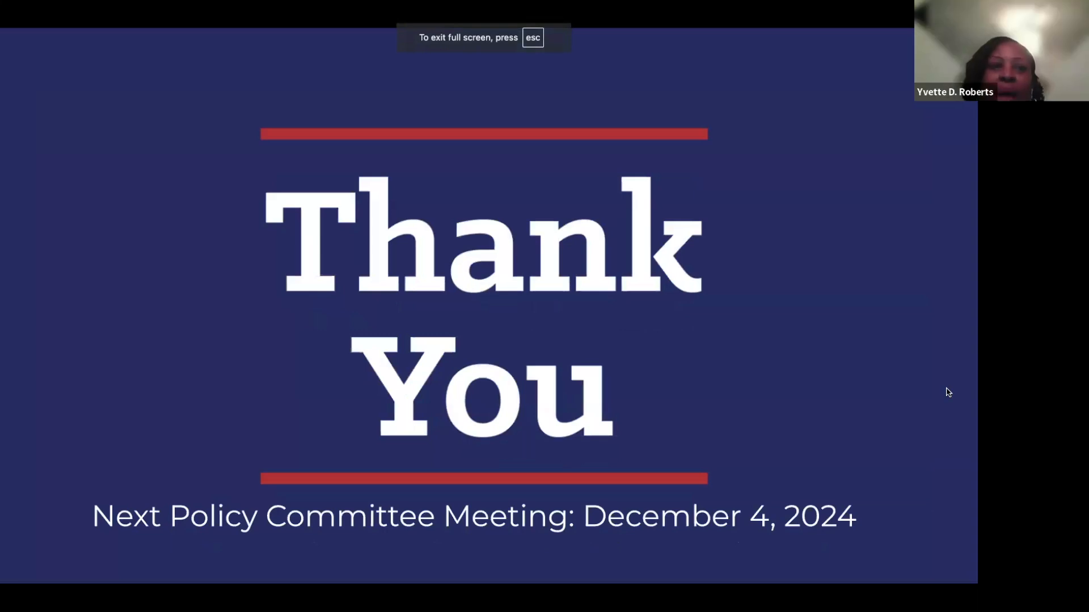
mouse_move(396, 470)
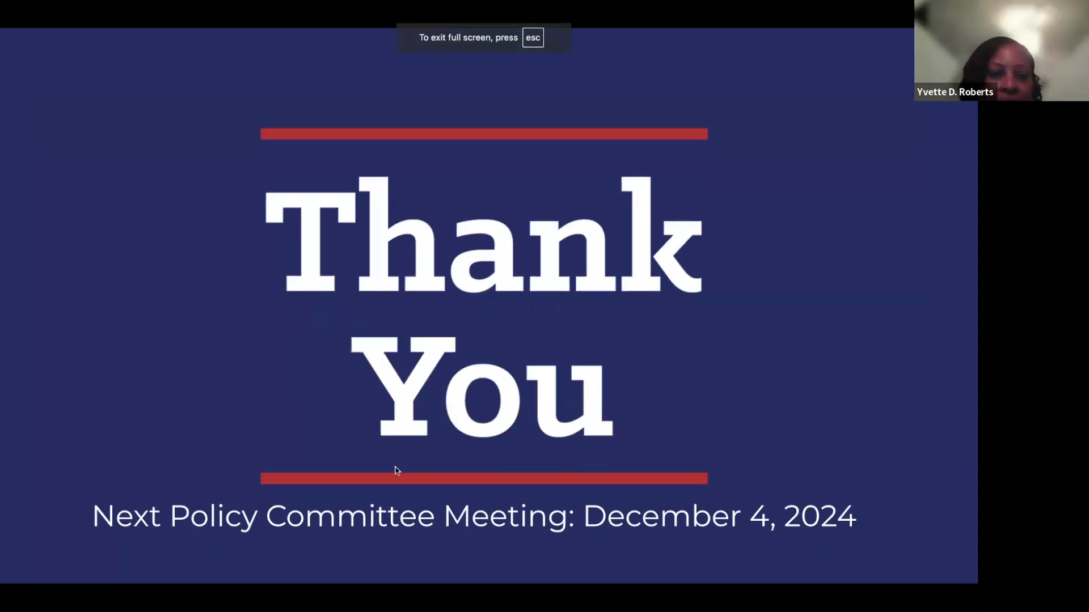